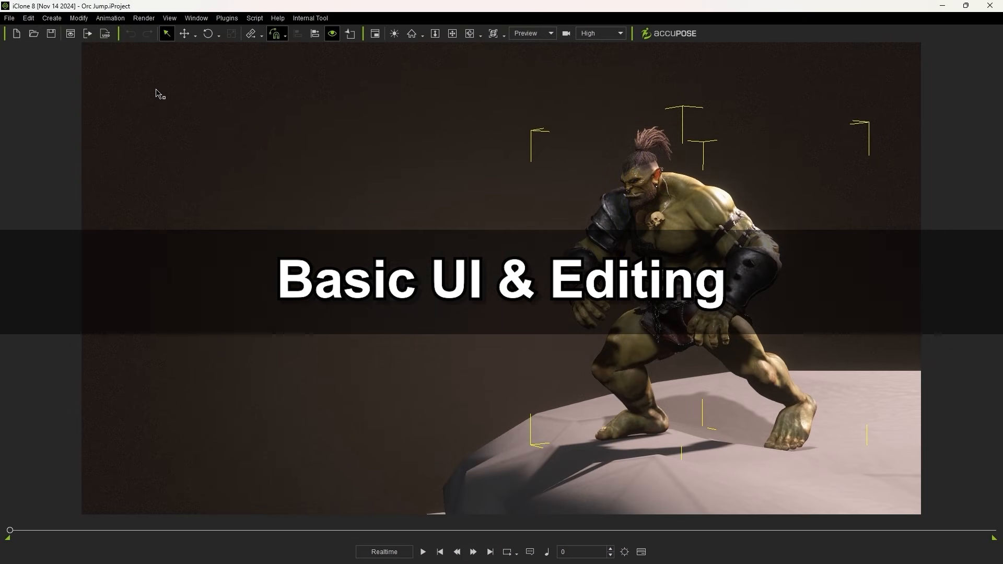
- Start editing the orc's motion layer via Animation > Edit Motion Layer and bring up the hip's trail options
{"action": "left_click", "coordinate": [110, 18]}
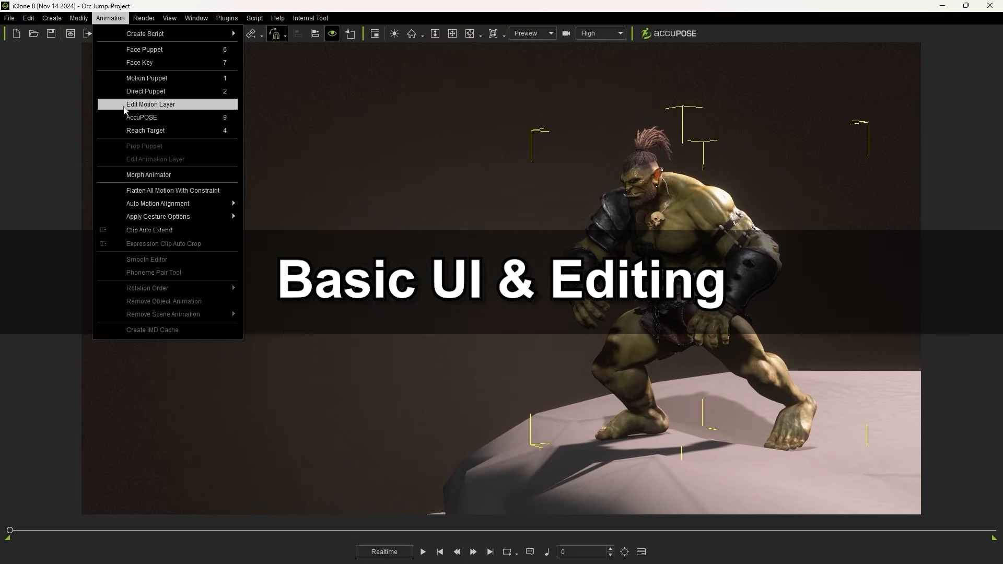
{"action": "left_click", "coordinate": [151, 104]}
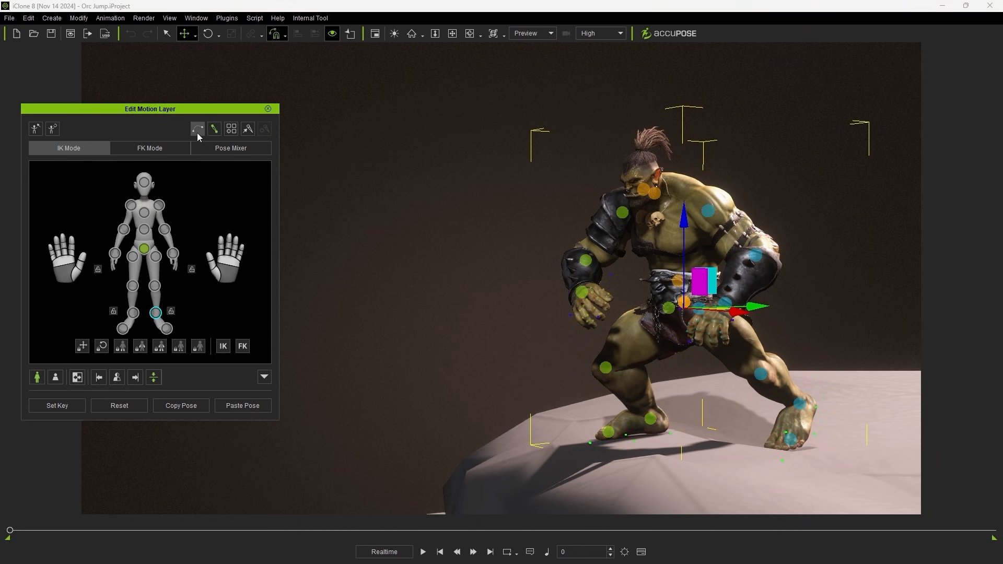
{"action": "left_click", "coordinate": [197, 128]}
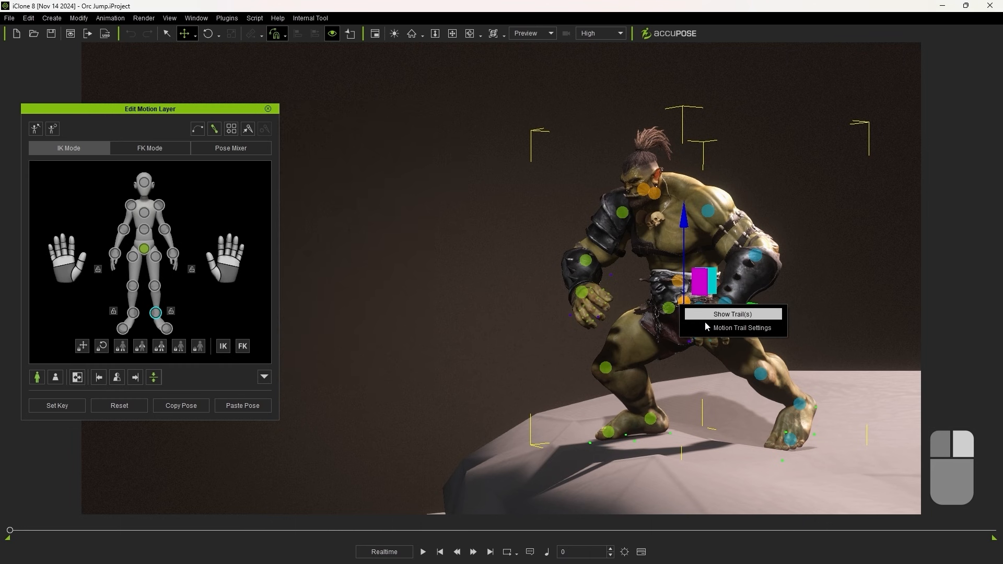
- In Motion Trail Settings tick Hip to show its trail, then put the panel away
{"action": "left_click", "coordinate": [742, 327]}
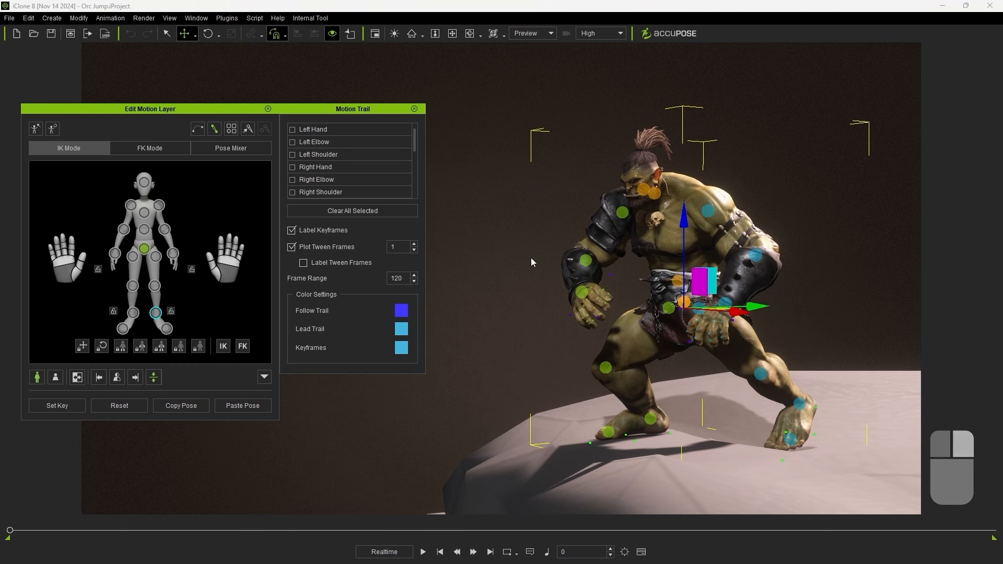
{"action": "mouse_move", "coordinate": [435, 154]}
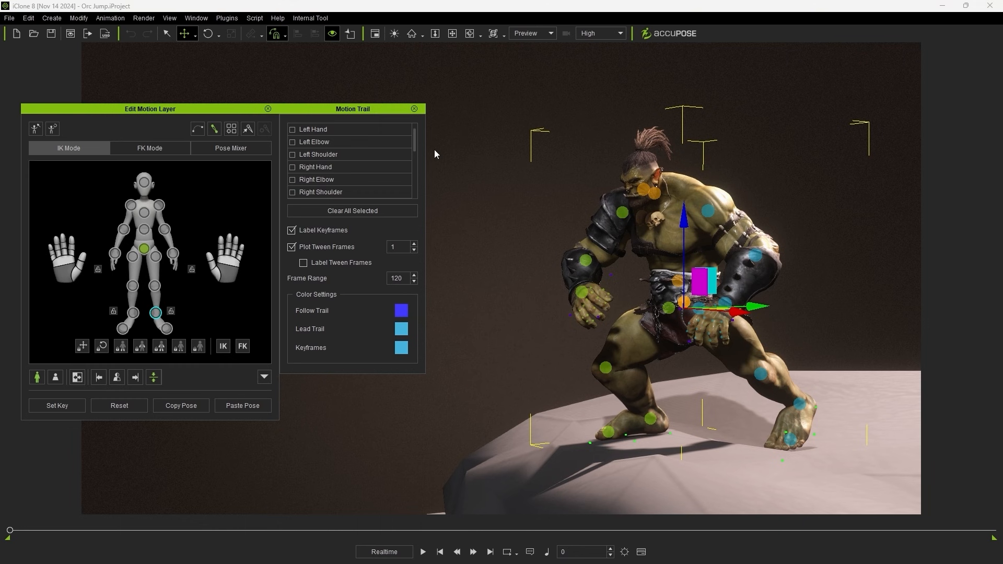
{"action": "mouse_move", "coordinate": [417, 175]}
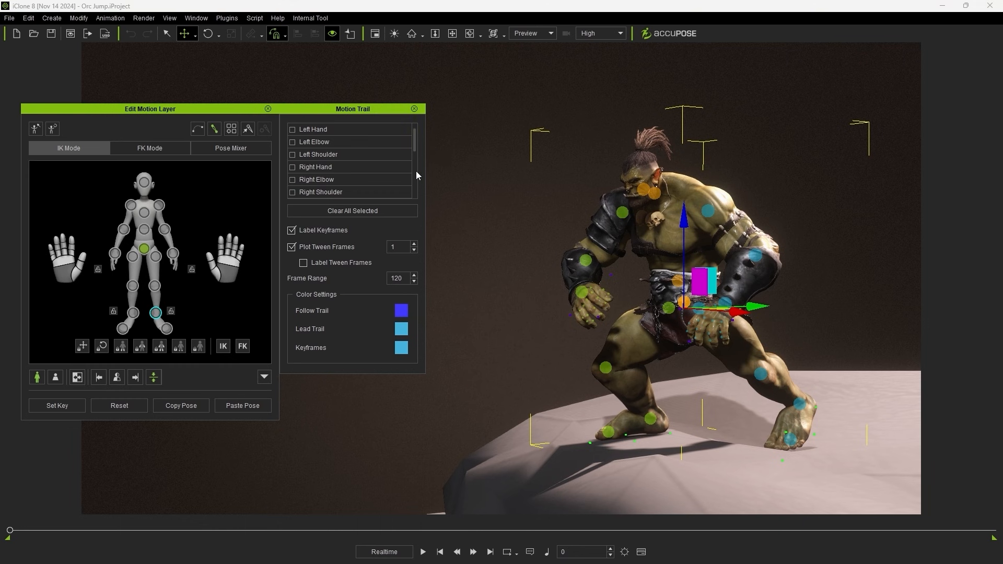
{"action": "scroll", "scroll_direction": "down", "scroll_amount": 3}
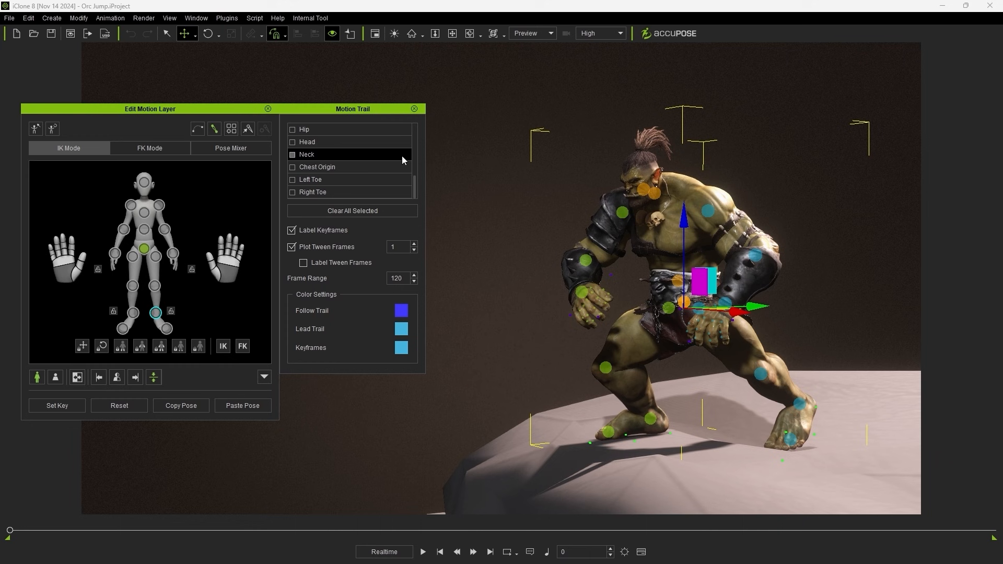
{"action": "left_click", "coordinate": [292, 130]}
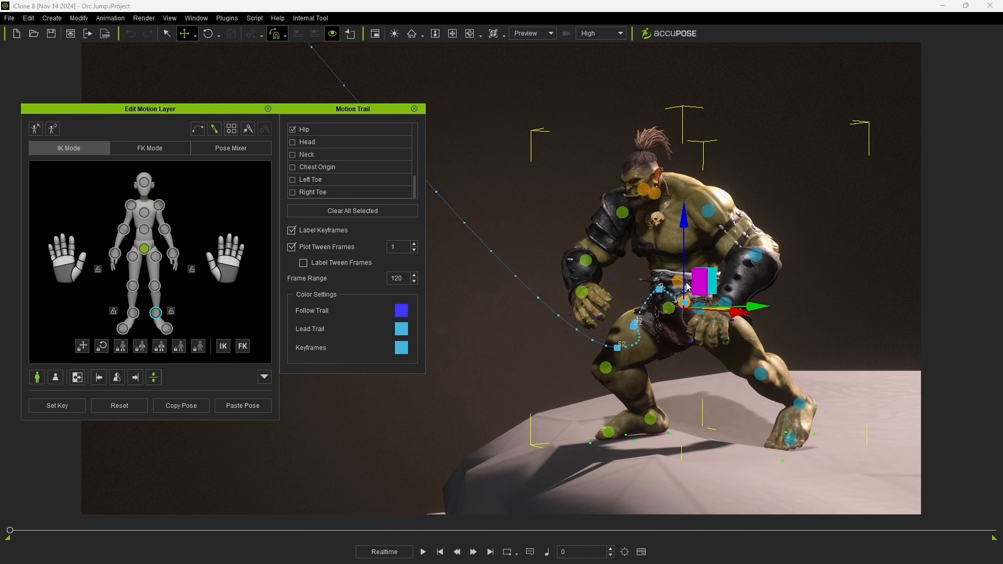
{"action": "left_click", "coordinate": [414, 109]}
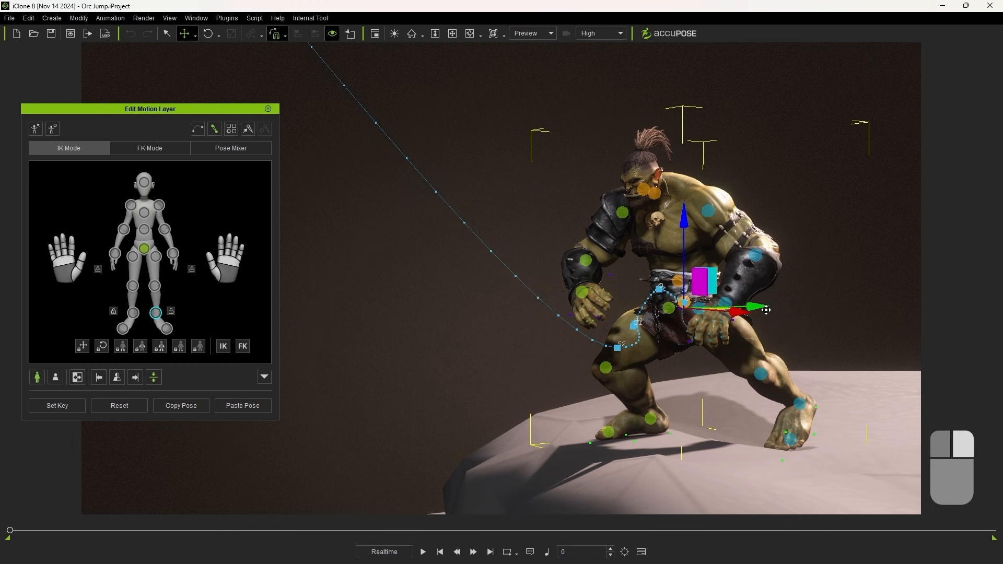
{"action": "mouse_move", "coordinate": [654, 406]}
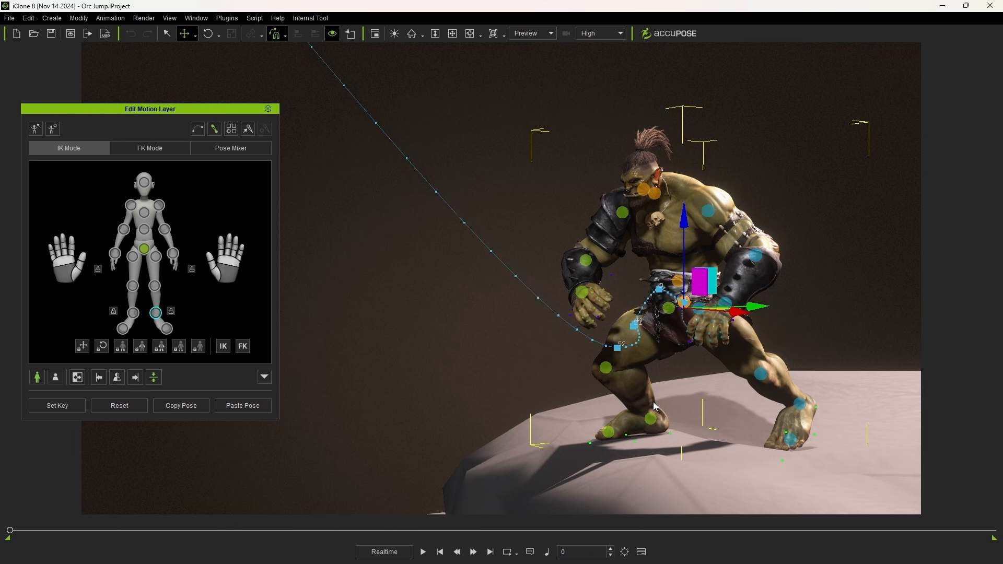
- Show the foot's motion trail beside the hip trail and scrub the jump to mid-air
{"action": "right_click", "coordinate": [668, 433]}
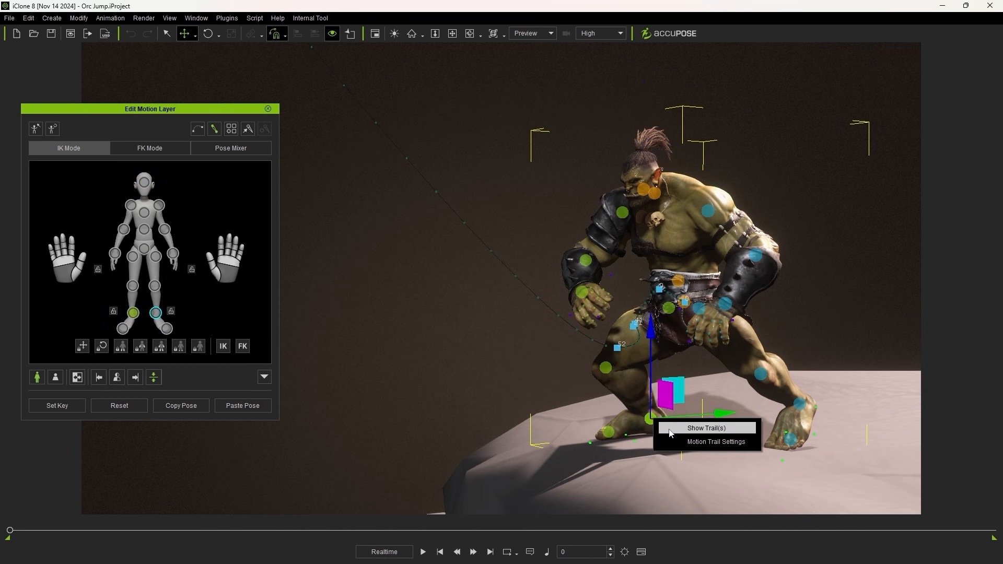
{"action": "left_click", "coordinate": [706, 428]}
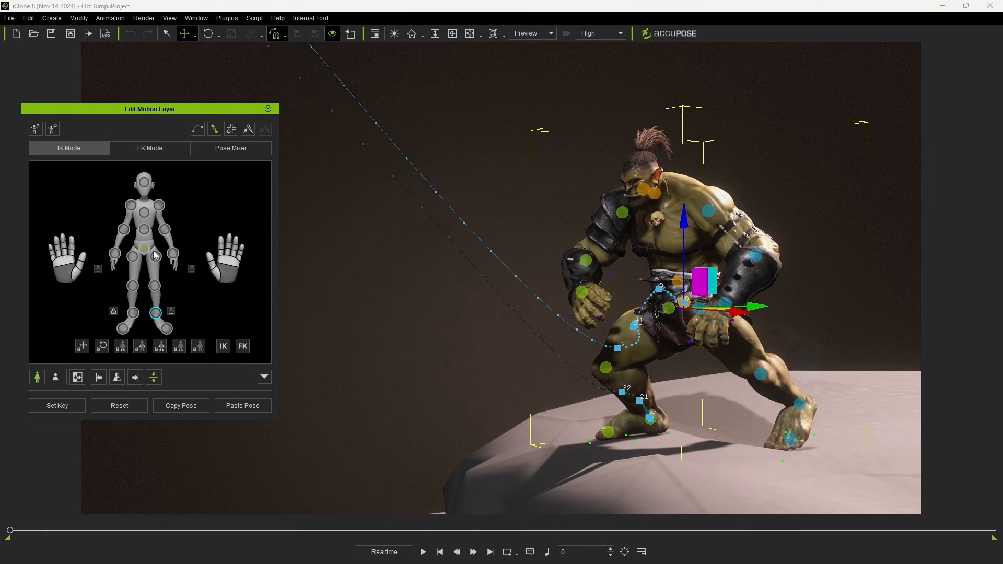
{"action": "left_click_drag", "start_coordinate": [7, 529], "coordinate": [167, 528]}
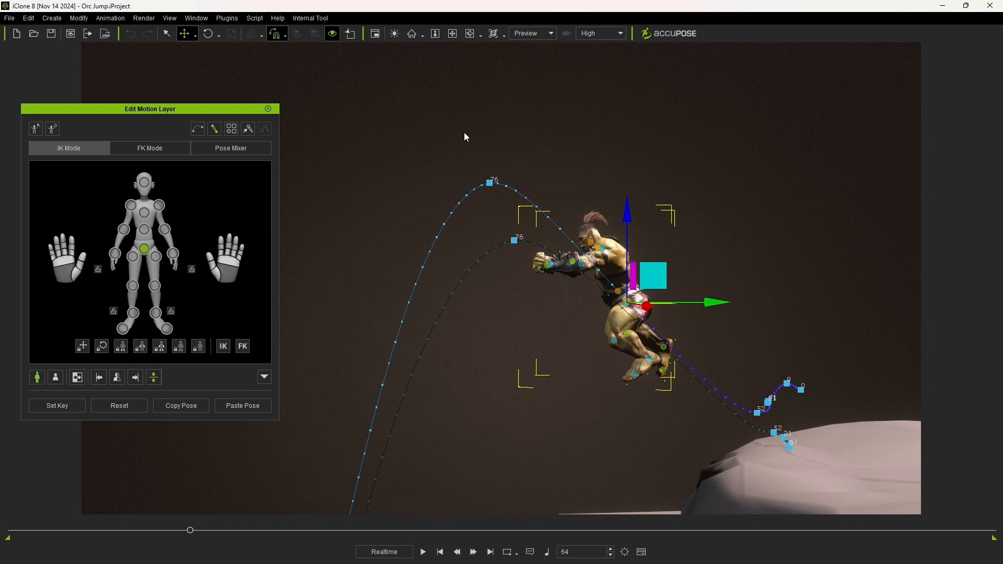
{"action": "left_click", "coordinate": [198, 128]}
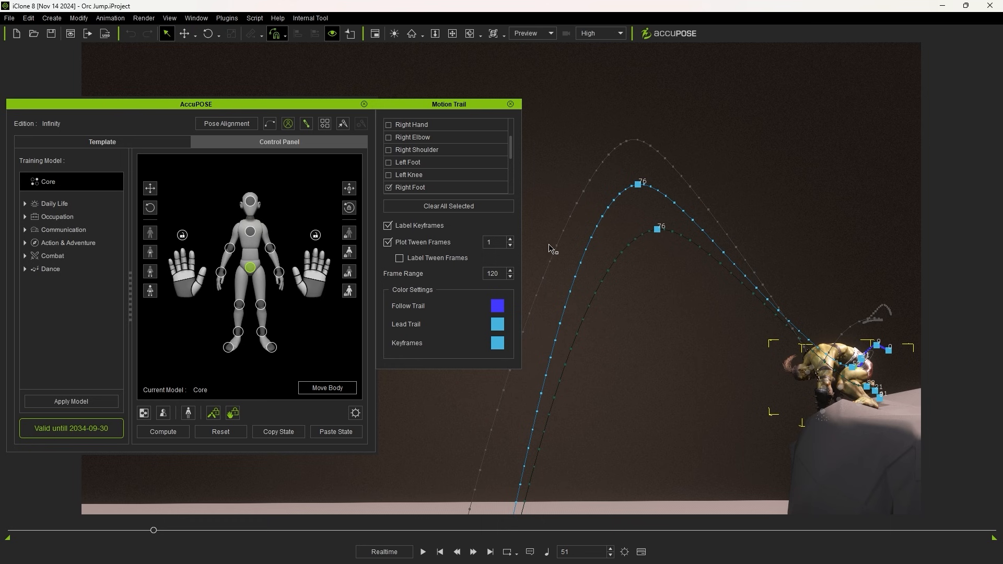
{"action": "mouse_move", "coordinate": [273, 232]}
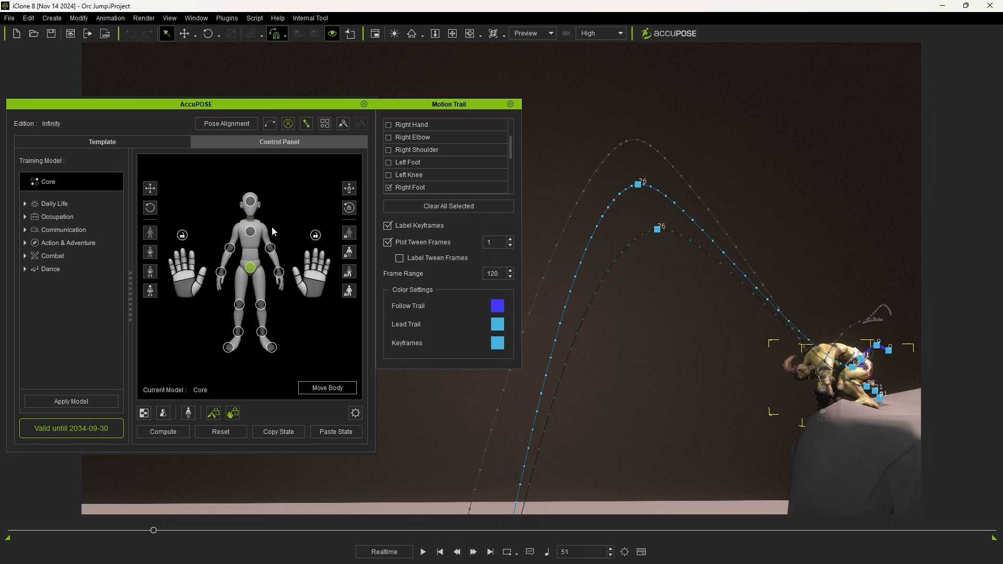
{"action": "left_click_drag", "start_coordinate": [154, 530], "coordinate": [199, 530]}
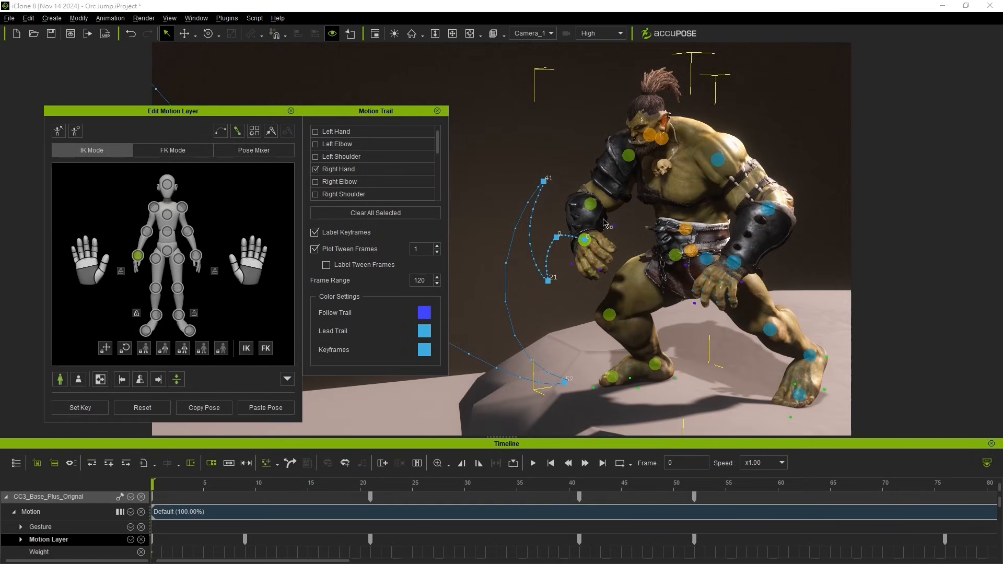
{"action": "mouse_move", "coordinate": [630, 276]}
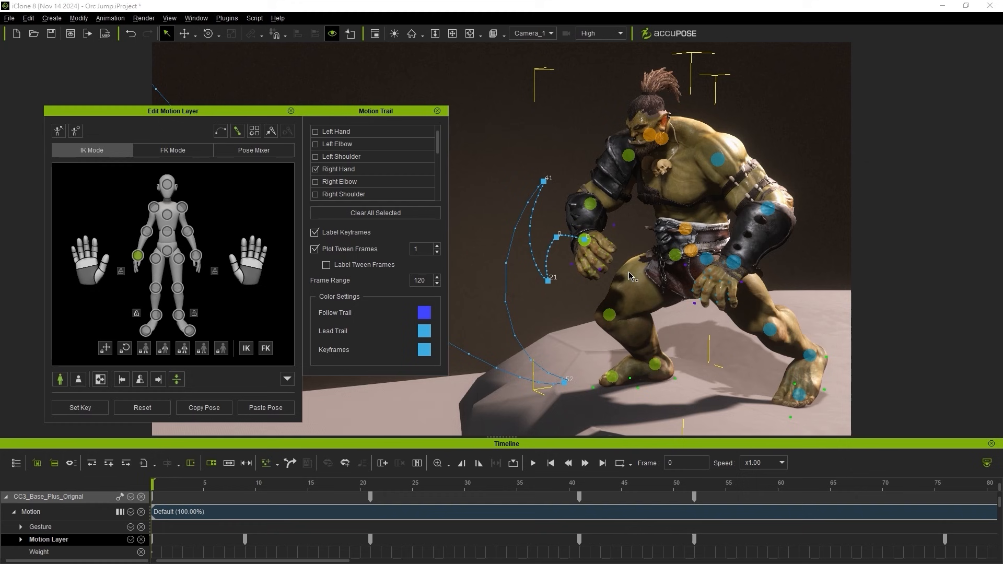
{"action": "mouse_move", "coordinate": [758, 505]}
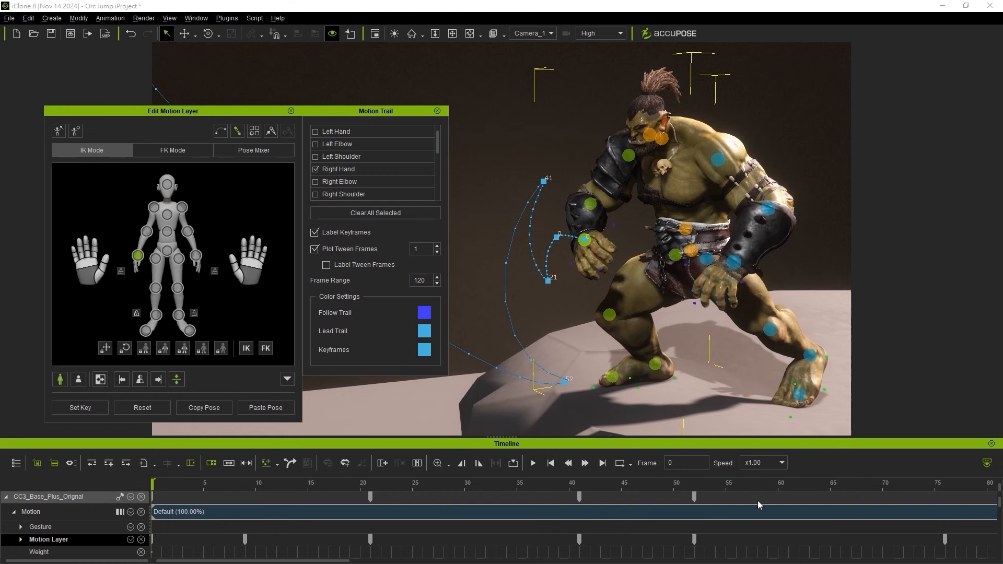
{"action": "mouse_move", "coordinate": [726, 536]}
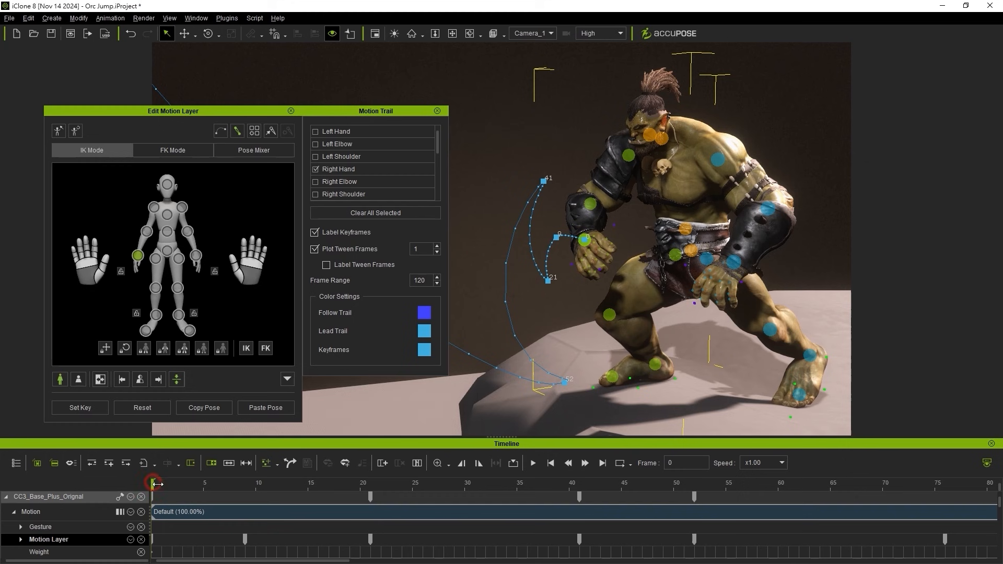
{"action": "left_click", "coordinate": [244, 484]}
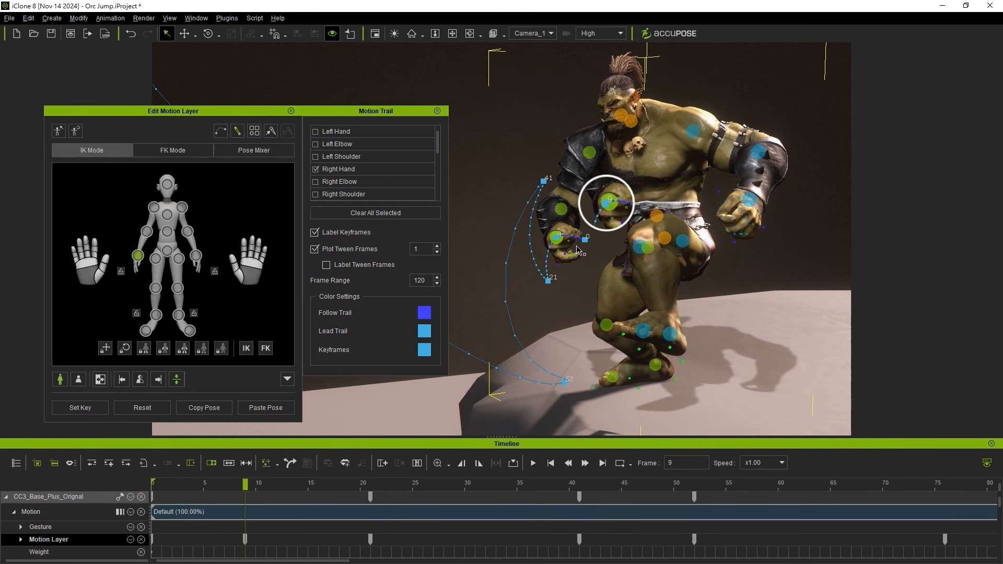
{"action": "left_click", "coordinate": [162, 484]}
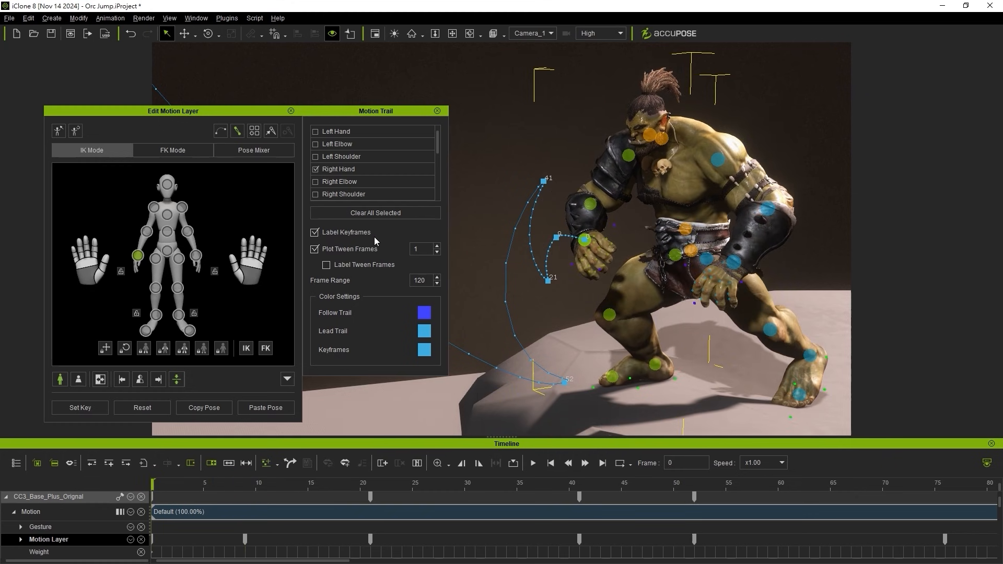
{"action": "left_click", "coordinate": [315, 232]}
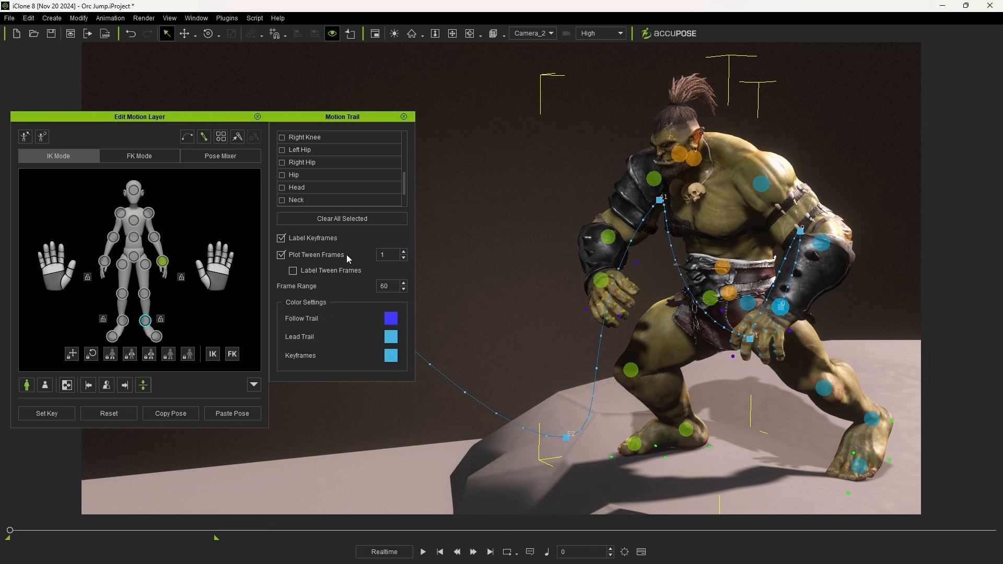
{"action": "mouse_move", "coordinate": [411, 272]}
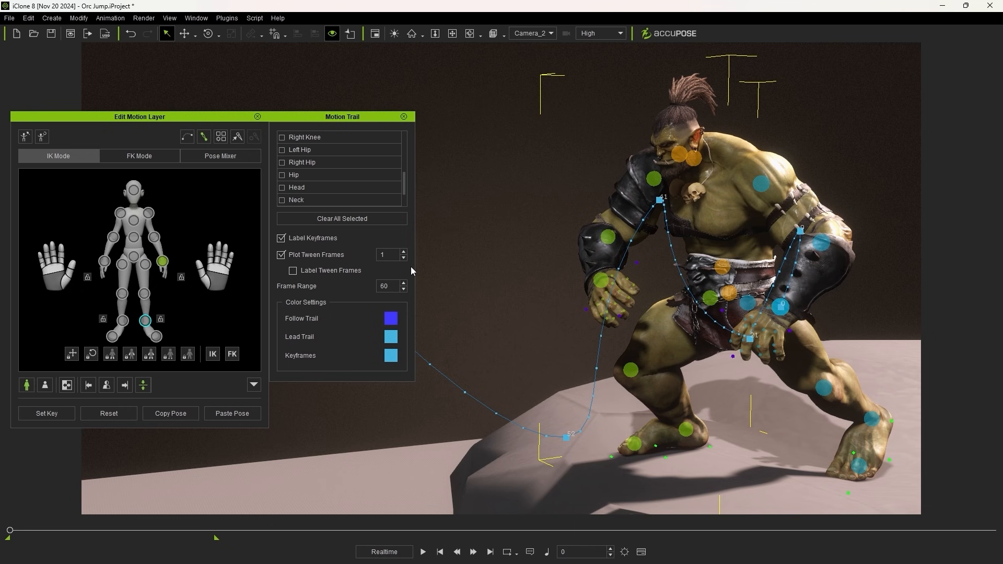
{"action": "mouse_move", "coordinate": [334, 289]}
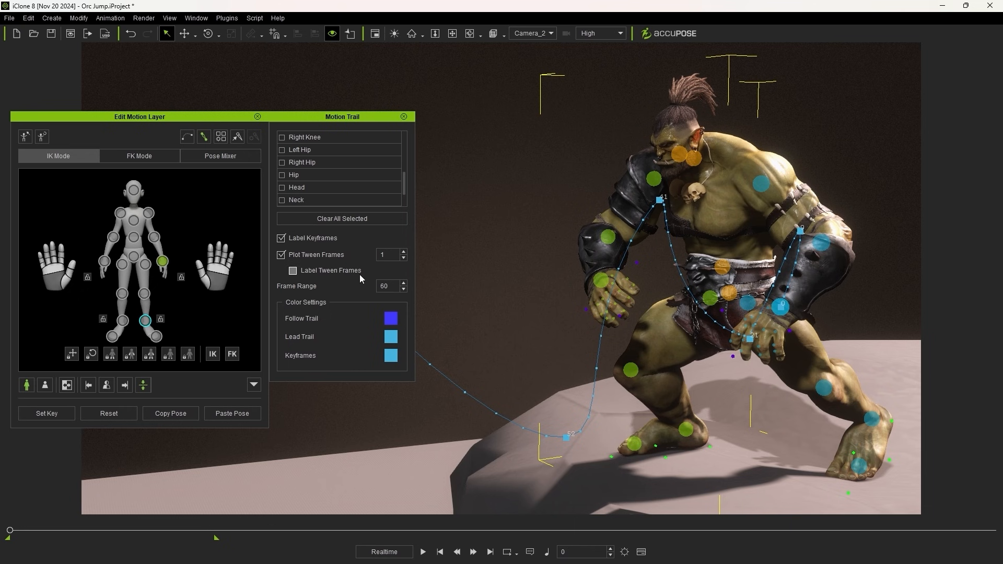
- Enable Label Keyframes, Plot Tween Frames and Label Tween Frames on the trail
{"action": "left_click", "coordinate": [293, 271]}
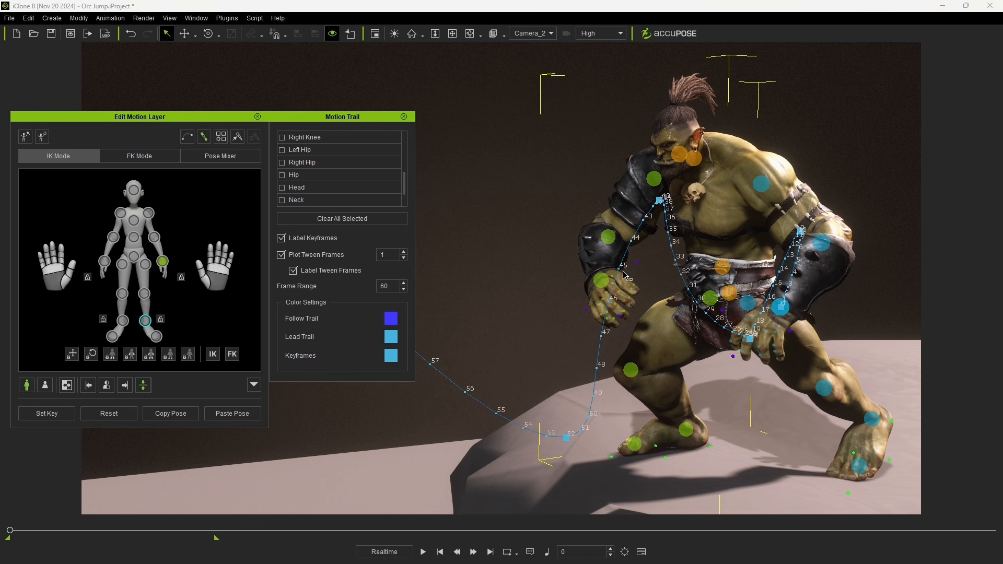
{"action": "mouse_move", "coordinate": [732, 178]}
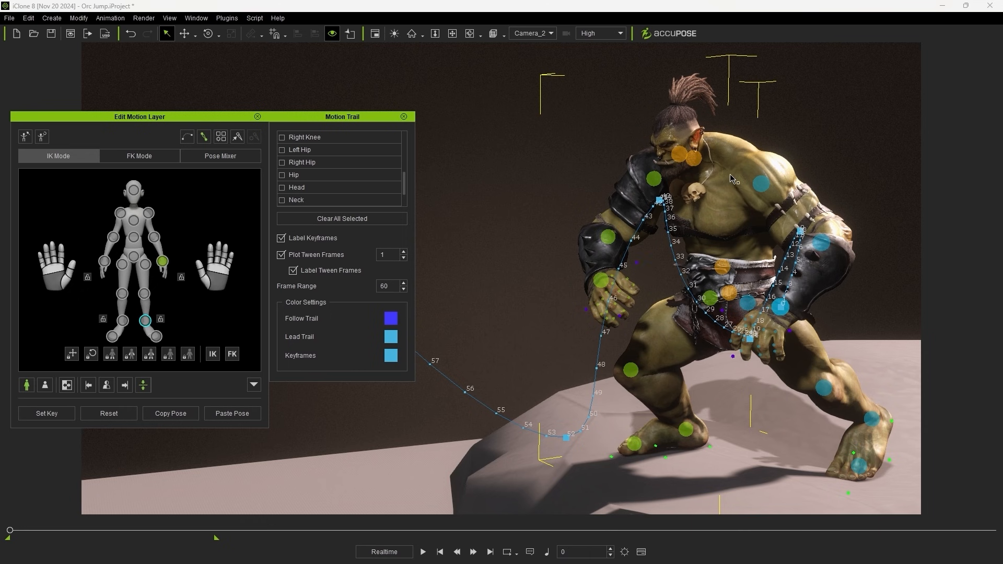
{"action": "mouse_move", "coordinate": [289, 265]}
{"action": "type", "text": "3"}
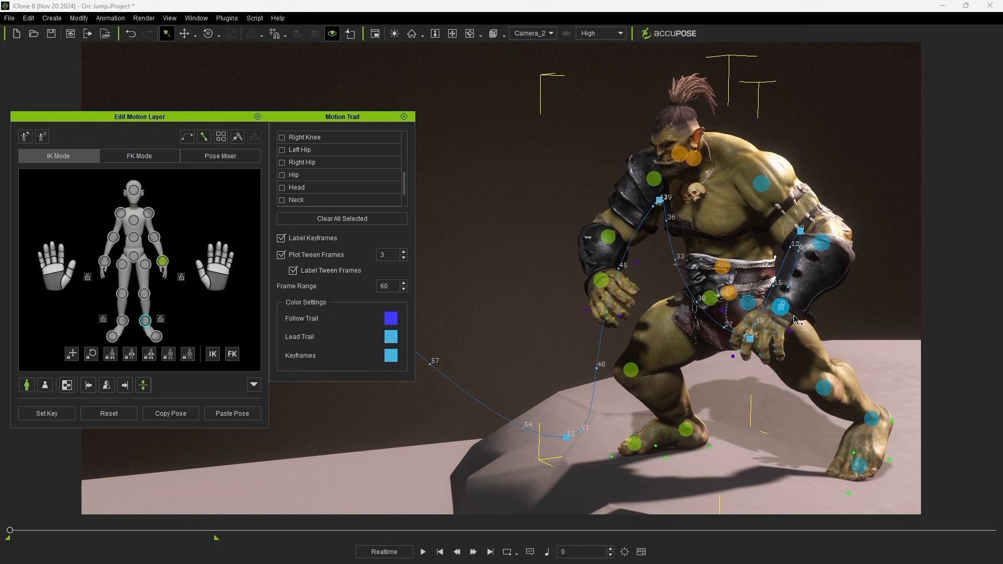
{"action": "left_click", "coordinate": [293, 269]}
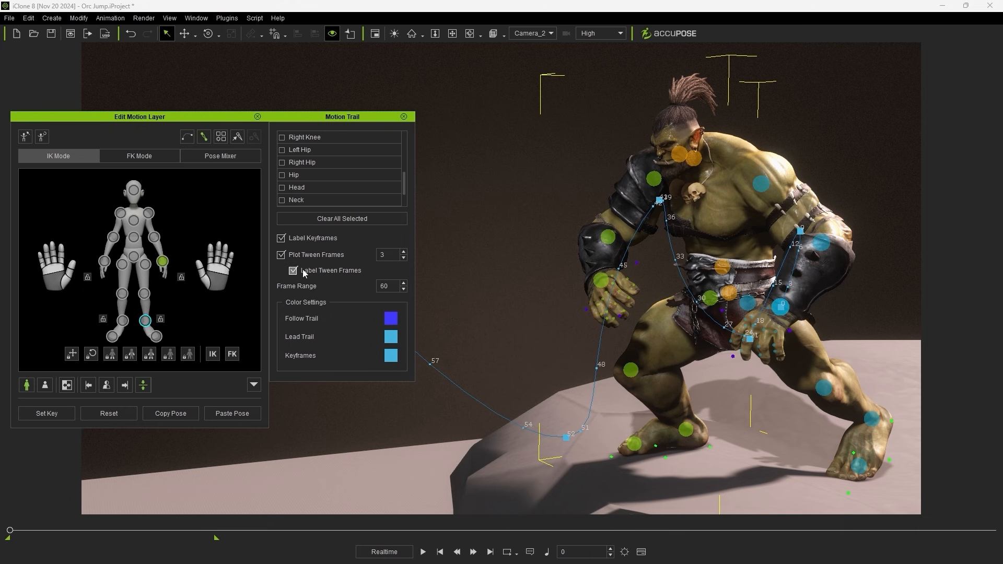
{"action": "left_click", "coordinate": [281, 255]}
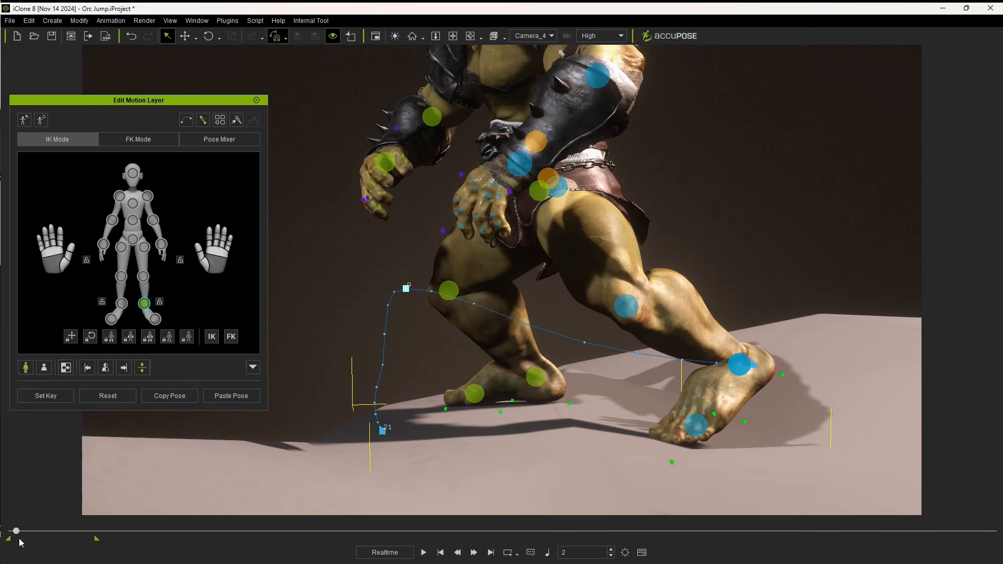
- Apply an Ease Out transition curve to the foot's frame-21 trail key and preview it
{"action": "left_click_drag", "start_coordinate": [14, 531], "coordinate": [72, 531]}
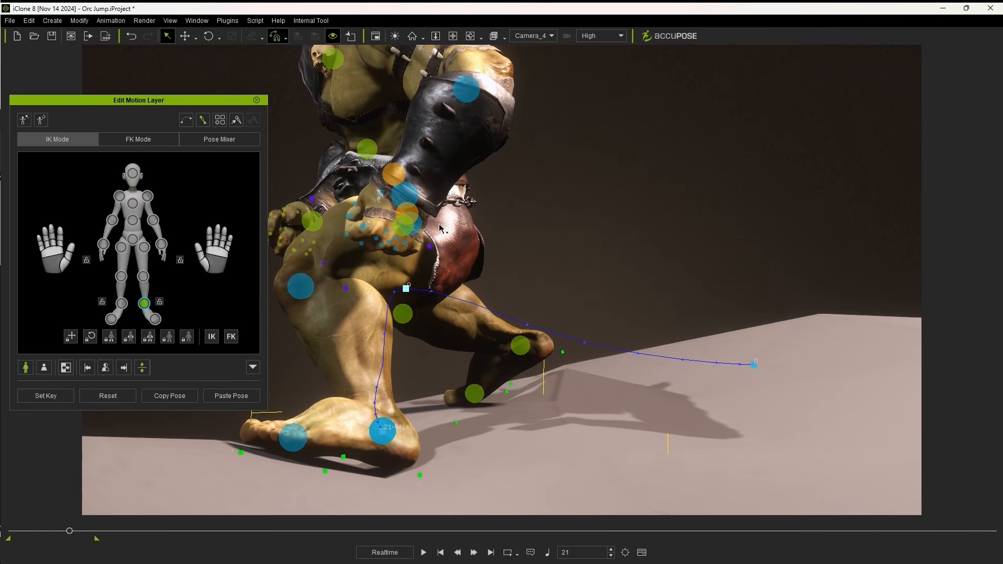
{"action": "mouse_move", "coordinate": [404, 308]}
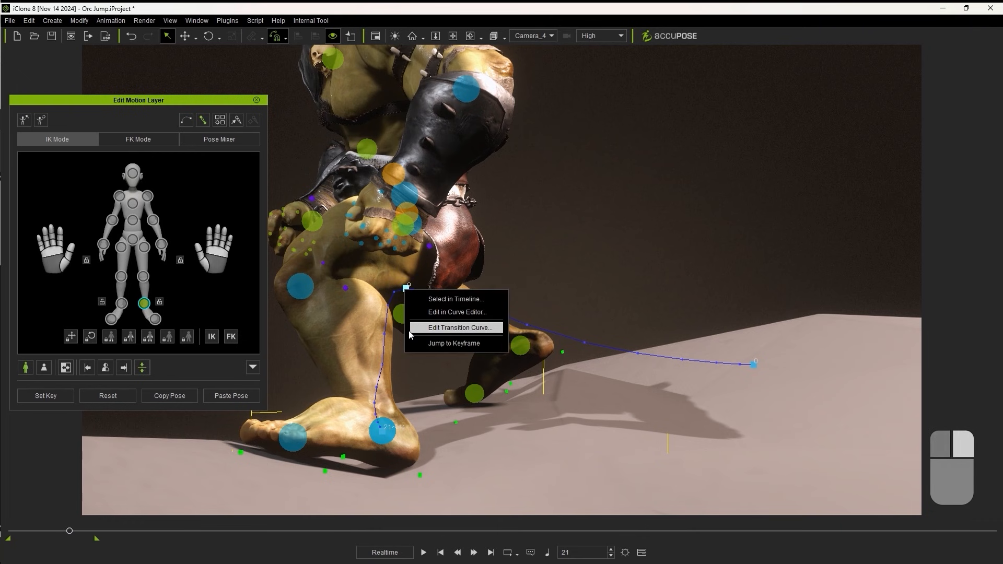
{"action": "left_click", "coordinate": [457, 327]}
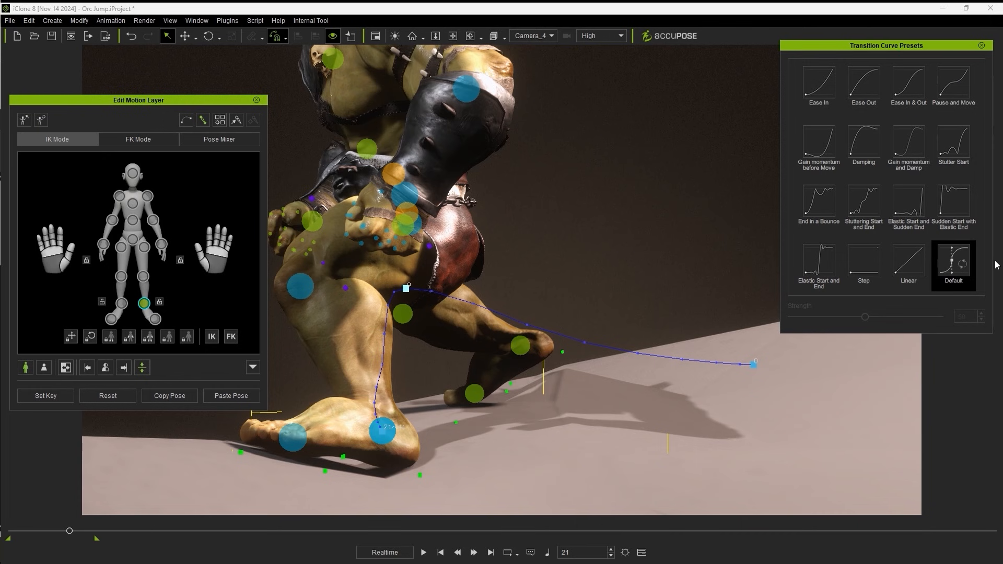
{"action": "mouse_move", "coordinate": [856, 58]}
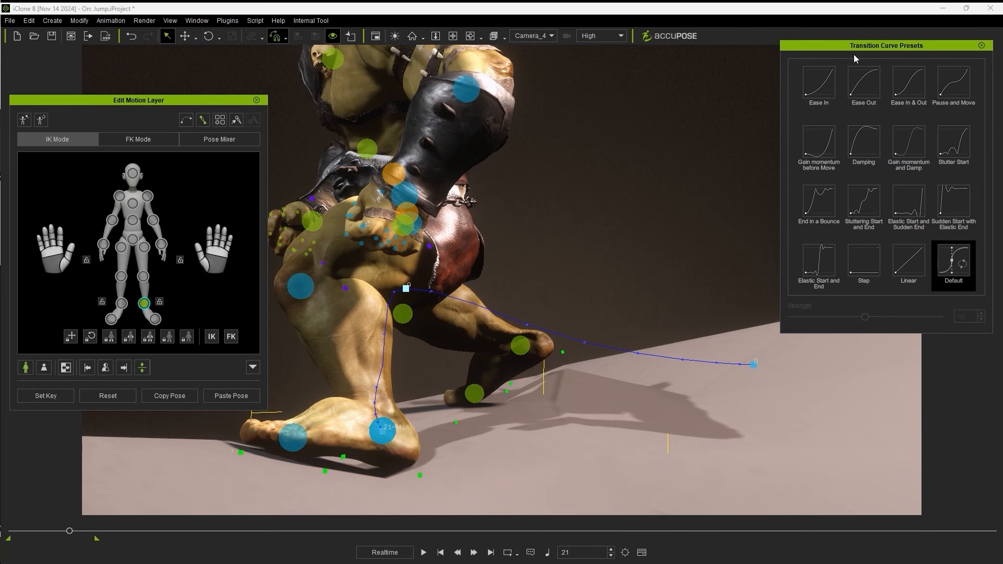
{"action": "left_click", "coordinate": [423, 551]}
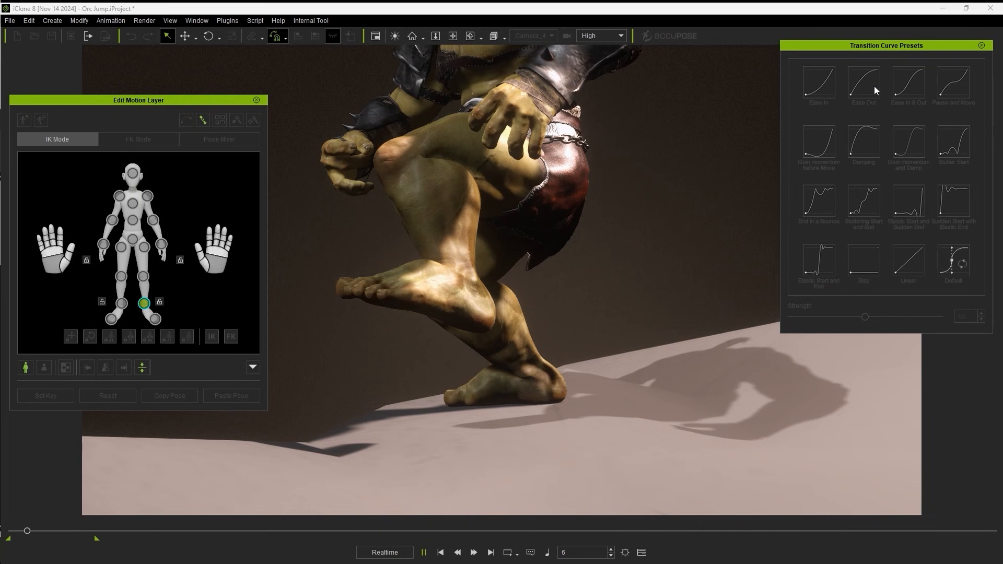
{"action": "left_click", "coordinate": [863, 83]}
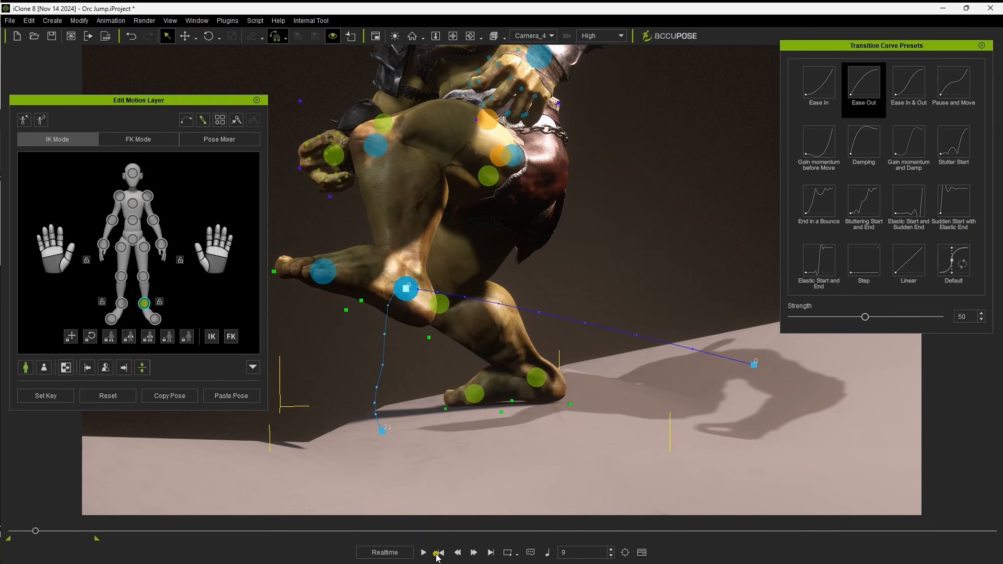
{"action": "left_click", "coordinate": [423, 552]}
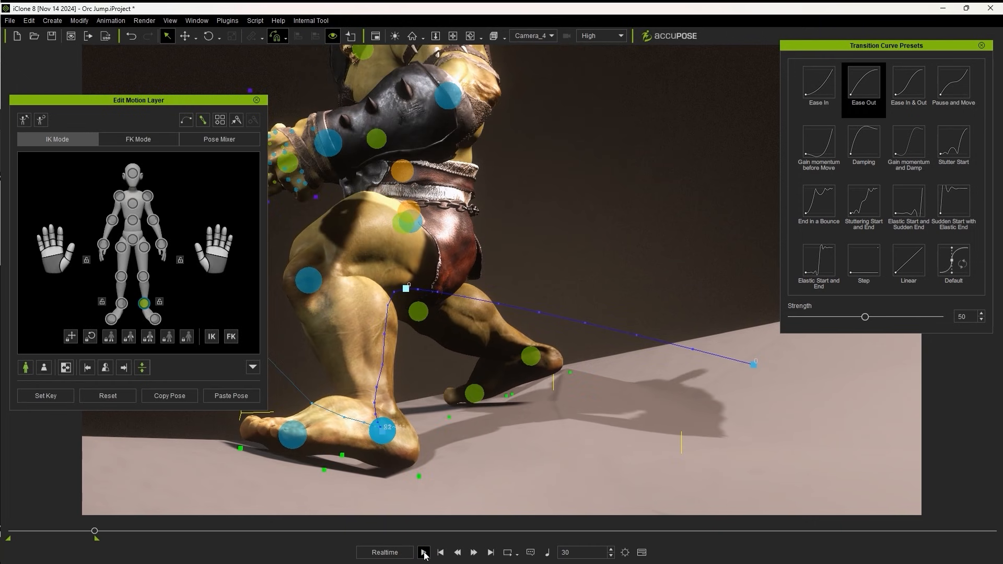
{"action": "left_click", "coordinate": [423, 552]}
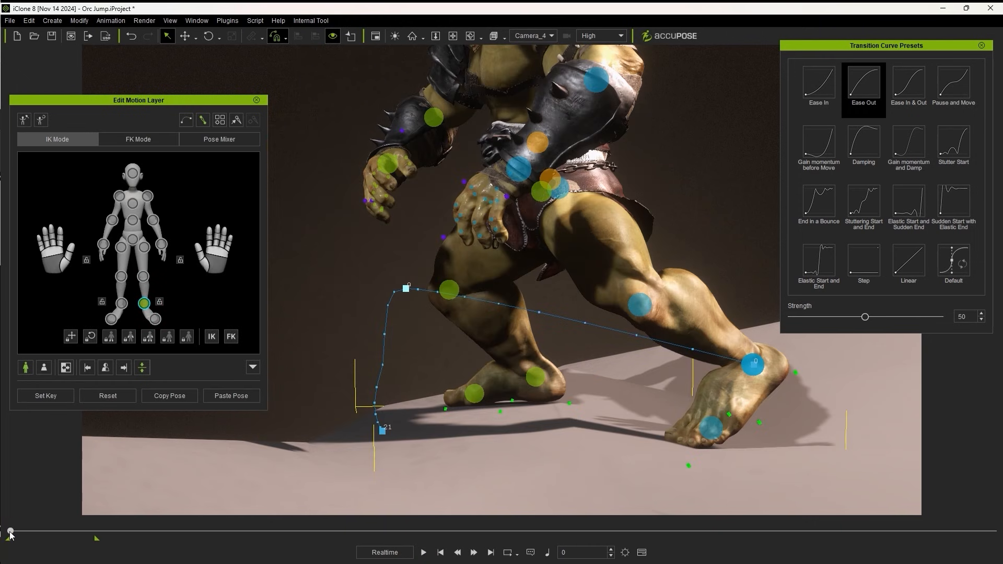
- Raise the Ease Out strength to 100 and play back the result
{"action": "left_click_drag", "start_coordinate": [10, 533], "coordinate": [69, 532]}
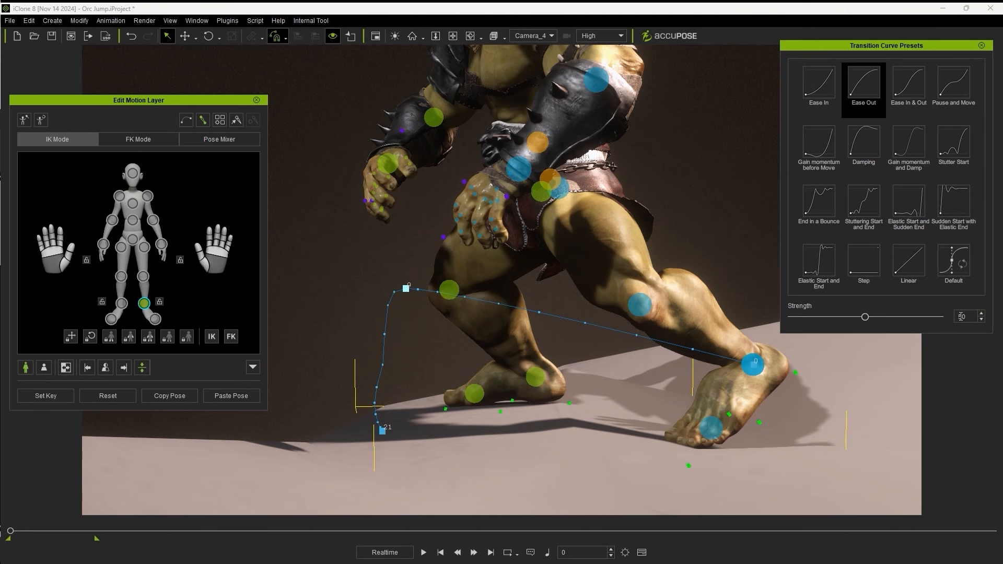
{"action": "left_click_drag", "start_coordinate": [865, 316], "coordinate": [940, 317]}
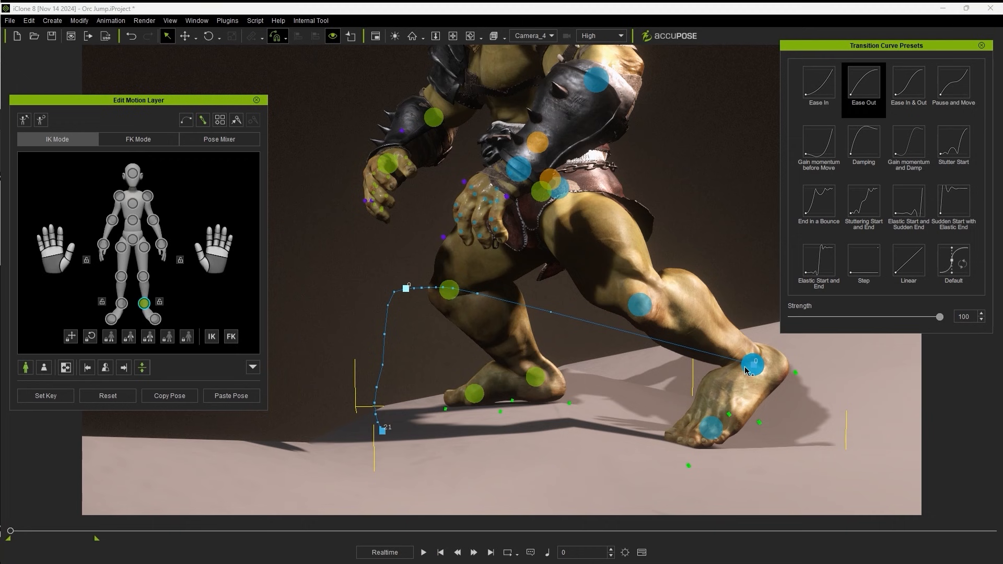
{"action": "left_click", "coordinate": [423, 551]}
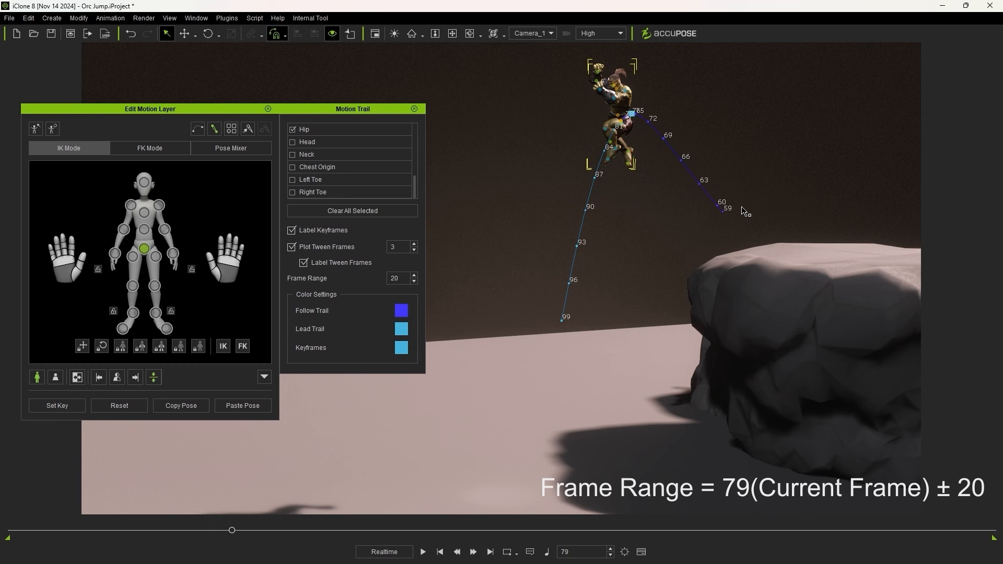
{"action": "mouse_move", "coordinate": [566, 346]}
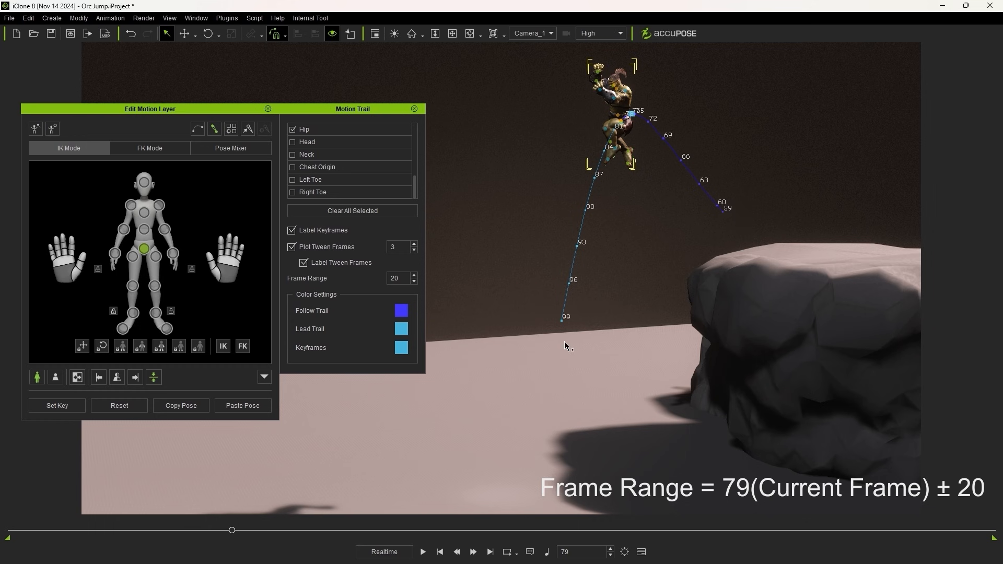
- Set the hip trail's frame range around the current frame and scrub to frame 80
{"action": "left_click_drag", "start_coordinate": [232, 530], "coordinate": [215, 530]}
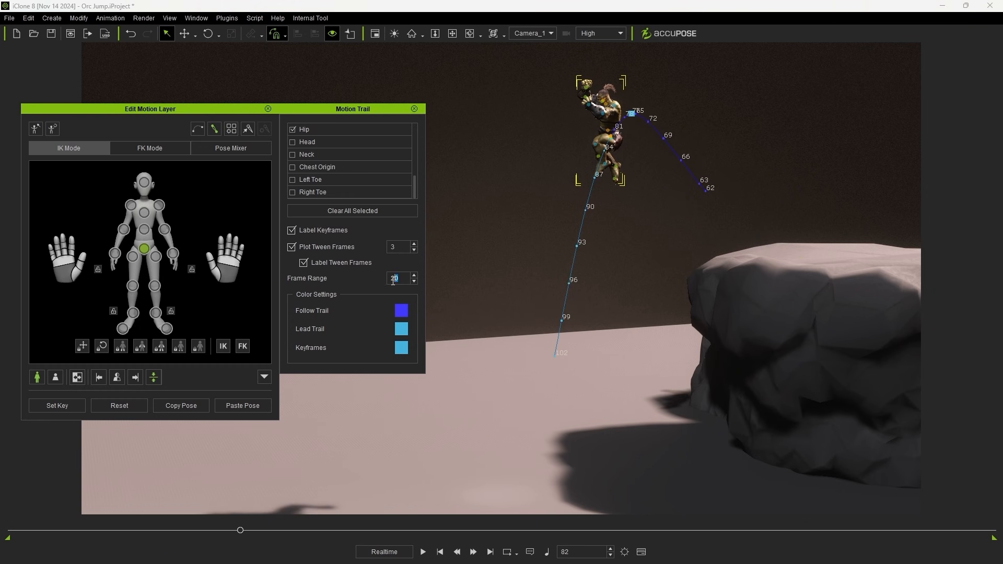
{"action": "type", "text": "180"}
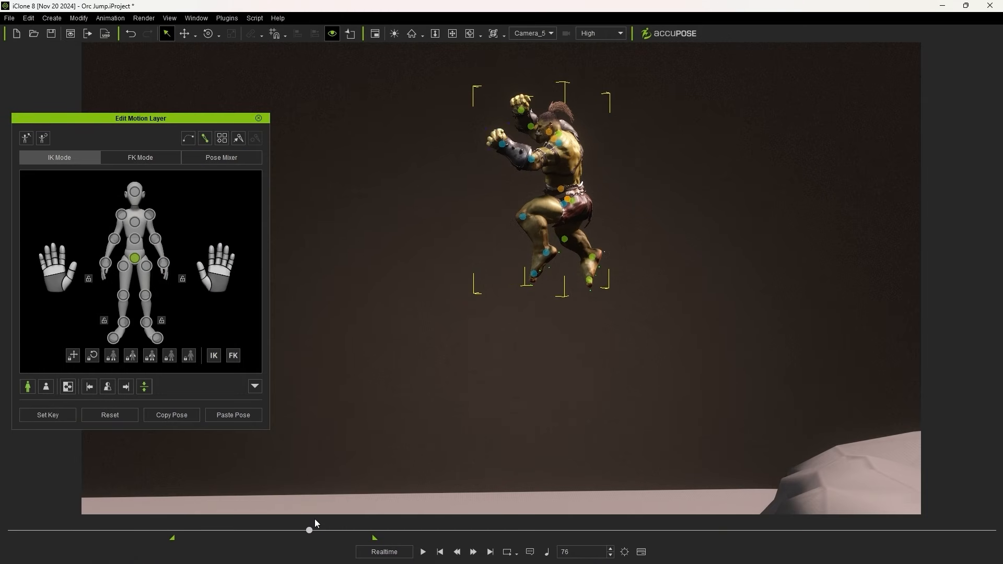
{"action": "left_click_drag", "start_coordinate": [309, 530], "coordinate": [324, 530]}
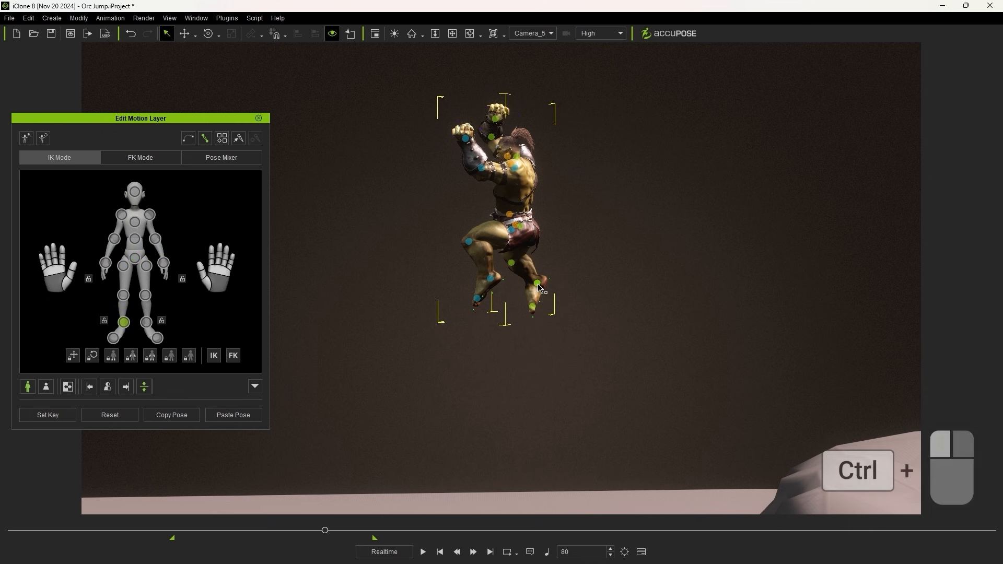
- Show motion trails for both selected feet via Show Trail(s)
{"action": "right_click", "coordinate": [489, 281]}
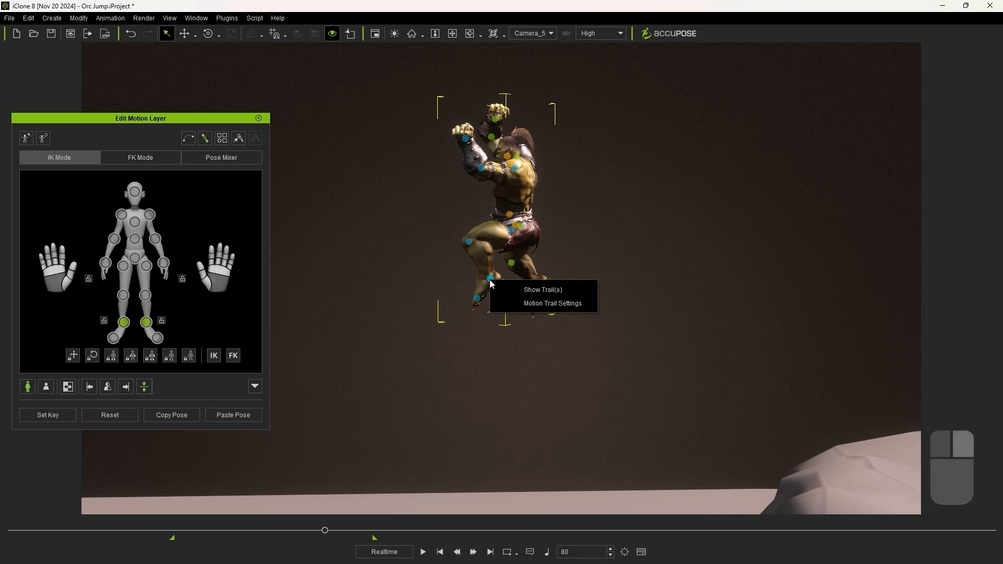
{"action": "left_click", "coordinate": [542, 289]}
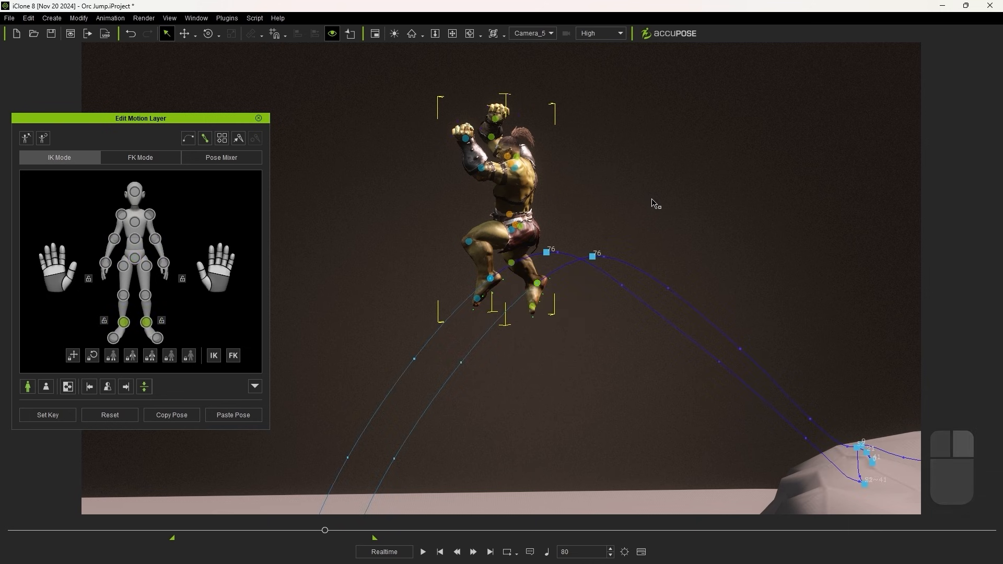
{"action": "mouse_move", "coordinate": [639, 502]}
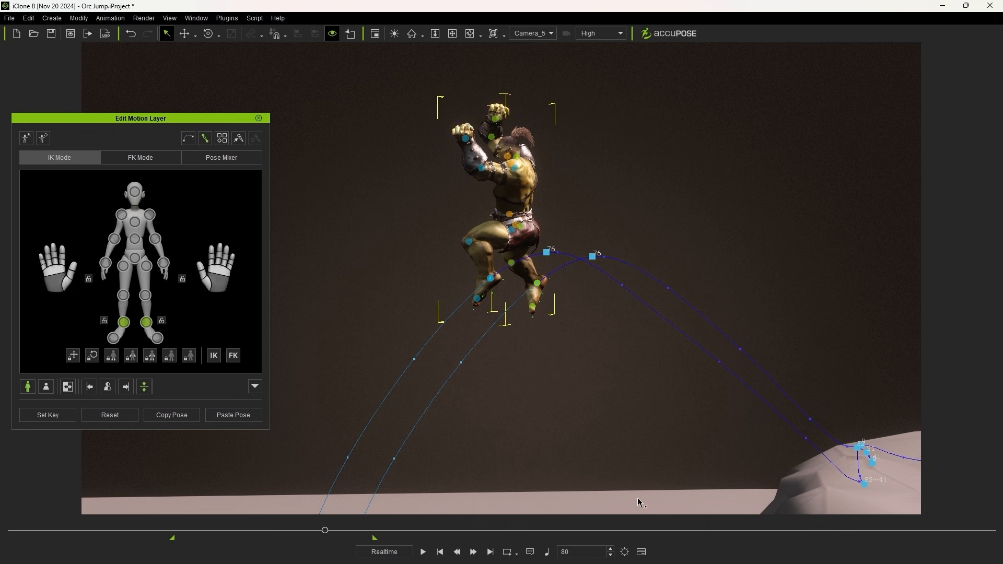
{"action": "mouse_move", "coordinate": [613, 534]}
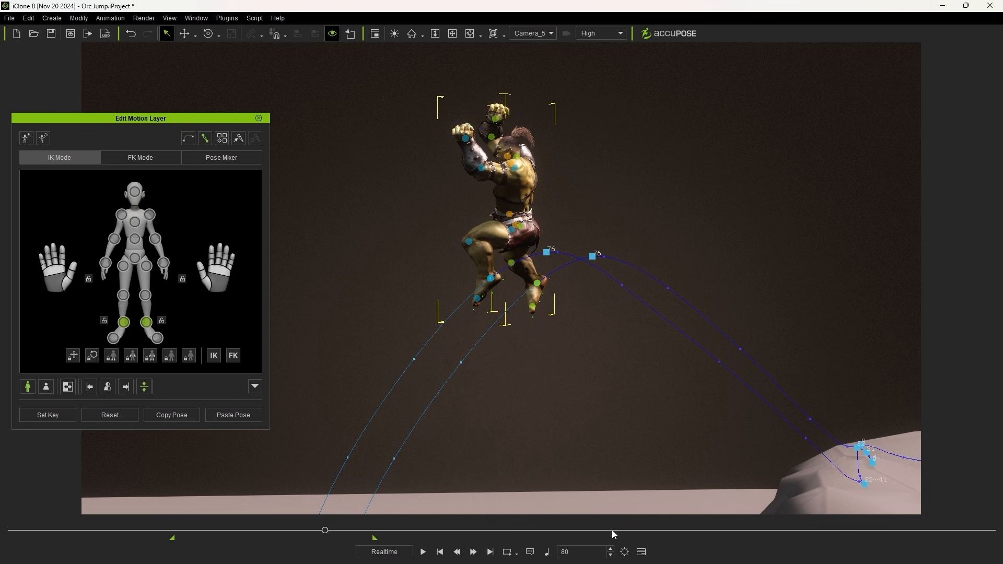
{"action": "mouse_move", "coordinate": [621, 276]}
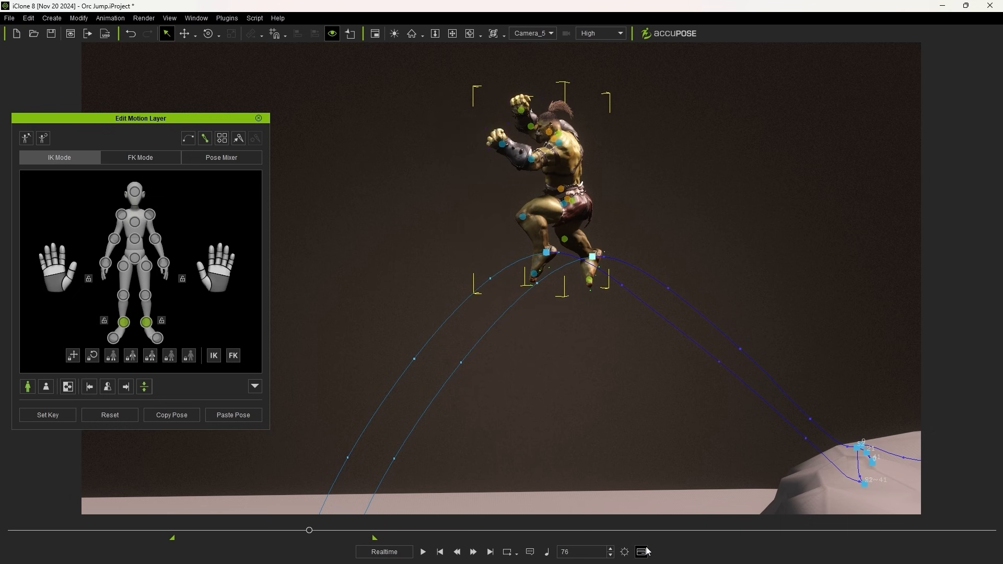
- Select a foot with move handles to raise its arc at frame 76 and view the landing at frame 92
{"action": "left_click", "coordinate": [187, 34]}
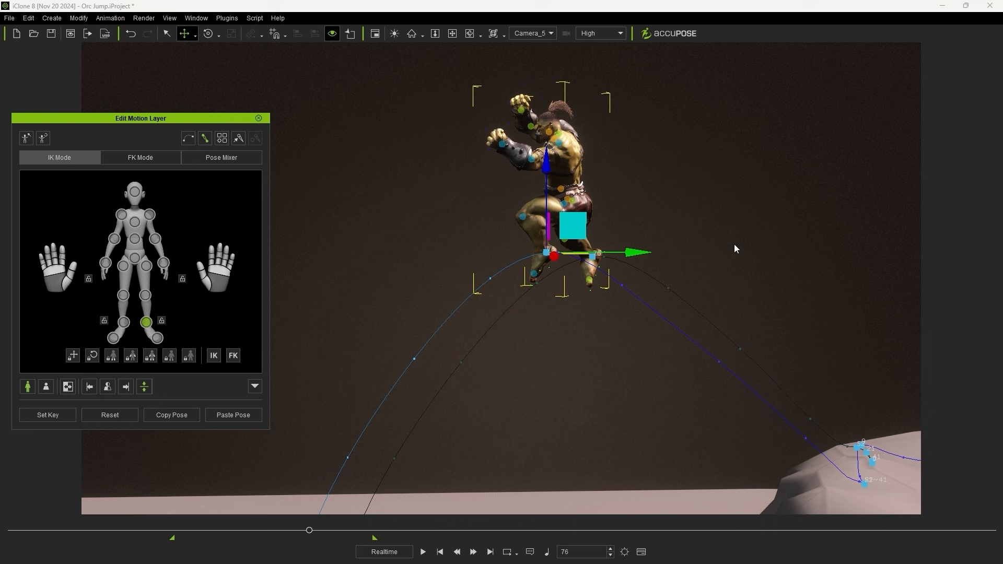
{"action": "left_click", "coordinate": [123, 322]}
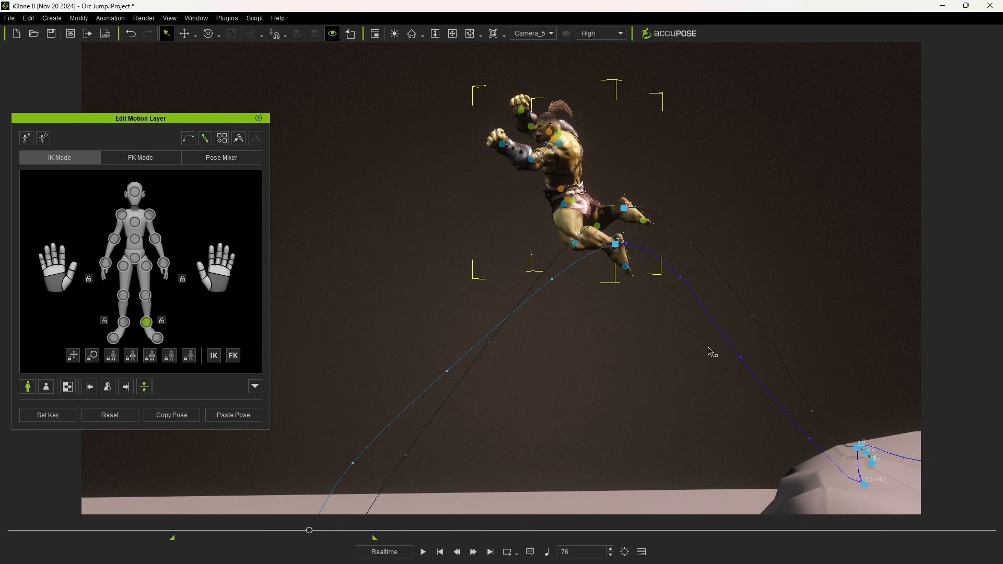
{"action": "left_click", "coordinate": [423, 552]}
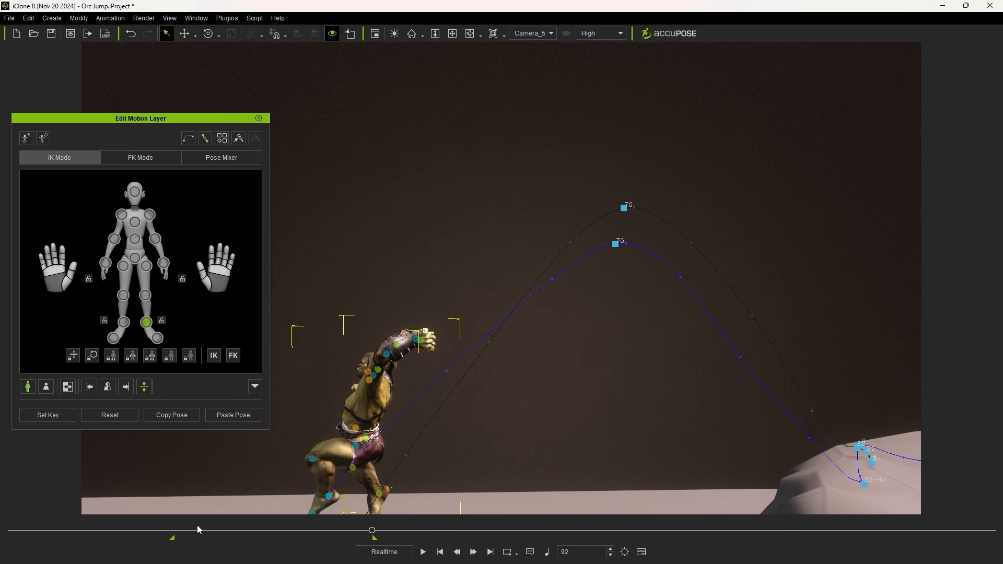
- Scrub the jump to review the raised foot trail, ending at its peak on frame 82
{"action": "left_click_drag", "start_coordinate": [371, 529], "coordinate": [237, 530]}
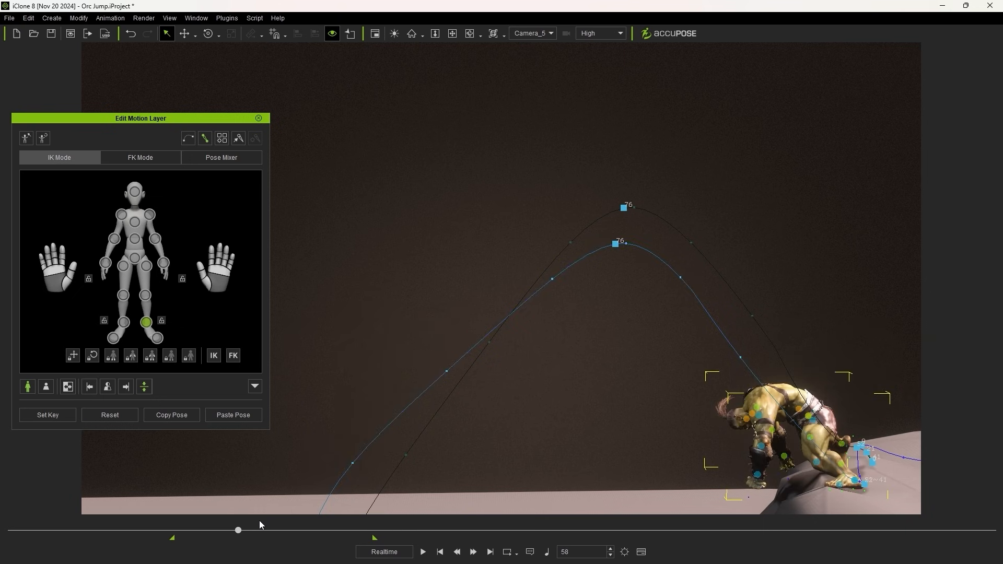
{"action": "left_click_drag", "start_coordinate": [239, 530], "coordinate": [309, 530]}
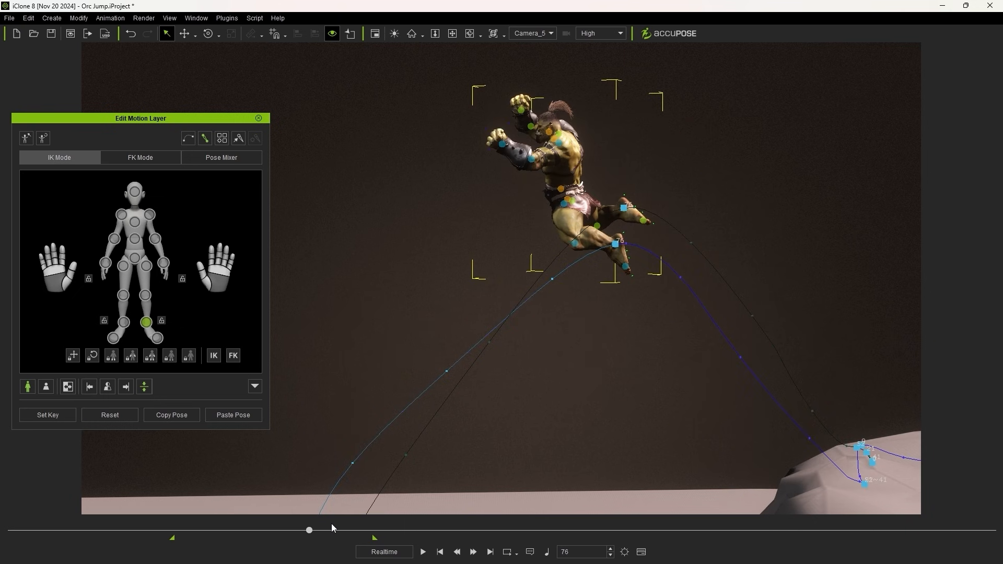
{"action": "left_click_drag", "start_coordinate": [309, 530], "coordinate": [332, 530]}
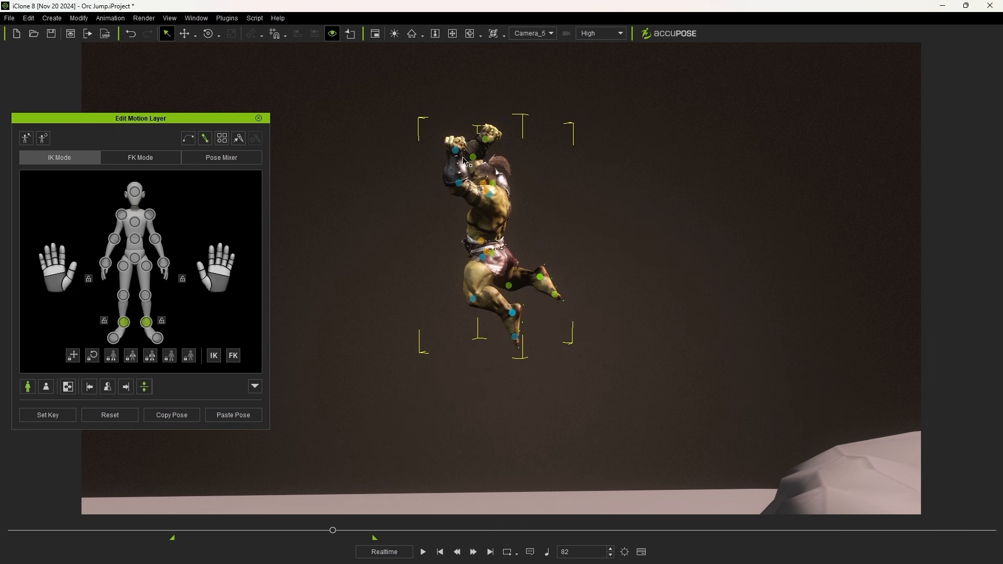
- Show both hands' trails, jump to their frame-76 key, then return to the frame-42 crouch
{"action": "right_click", "coordinate": [465, 162]}
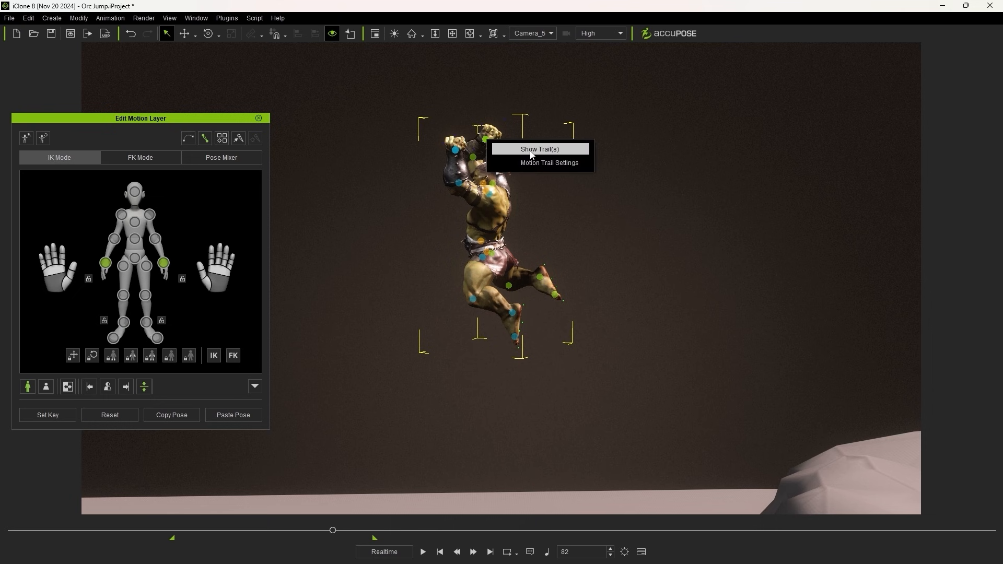
{"action": "left_click", "coordinate": [539, 149]}
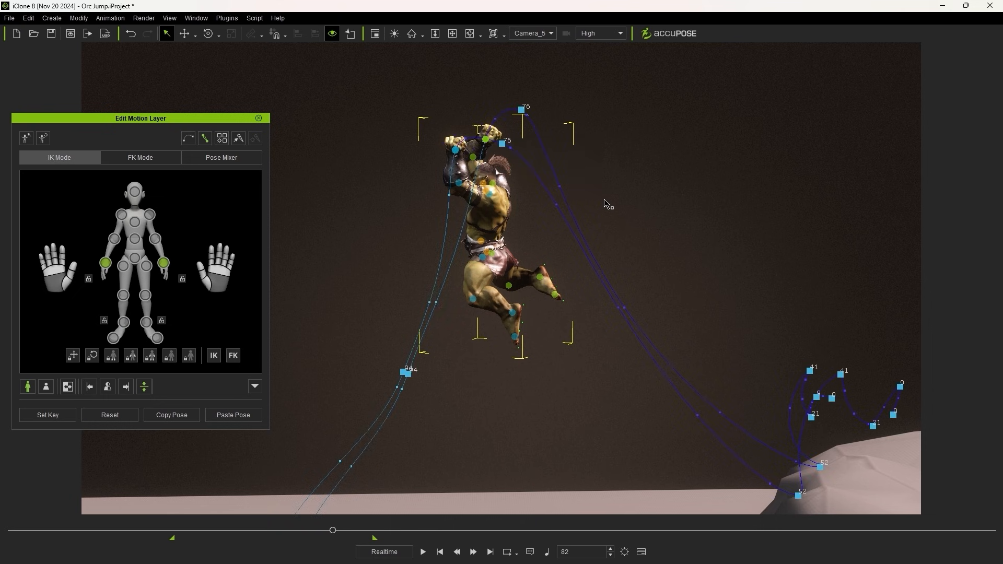
{"action": "right_click", "coordinate": [504, 141]}
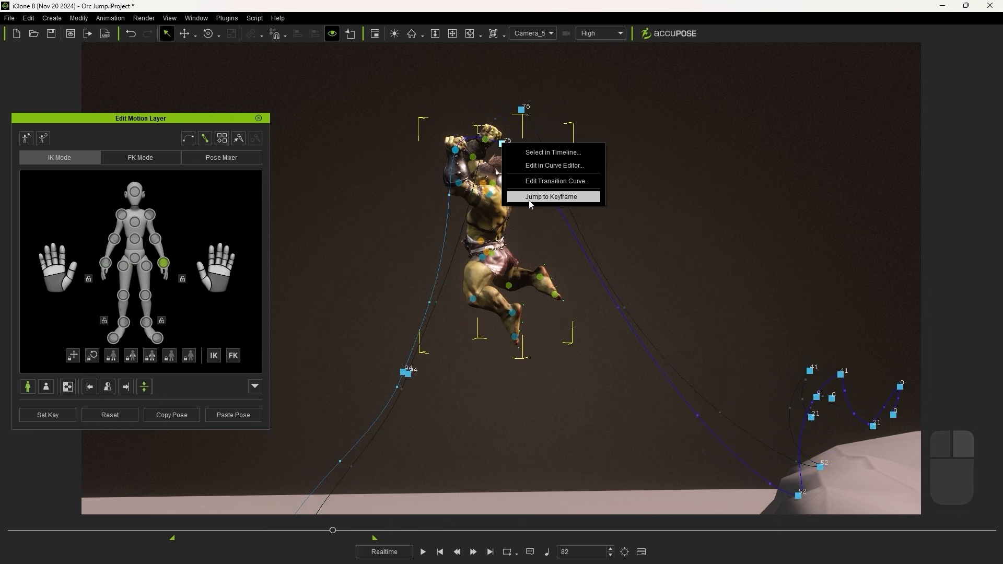
{"action": "left_click", "coordinate": [553, 196]}
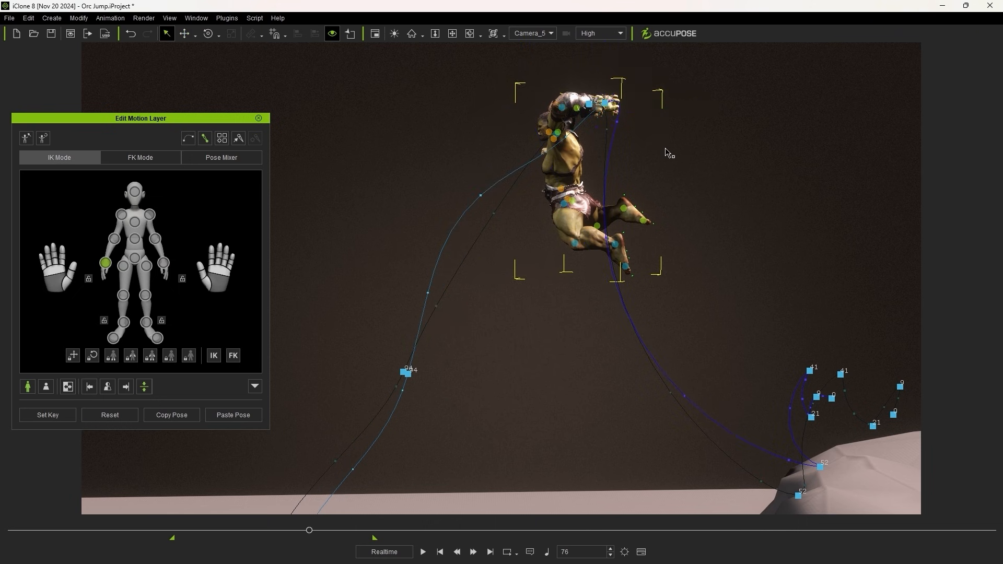
{"action": "left_click", "coordinate": [135, 222]}
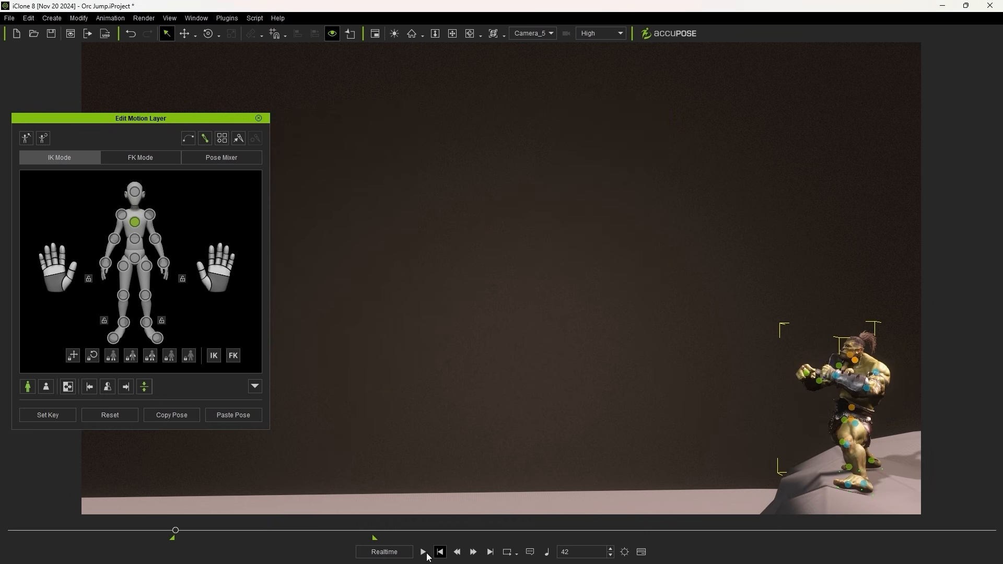
- Play back the jump before switching to the Timeline with Motion and Motion Layer tracks
{"action": "left_click", "coordinate": [423, 551]}
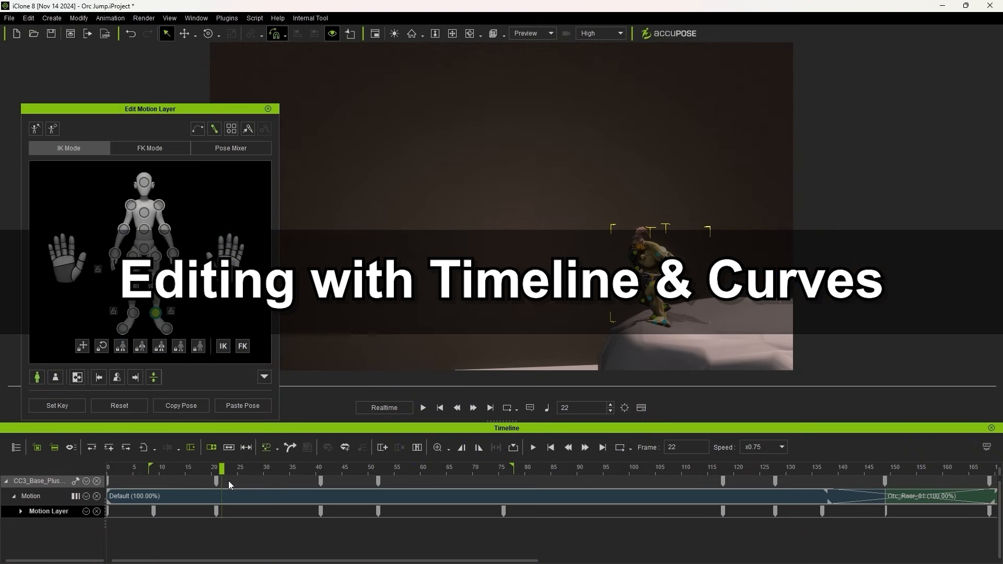
- Show motion trails for both hand effectors early in the jump and scrub the timeline
{"action": "left_click", "coordinate": [346, 468]}
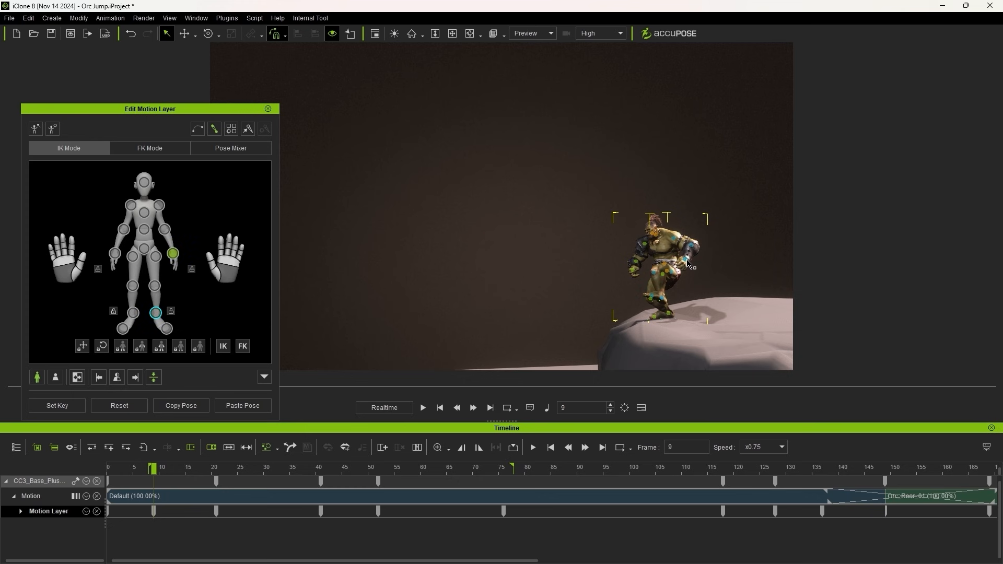
{"action": "left_click", "coordinate": [123, 229]}
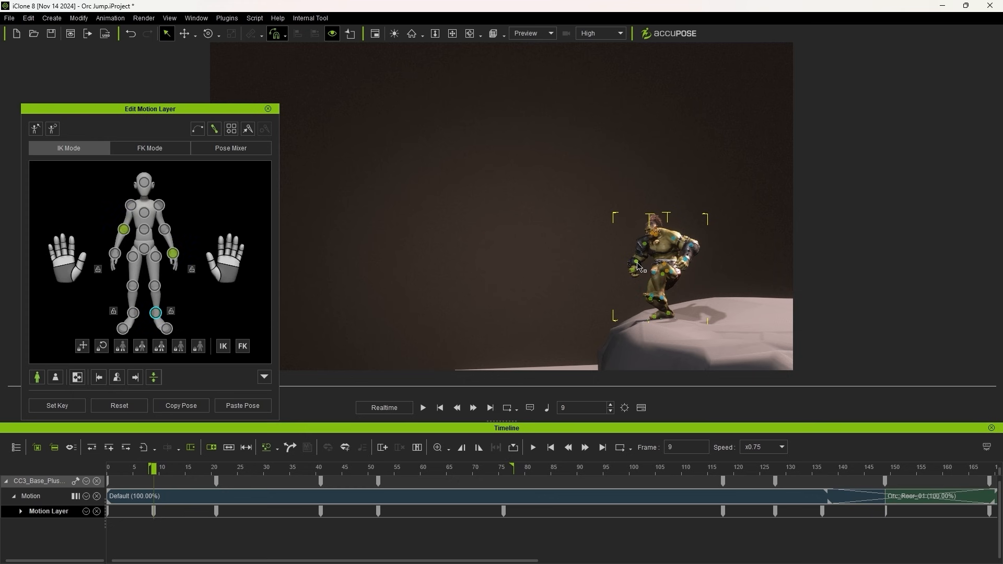
{"action": "right_click", "coordinate": [637, 268]}
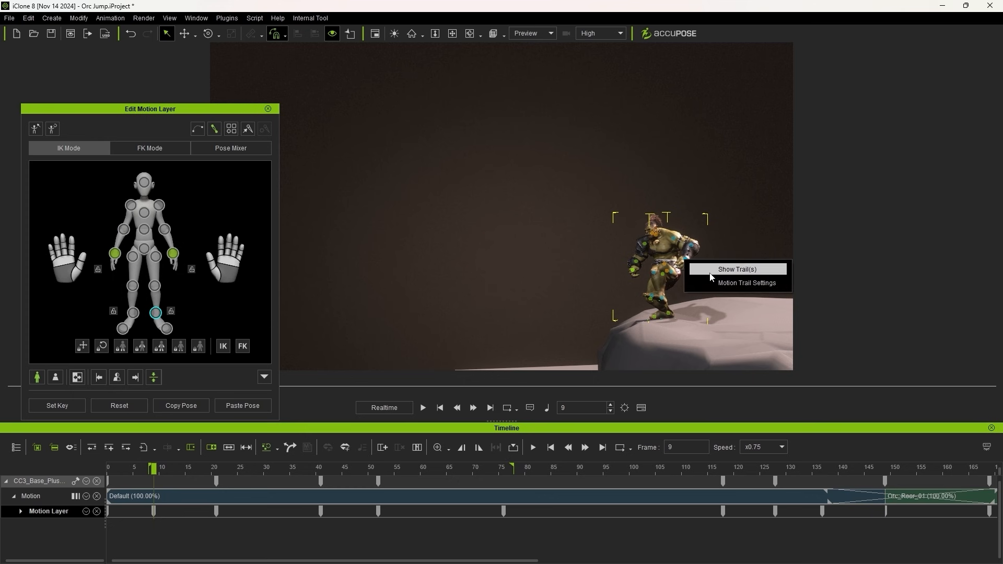
{"action": "left_click", "coordinate": [736, 268]}
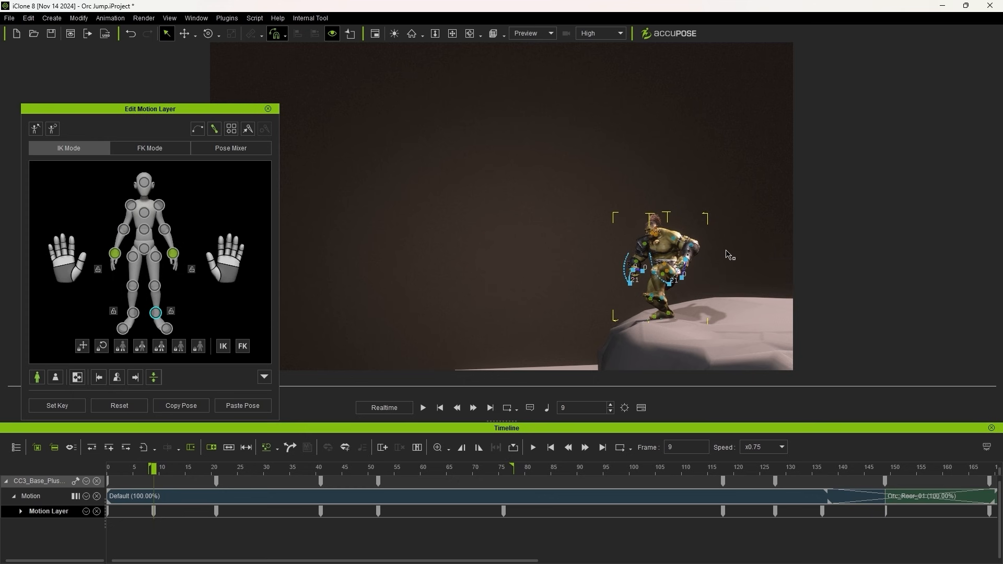
{"action": "left_click_drag", "start_coordinate": [154, 468], "coordinate": [220, 468]}
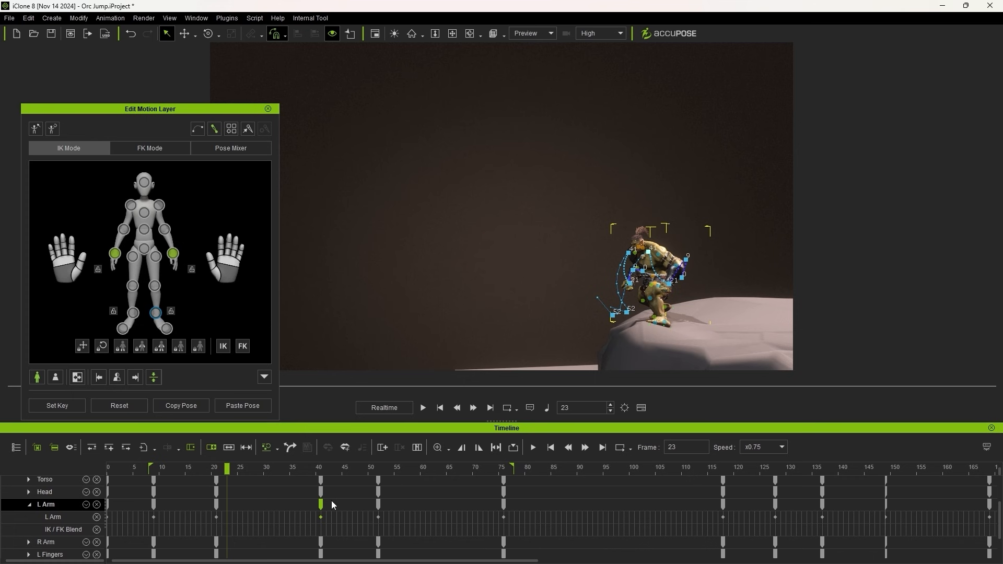
{"action": "mouse_move", "coordinate": [57, 512]}
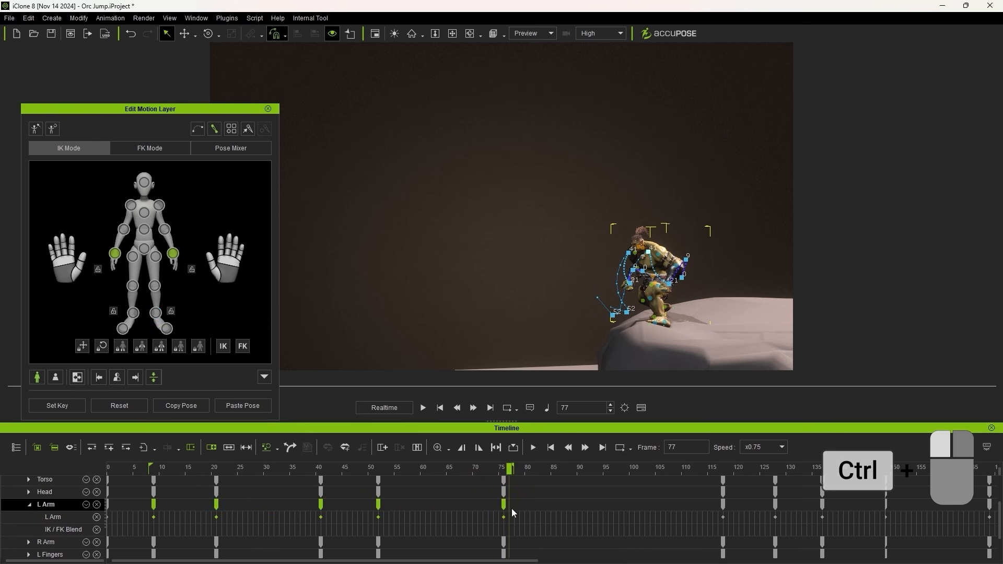
- Shift the L Arm keys about three frames earlier and check poses around frames 17, 37 and 33
{"action": "left_click_drag", "start_coordinate": [506, 468], "coordinate": [488, 468]}
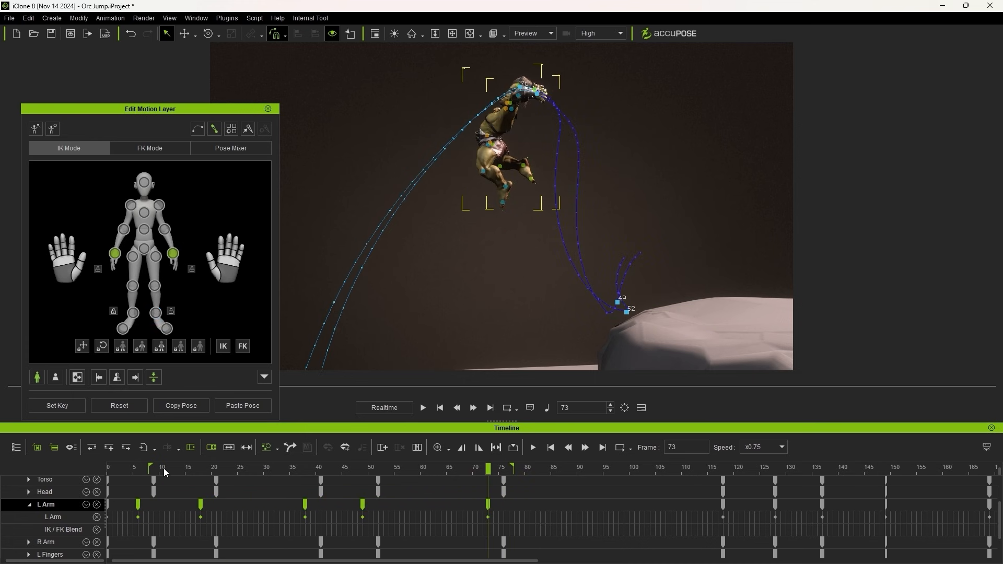
{"action": "left_click", "coordinate": [196, 468]}
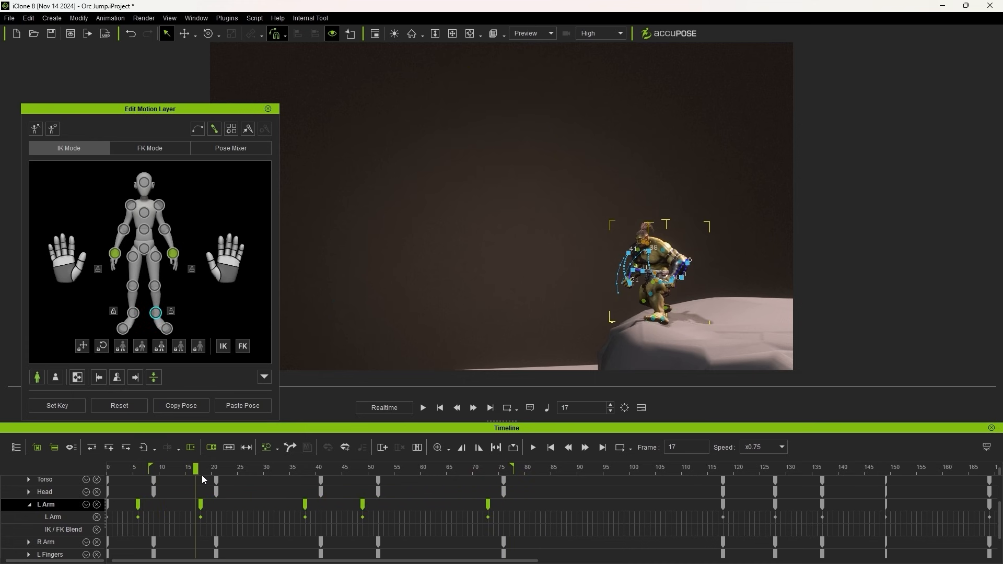
{"action": "left_click", "coordinate": [295, 469]}
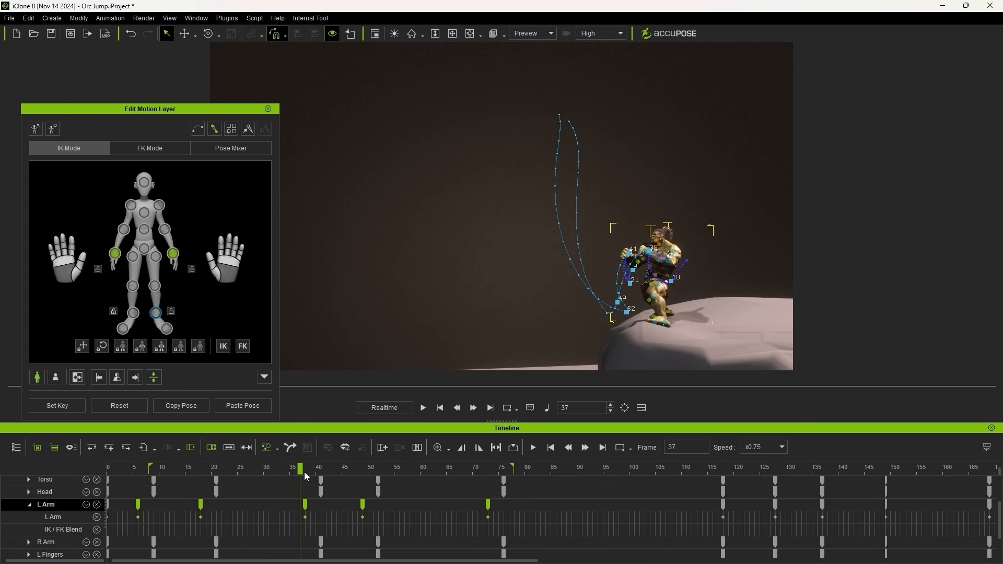
{"action": "left_click", "coordinate": [389, 468]}
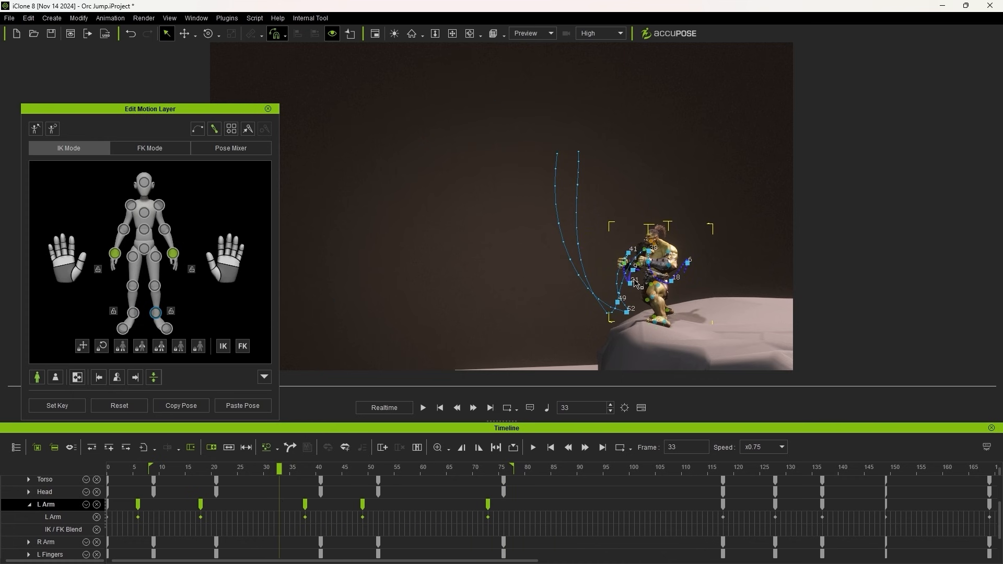
- Move the R Arm keys about one frame later than the L Arm keys and replay the jump
{"action": "right_click", "coordinate": [643, 269]}
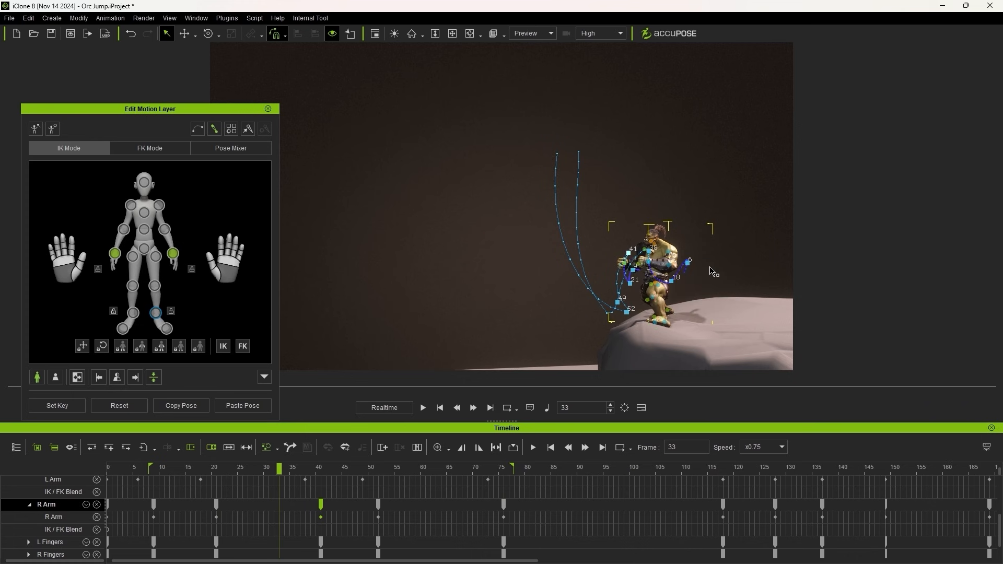
{"action": "mouse_move", "coordinate": [337, 522]}
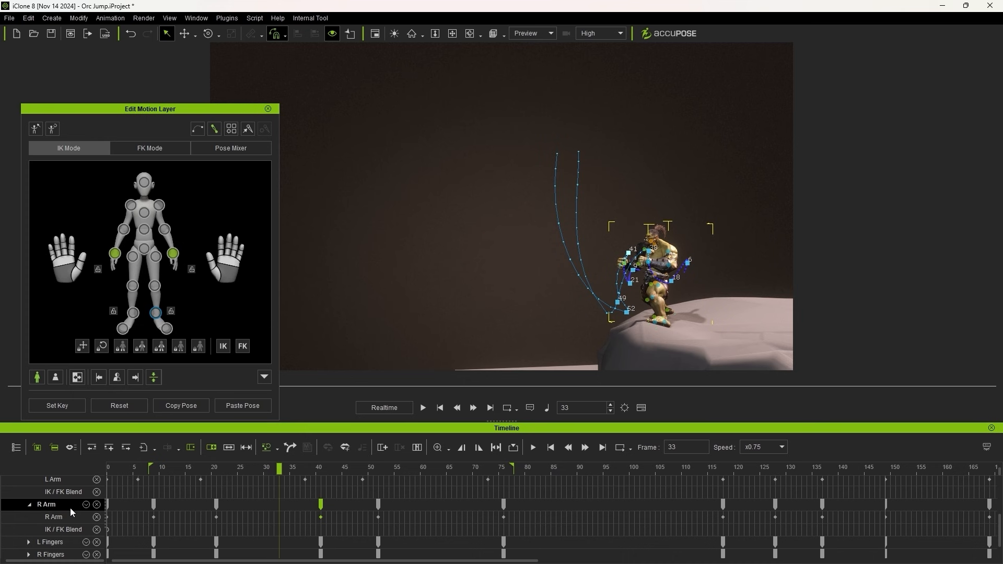
{"action": "left_click", "coordinate": [518, 468]}
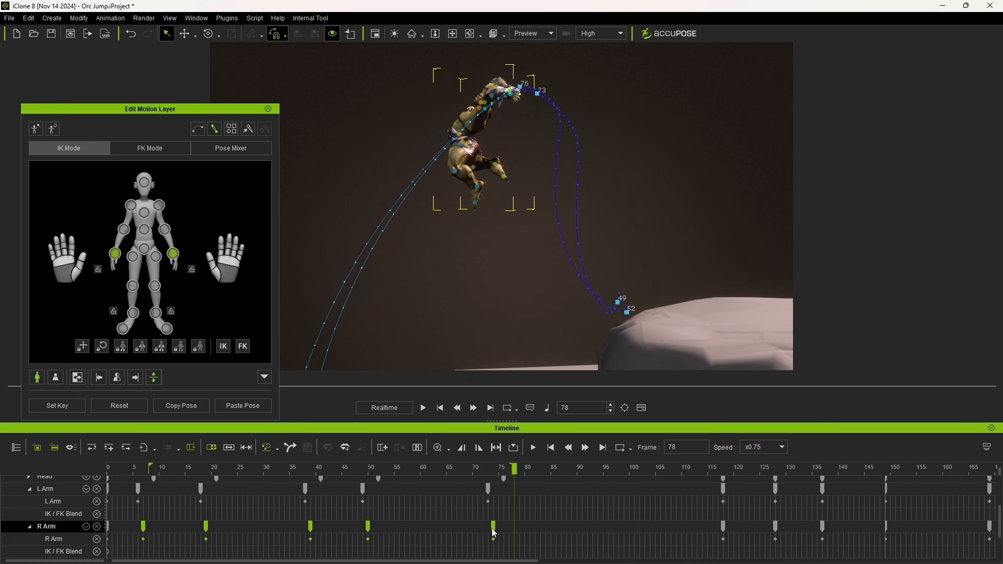
{"action": "left_click", "coordinate": [463, 534]}
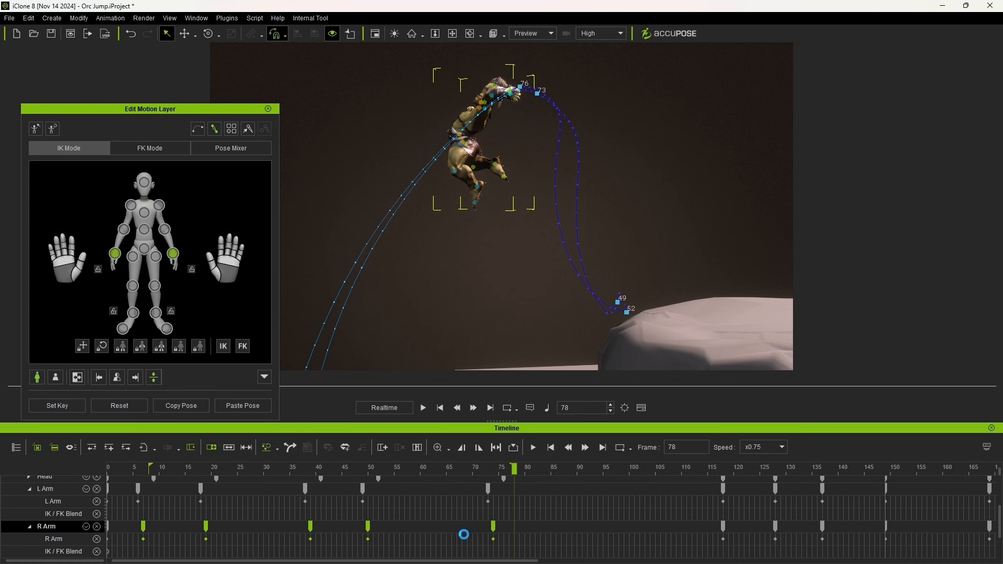
{"action": "left_click", "coordinate": [440, 407]}
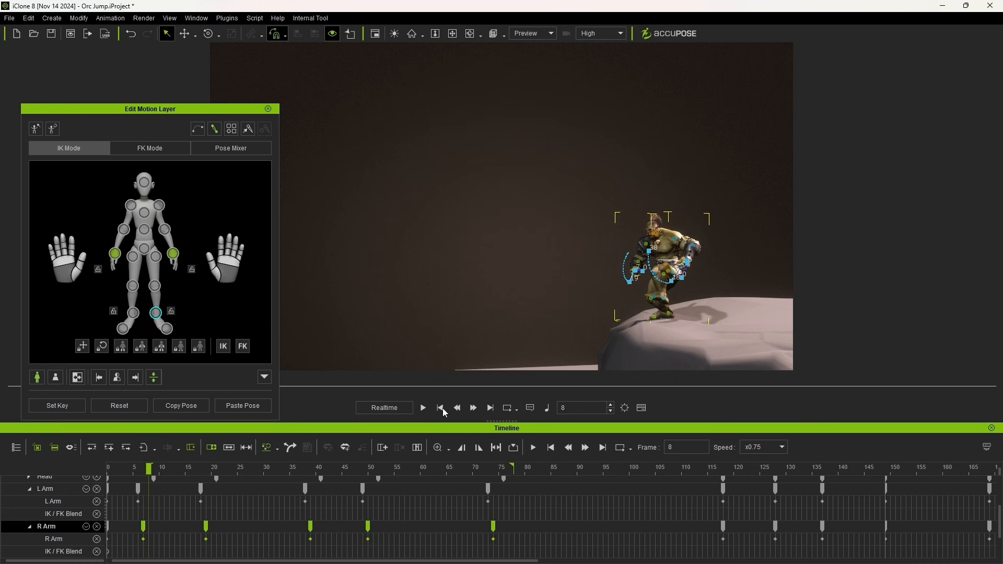
{"action": "left_click", "coordinate": [422, 408]}
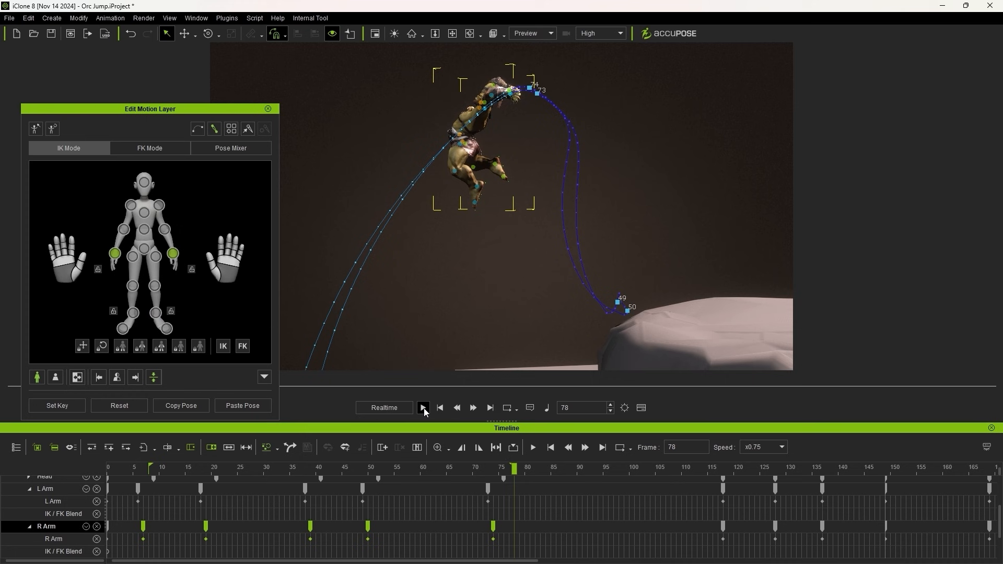
- Review the offset arm keys and select the orc's hands in the motion trail settings
{"action": "left_click", "coordinate": [188, 467]}
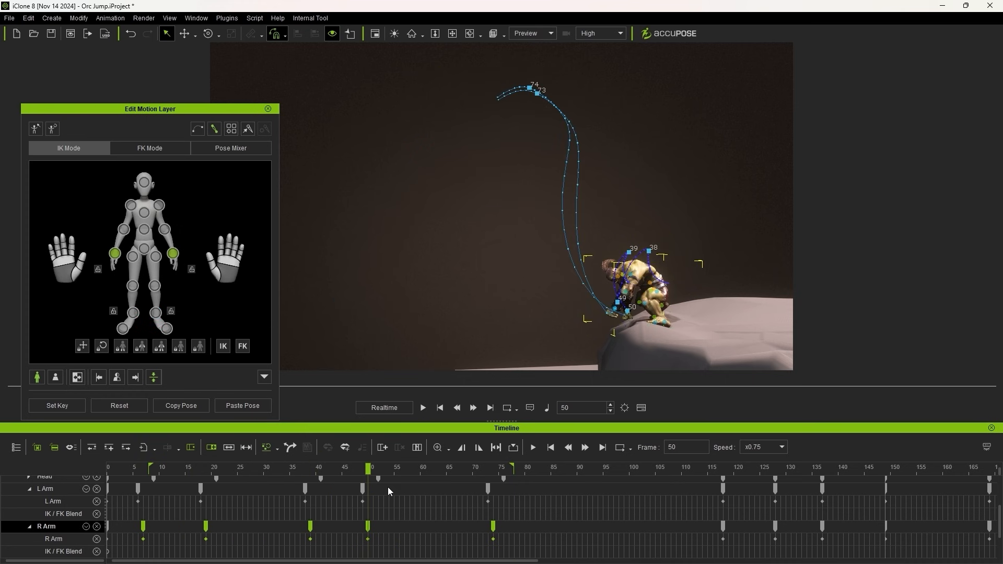
{"action": "left_click", "coordinate": [503, 468]}
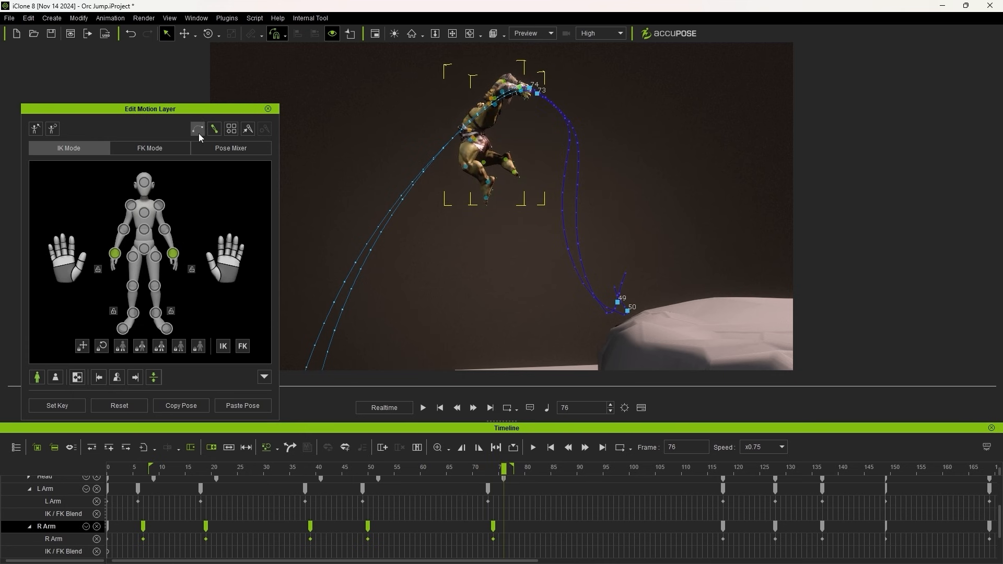
{"action": "left_click", "coordinate": [198, 128]}
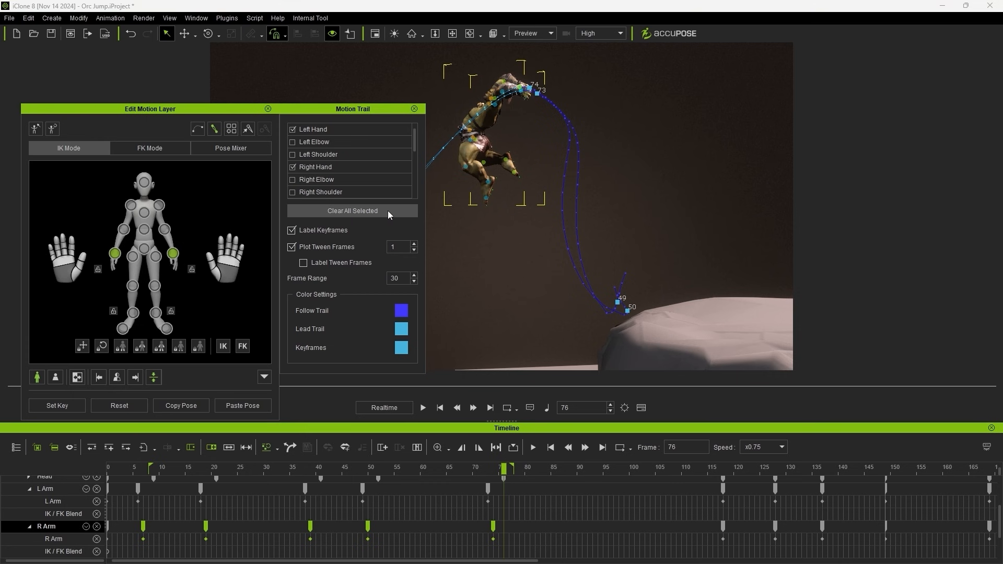
{"action": "left_click", "coordinate": [414, 109]}
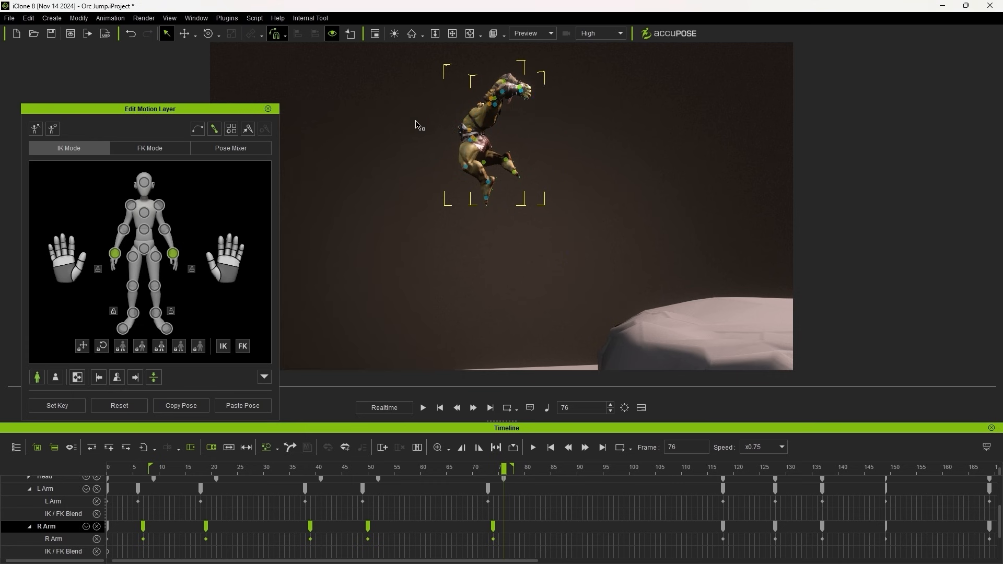
- Show the orc's jump trail and scrub around frames 62-67 of the leap
{"action": "right_click", "coordinate": [488, 185]}
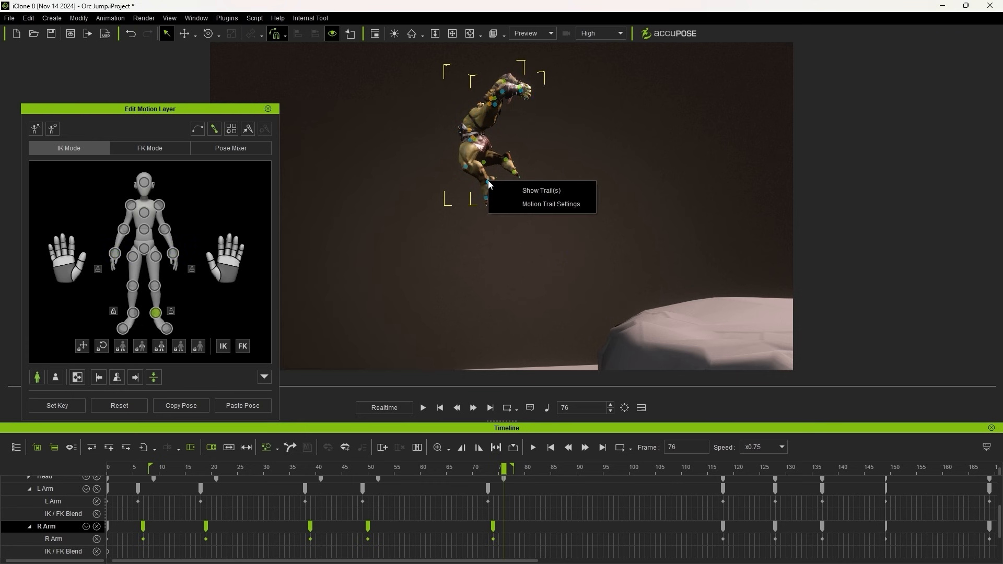
{"action": "left_click", "coordinate": [540, 190]}
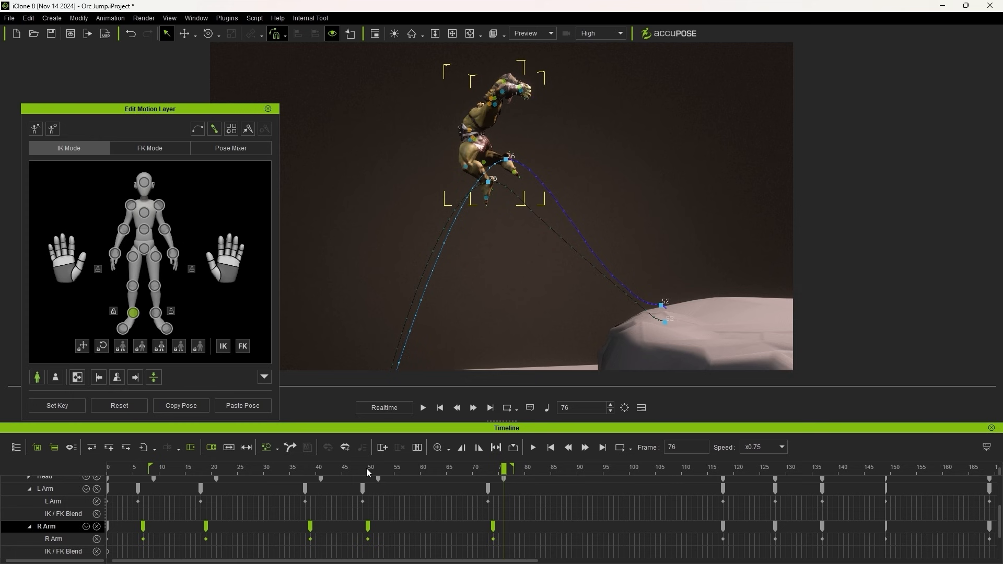
{"action": "left_click", "coordinate": [430, 468]}
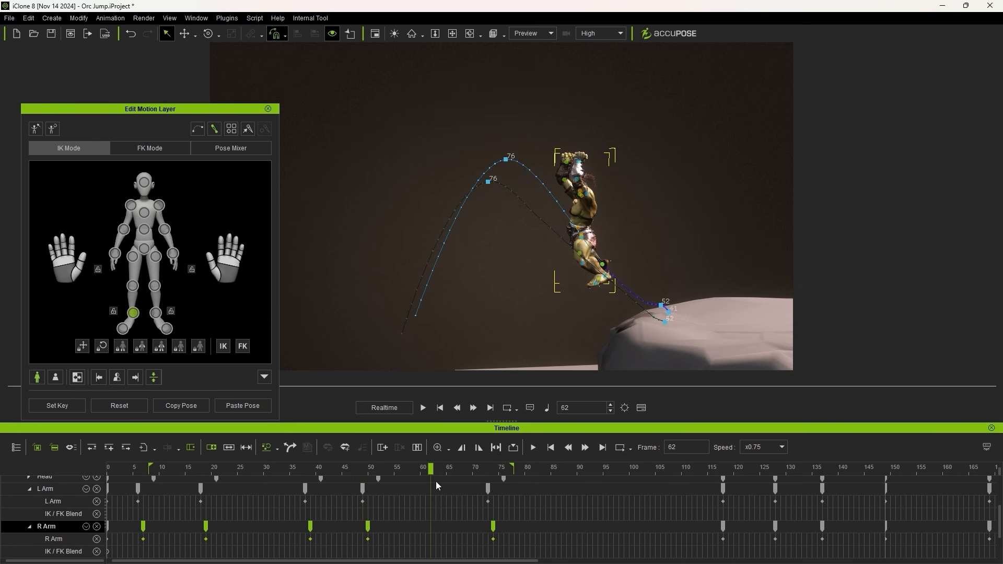
{"action": "left_click_drag", "start_coordinate": [430, 468], "coordinate": [456, 468]}
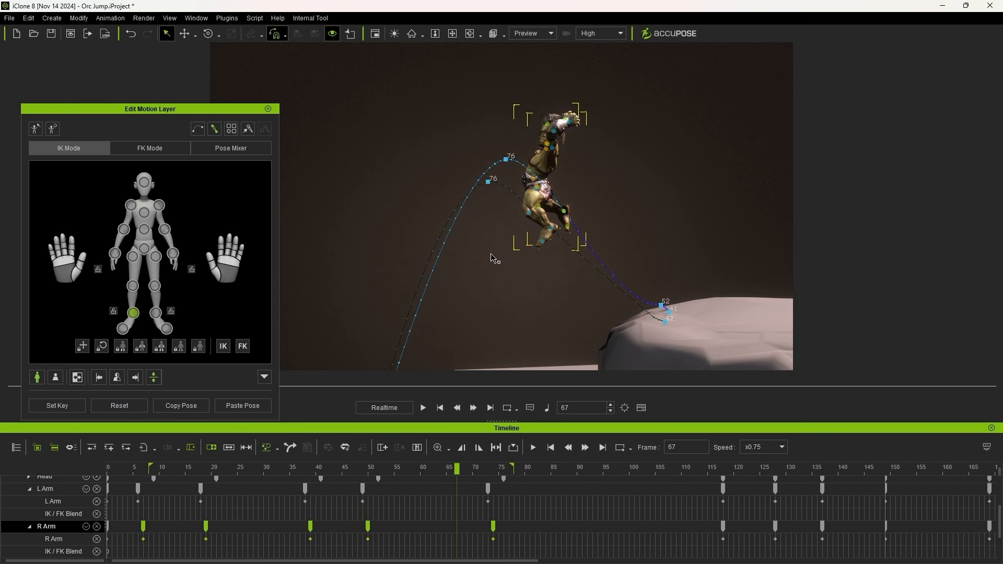
{"action": "mouse_move", "coordinate": [605, 262]}
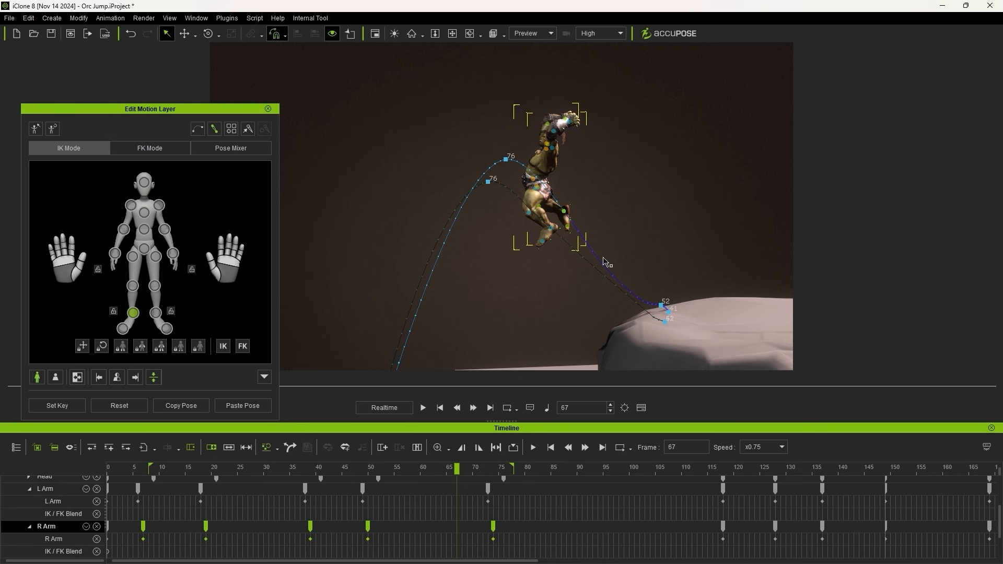
{"action": "scroll", "scroll_direction": "down", "scroll_amount": 3}
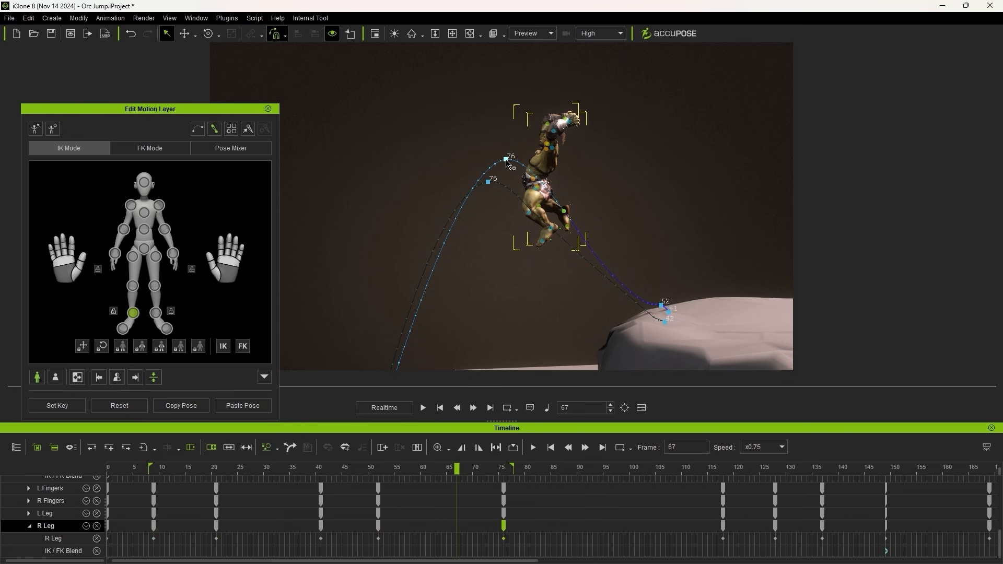
{"action": "mouse_move", "coordinate": [42, 548]}
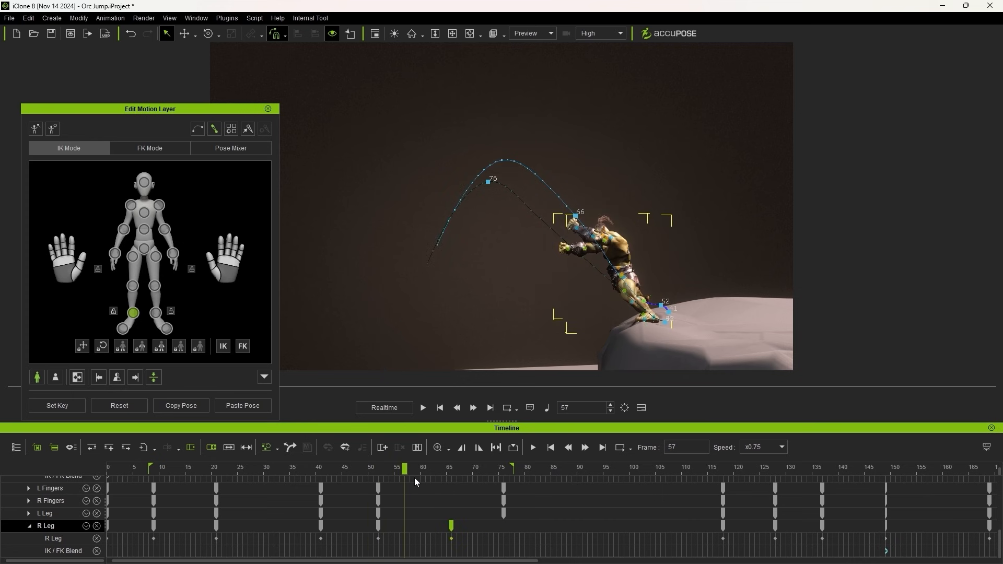
- Move the R Leg and L Leg keys from frame 76 earlier to about frames 65 and 63
{"action": "left_click", "coordinate": [473, 468]}
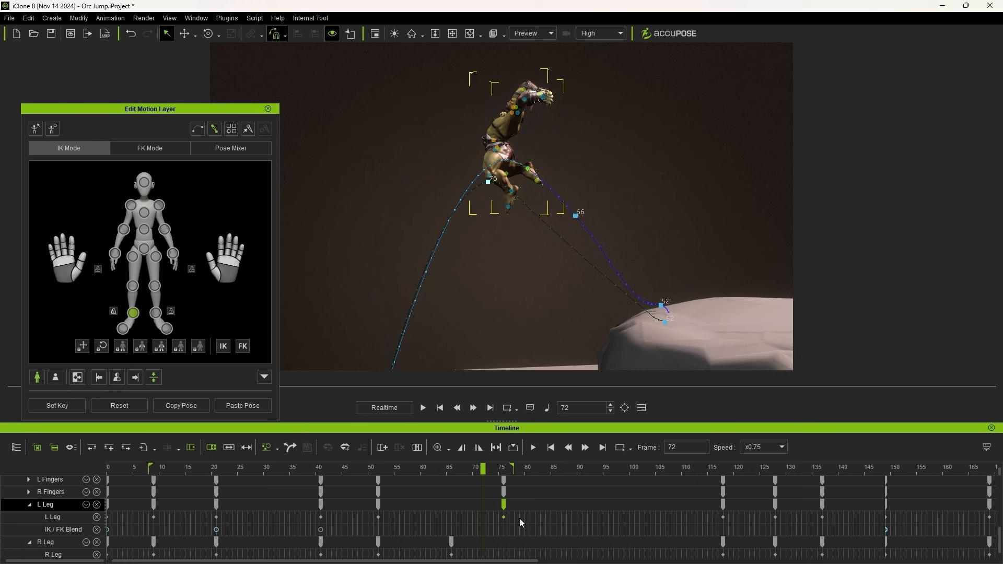
{"action": "mouse_move", "coordinate": [48, 513]}
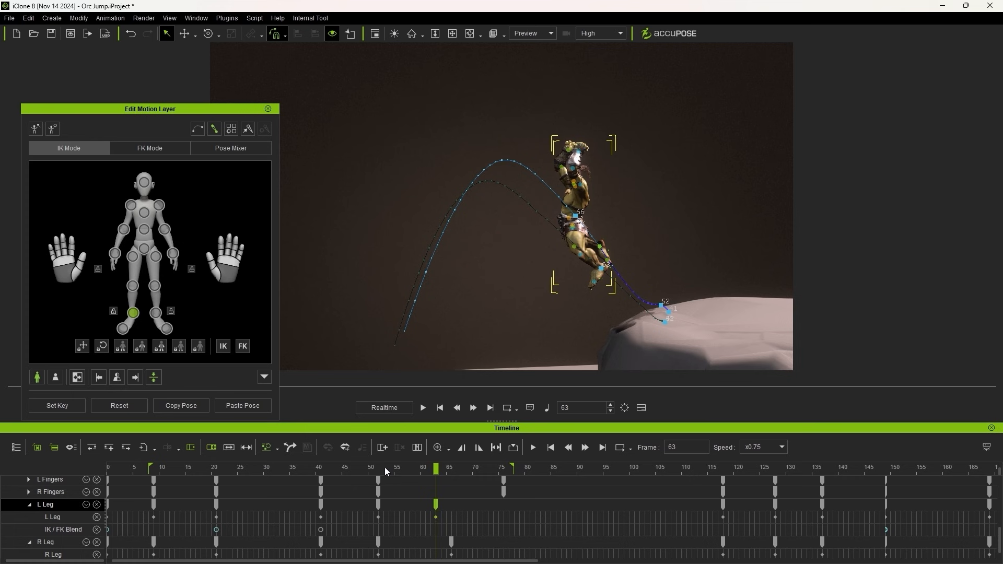
{"action": "left_click", "coordinate": [423, 468]}
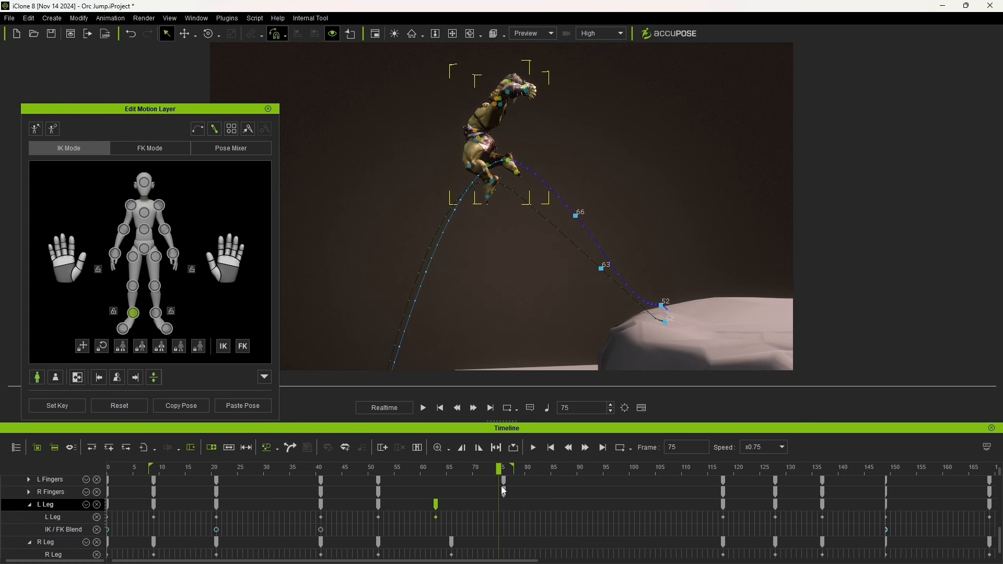
{"action": "left_click", "coordinate": [504, 468]}
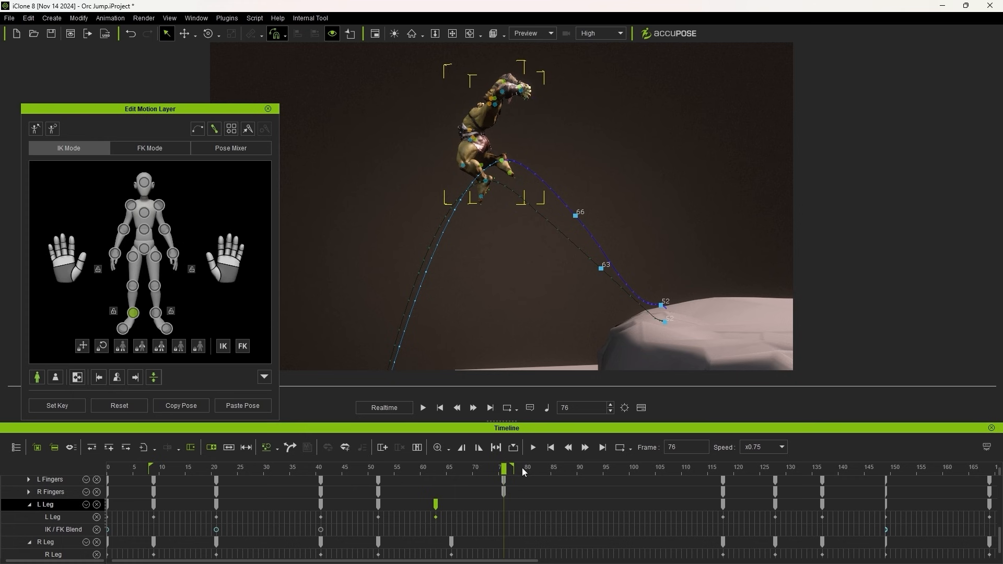
{"action": "mouse_move", "coordinate": [544, 180]}
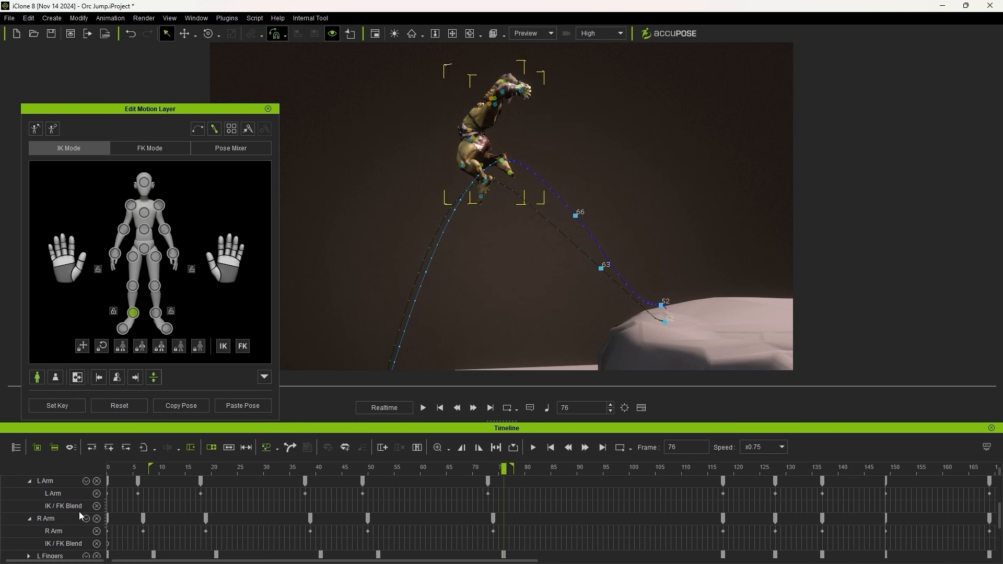
{"action": "left_click", "coordinate": [440, 407]}
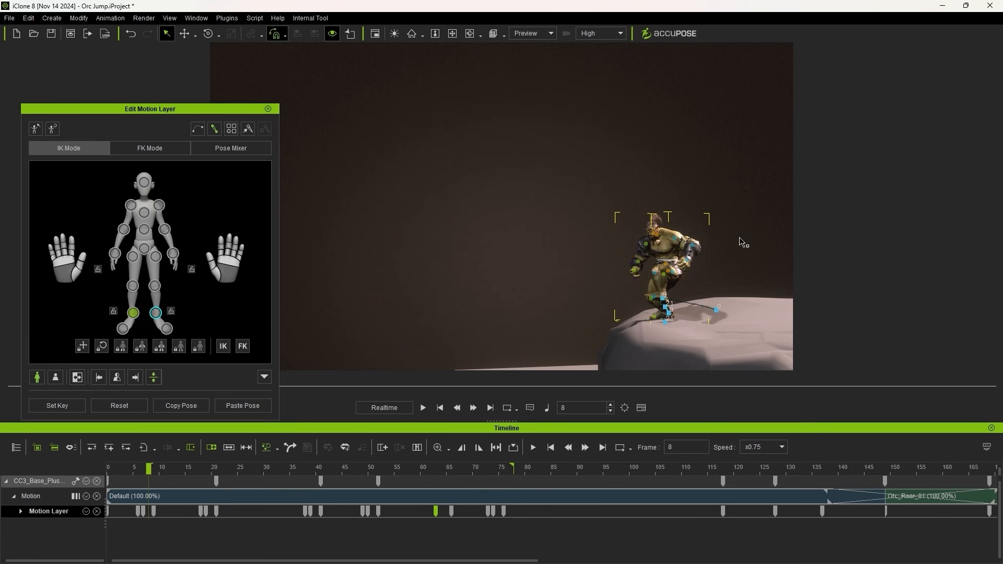
- Play the leap from the tall rock to the ground, then rewind to frame 70 at the arc's top
{"action": "left_click", "coordinate": [422, 408]}
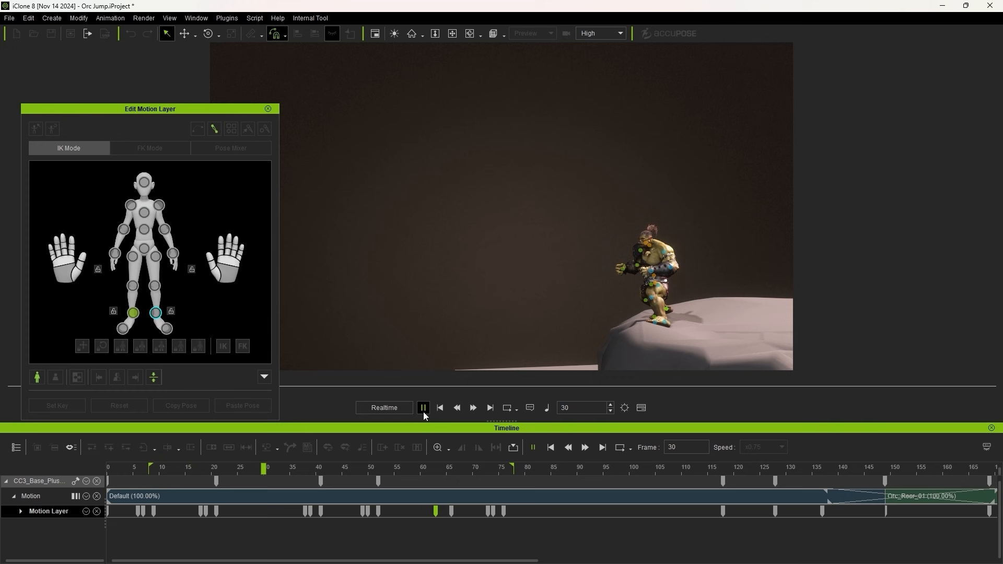
{"action": "left_click", "coordinate": [424, 407]}
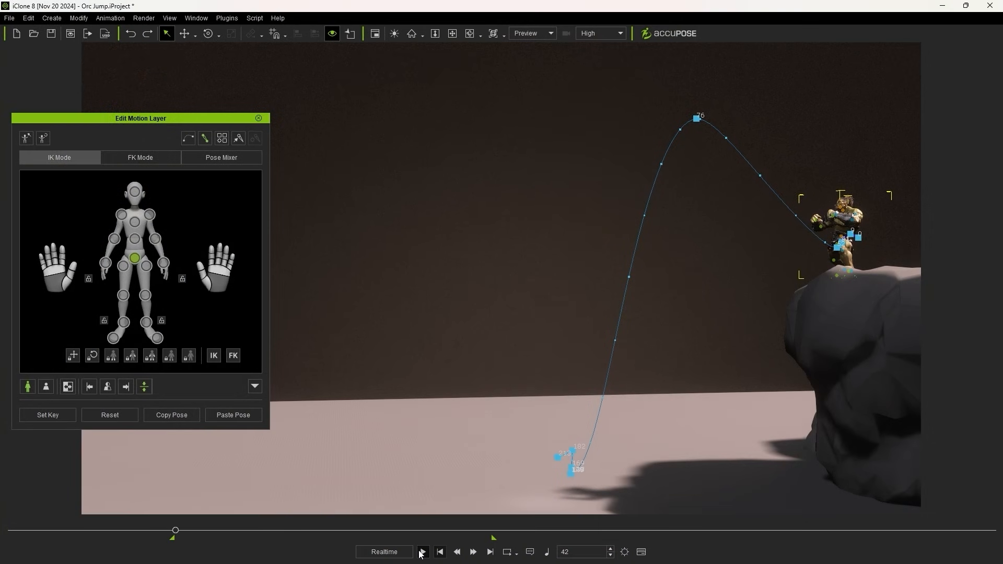
{"action": "left_click", "coordinate": [421, 552]}
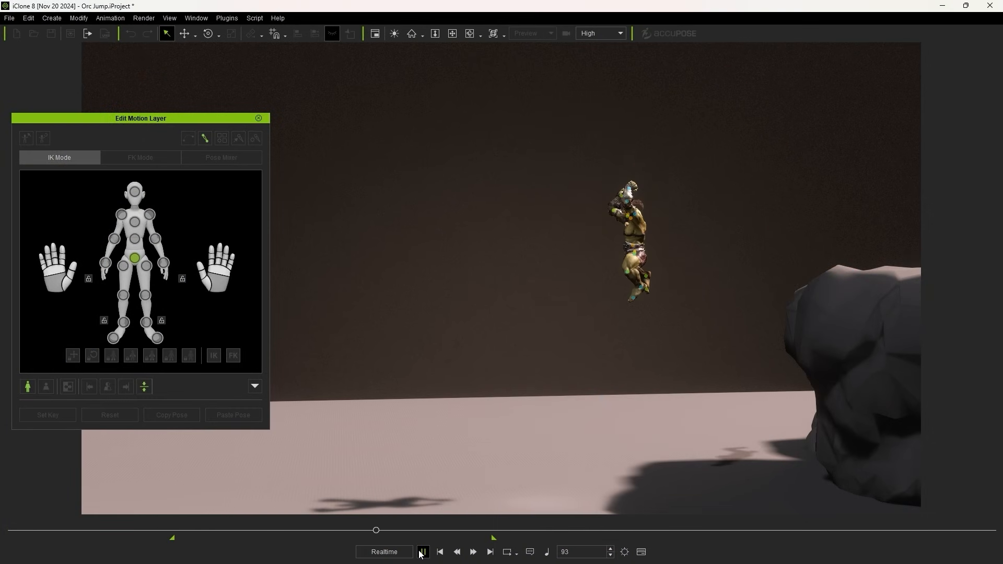
{"action": "left_click", "coordinate": [422, 552]}
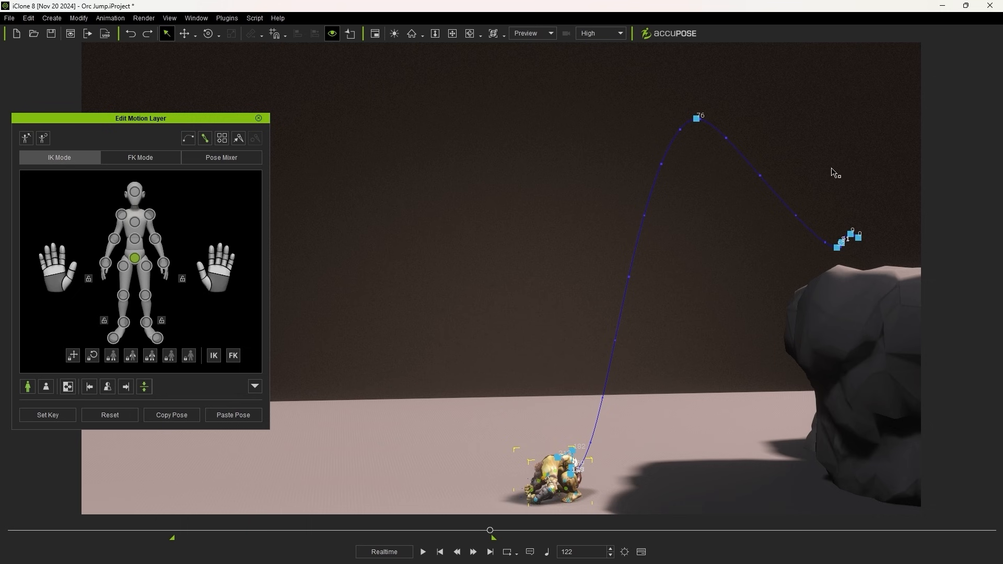
{"action": "left_click_drag", "start_coordinate": [489, 531], "coordinate": [463, 531]}
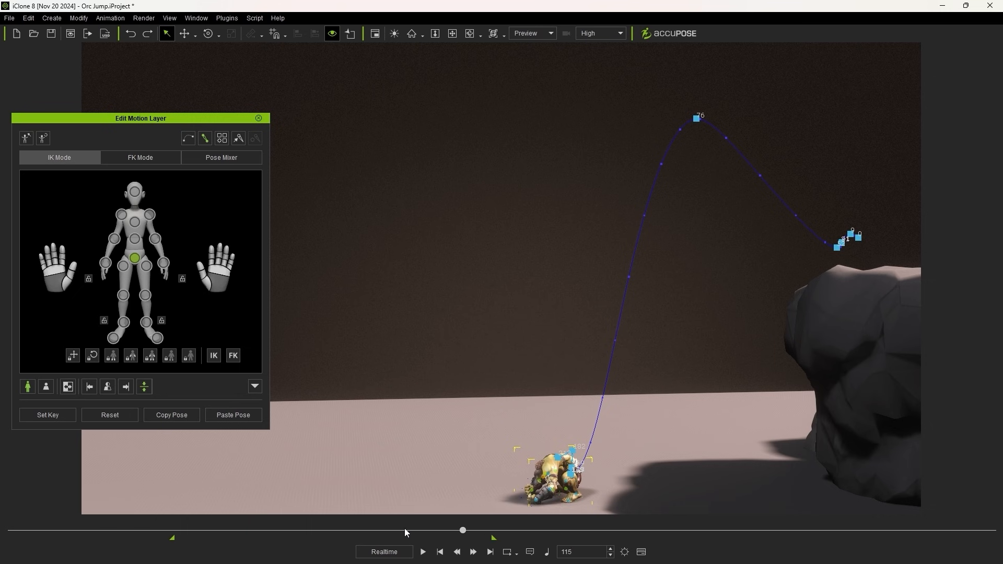
{"action": "left_click_drag", "start_coordinate": [463, 530], "coordinate": [309, 529]}
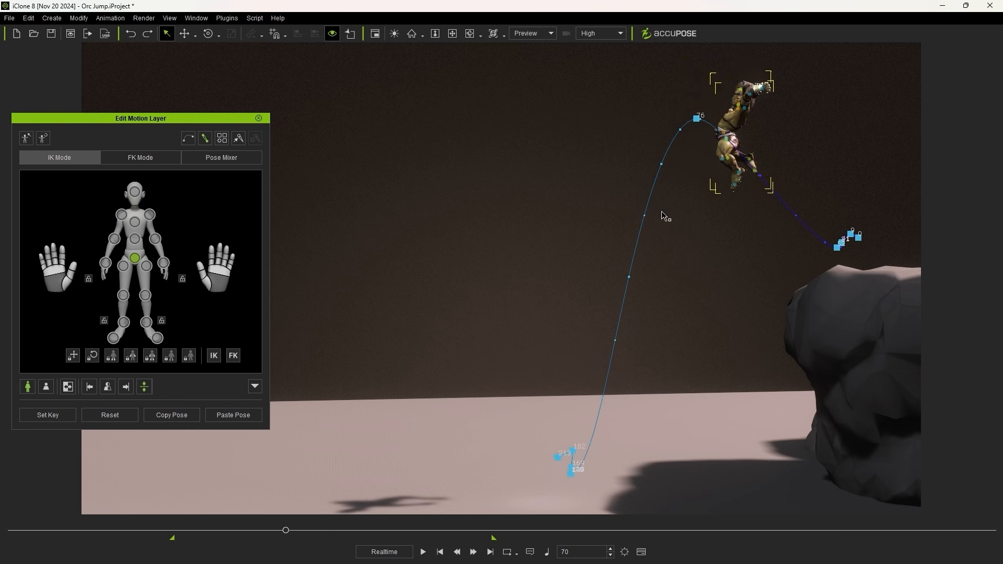
{"action": "mouse_move", "coordinate": [699, 124]}
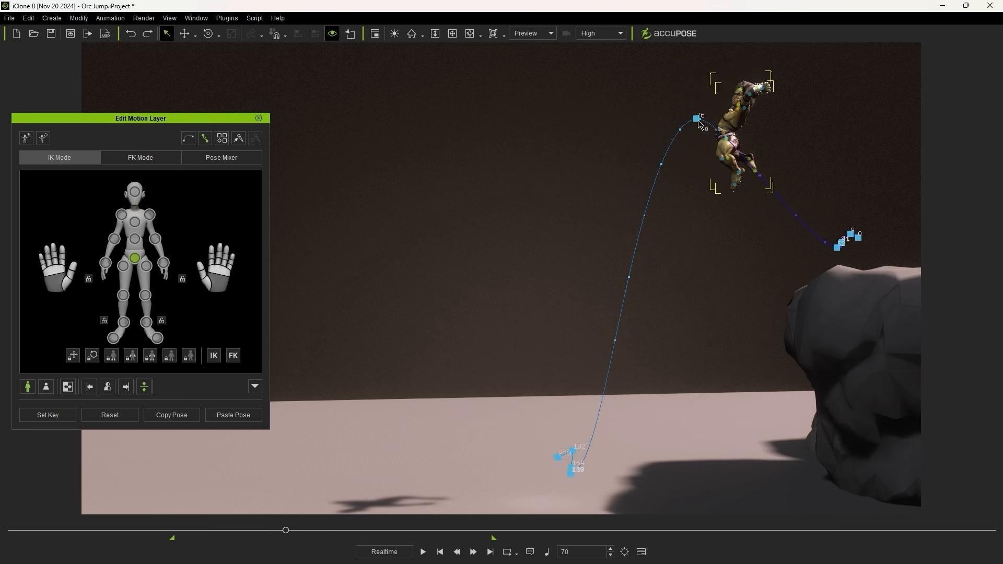
- Edit the apex trail key in the Curve Editor under CC_Base_Hip
{"action": "right_click", "coordinate": [695, 118]}
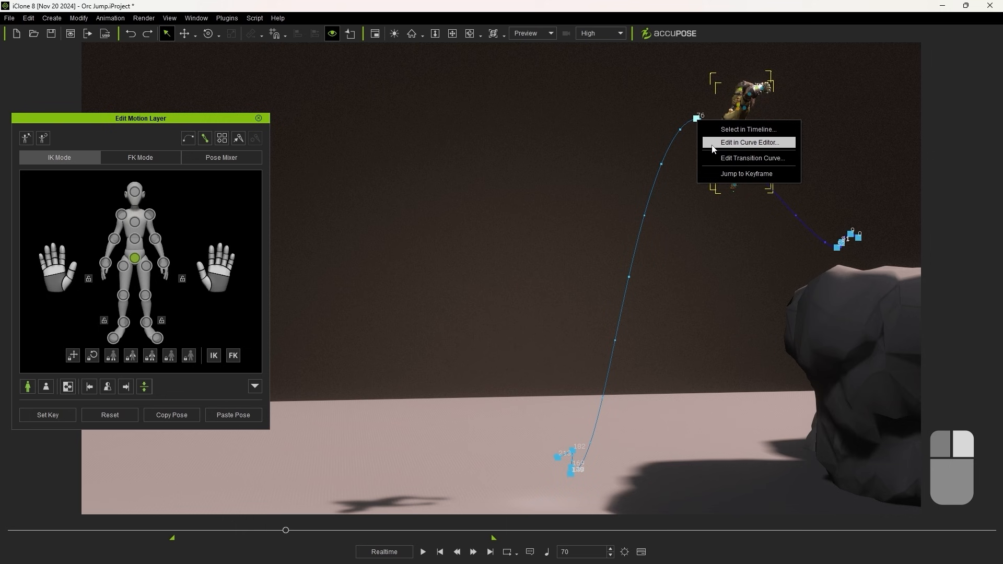
{"action": "mouse_move", "coordinate": [782, 152]}
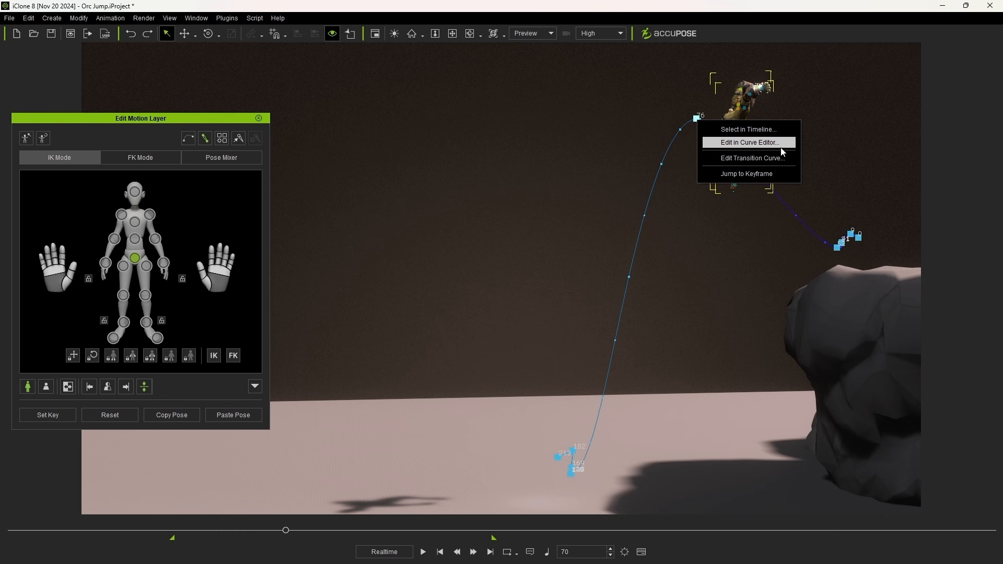
{"action": "left_click", "coordinate": [747, 142]}
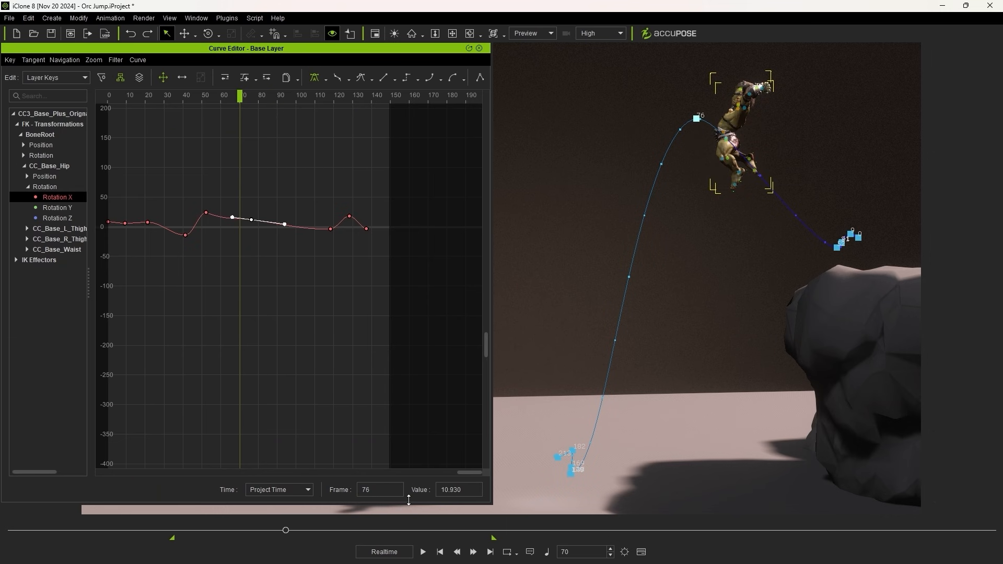
{"action": "mouse_move", "coordinate": [411, 280]}
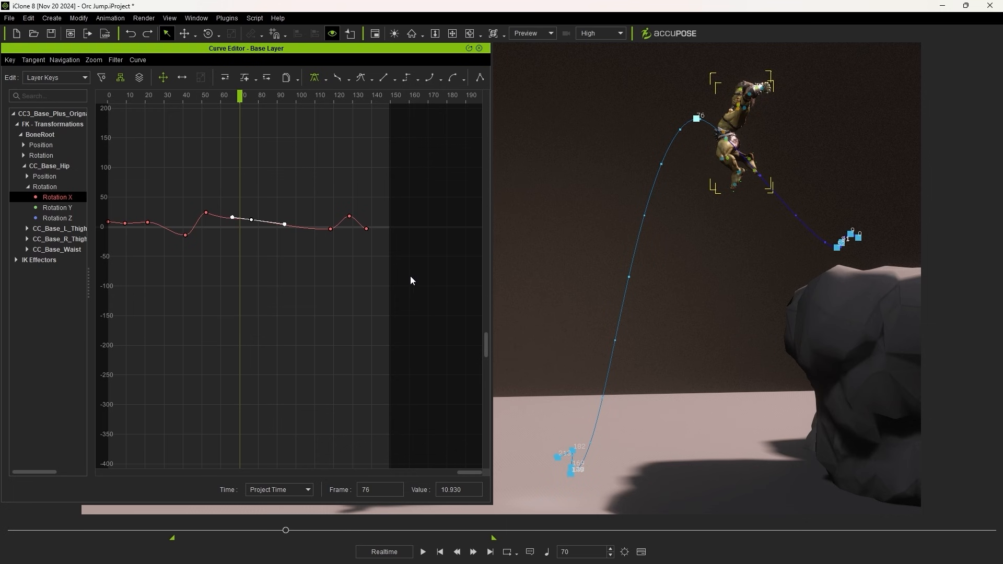
{"action": "mouse_move", "coordinate": [78, 179]}
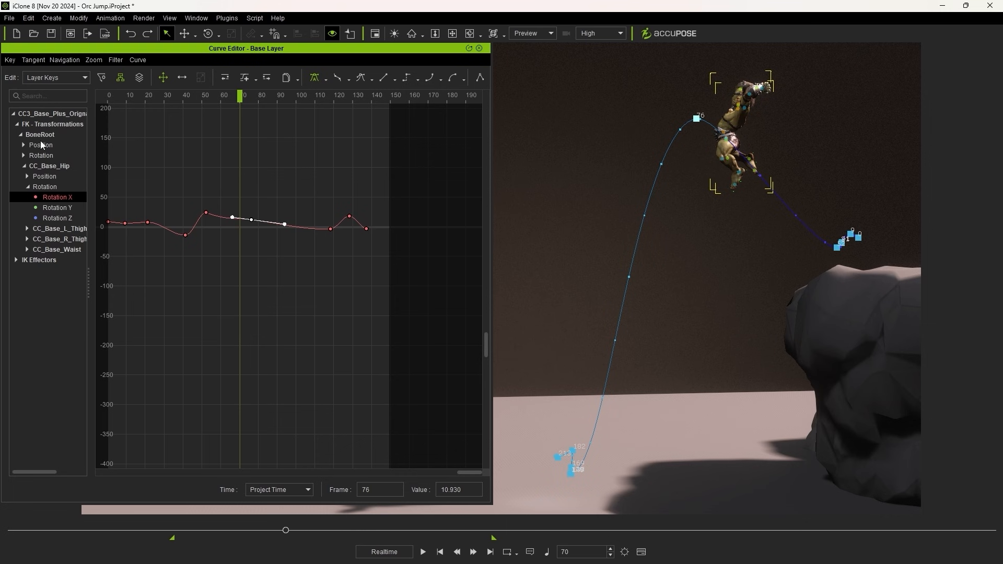
{"action": "mouse_move", "coordinate": [30, 131]}
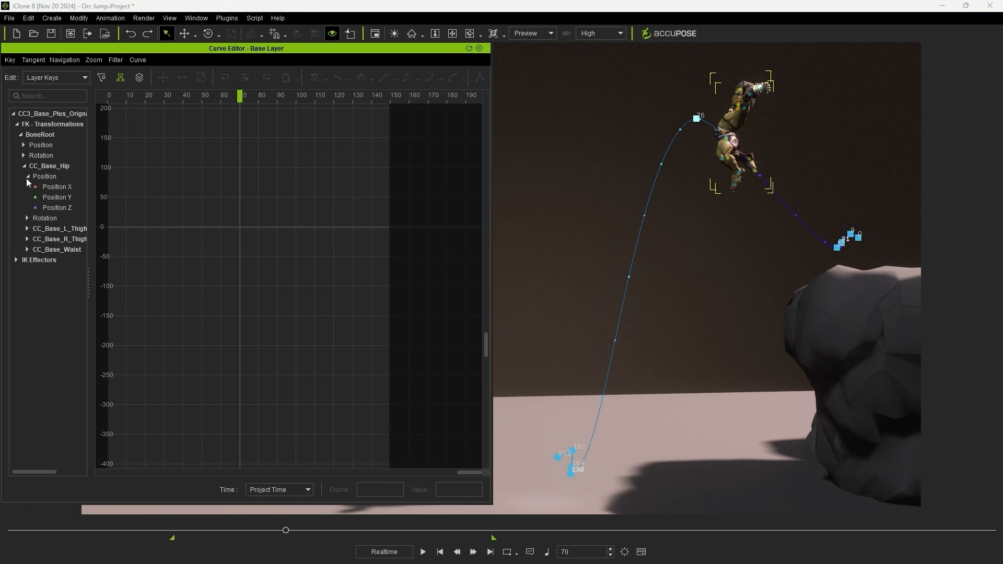
- On hip Position Z, tilt the frame 52 takeoff tangent upward and select the frame 118 landing key
{"action": "left_click", "coordinate": [56, 206]}
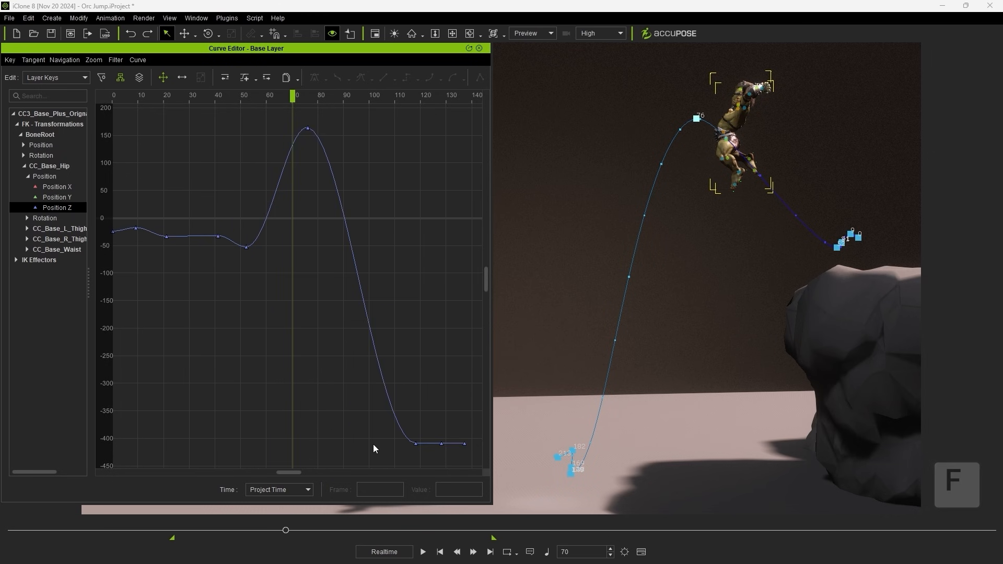
{"action": "mouse_move", "coordinate": [400, 230]}
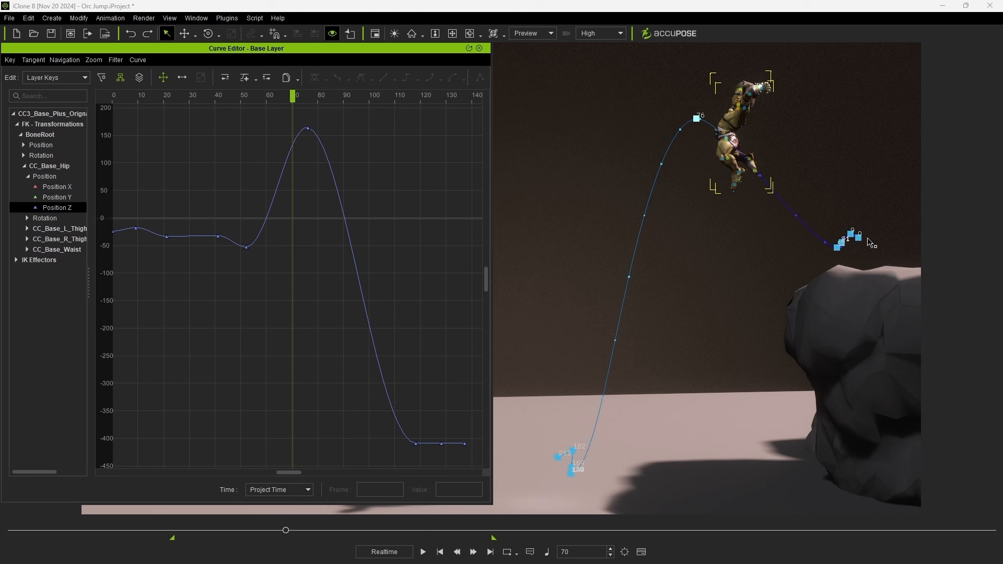
{"action": "mouse_move", "coordinate": [309, 301]}
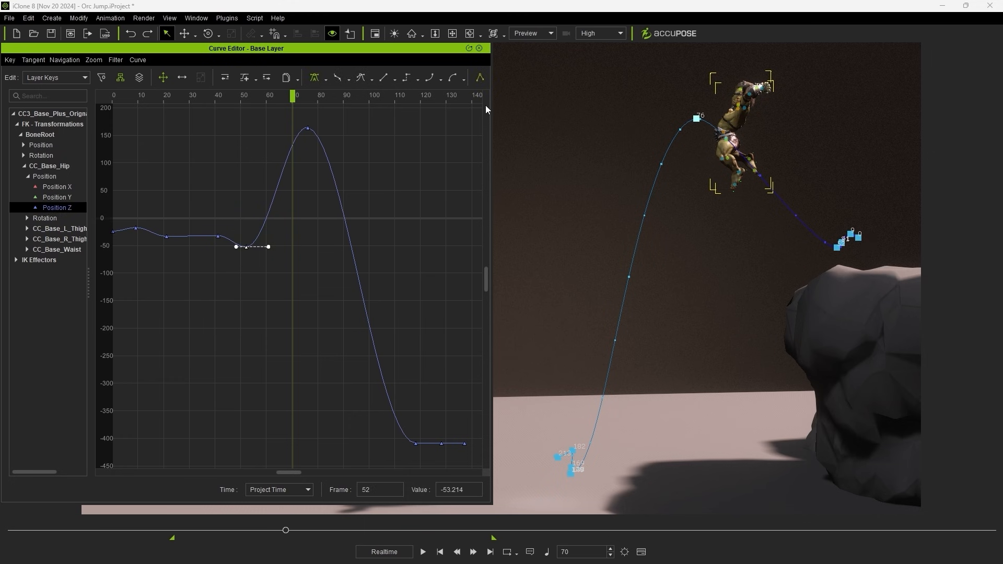
{"action": "mouse_move", "coordinate": [486, 97]}
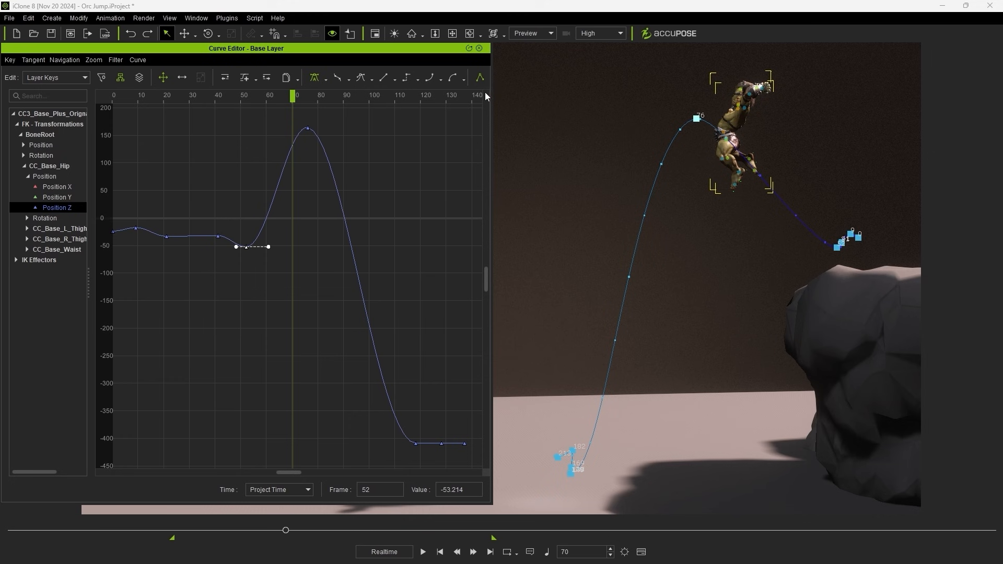
{"action": "mouse_move", "coordinate": [479, 85]}
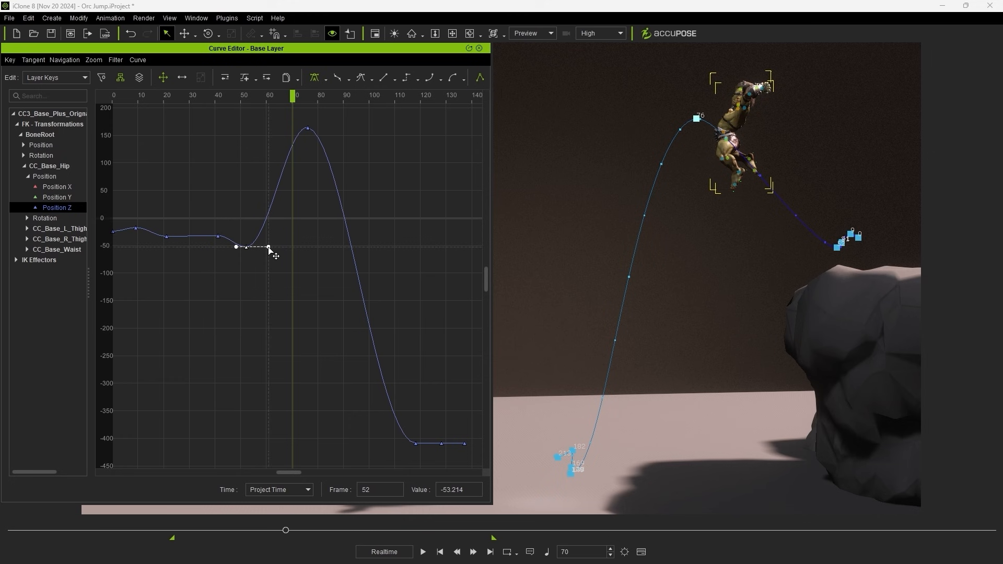
{"action": "left_click_drag", "start_coordinate": [268, 250], "coordinate": [250, 211]}
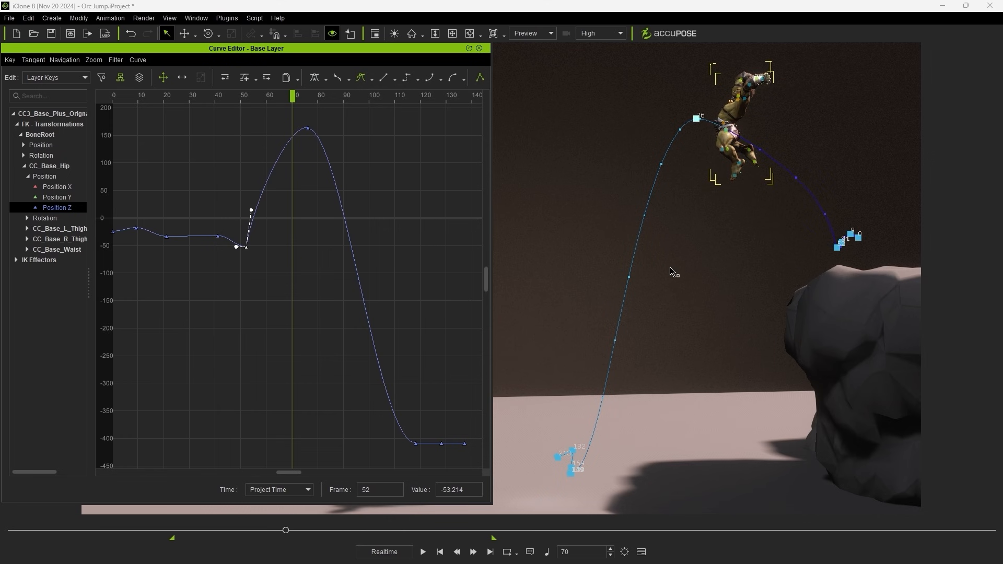
{"action": "mouse_move", "coordinate": [854, 175]}
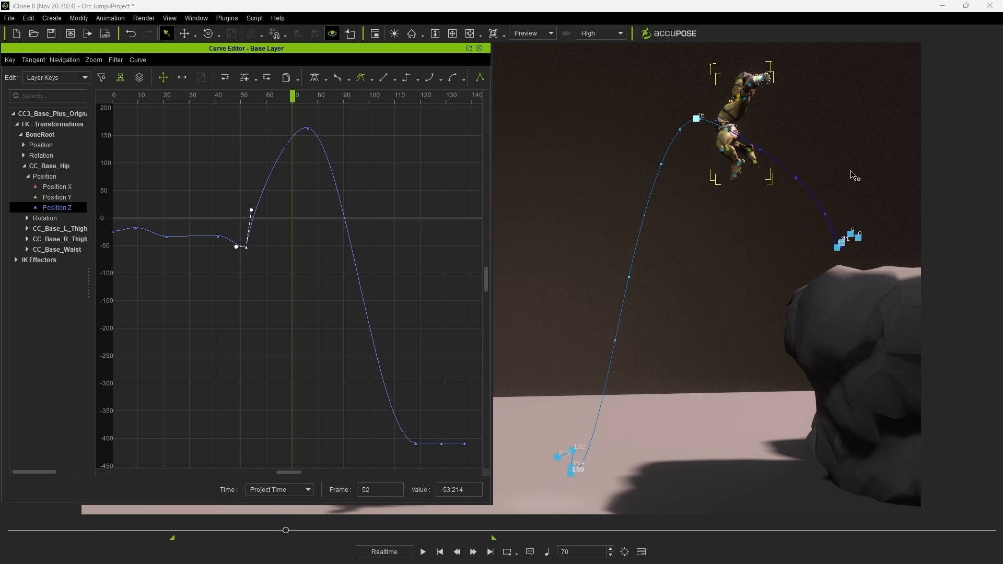
{"action": "mouse_move", "coordinate": [461, 467]}
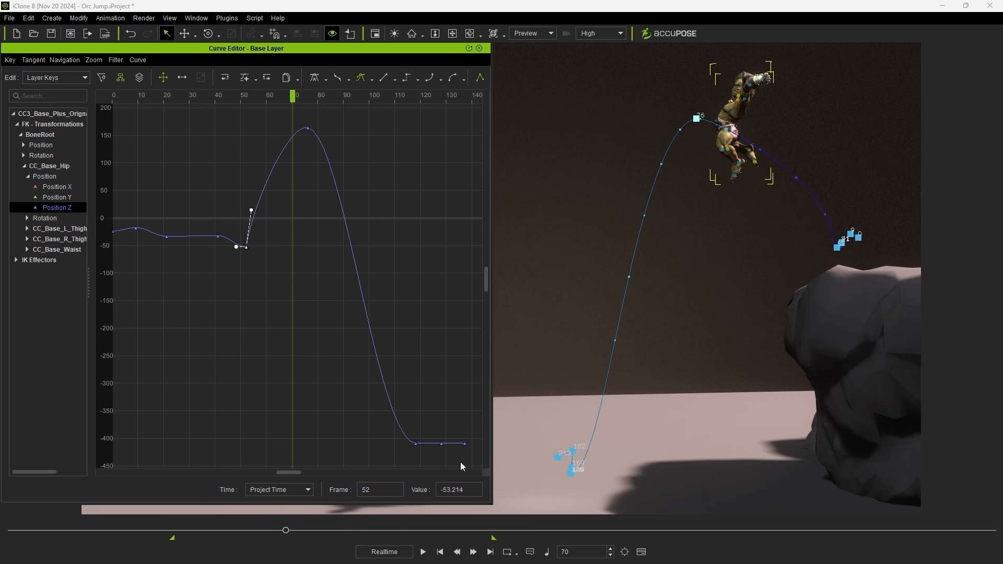
{"action": "left_click", "coordinate": [480, 77]}
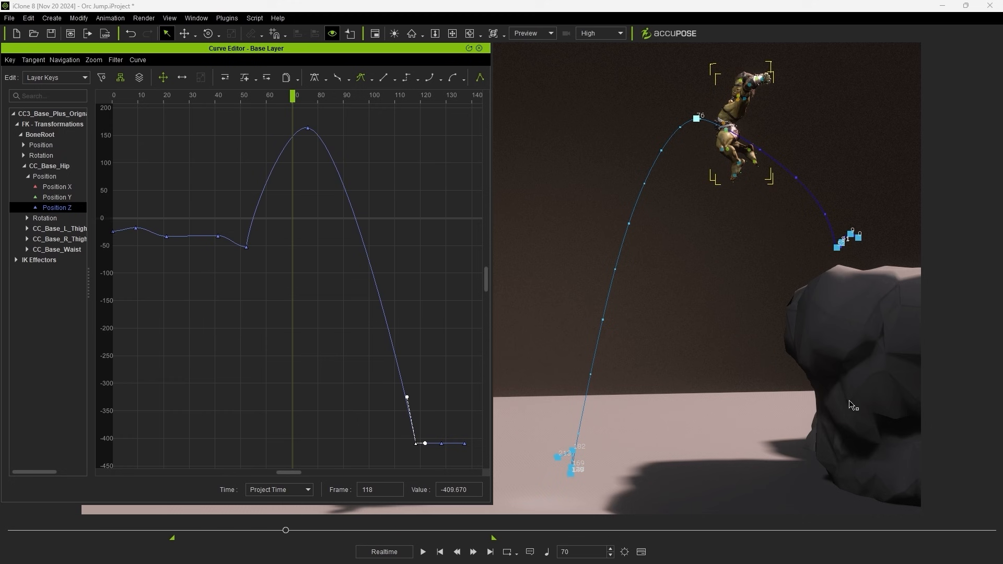
{"action": "mouse_move", "coordinate": [849, 261]}
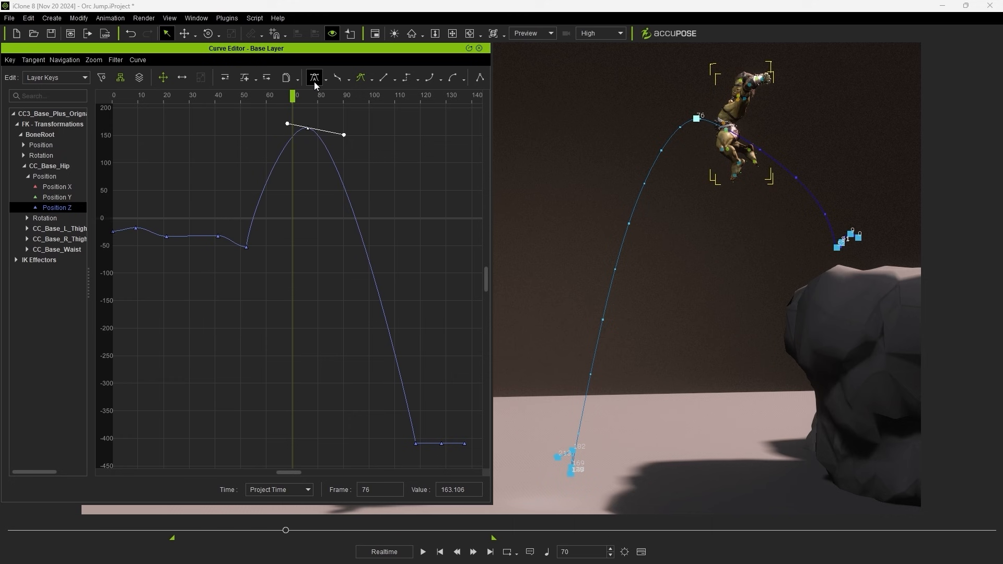
- Give the frame 76 apex key long flat tangents, then replay the jump to preview
{"action": "left_click", "coordinate": [314, 77]}
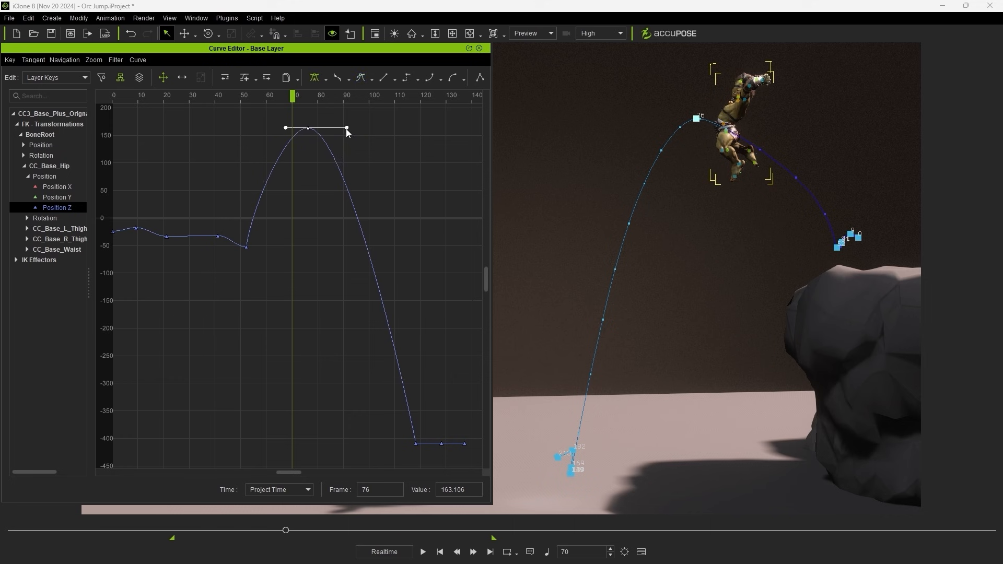
{"action": "left_click_drag", "start_coordinate": [347, 130], "coordinate": [377, 127]}
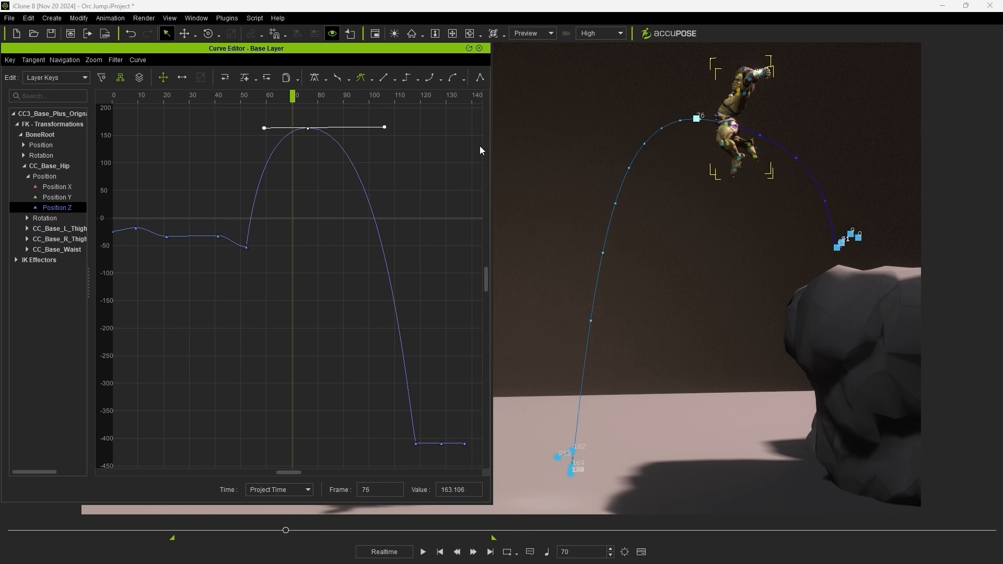
{"action": "mouse_move", "coordinate": [845, 264]}
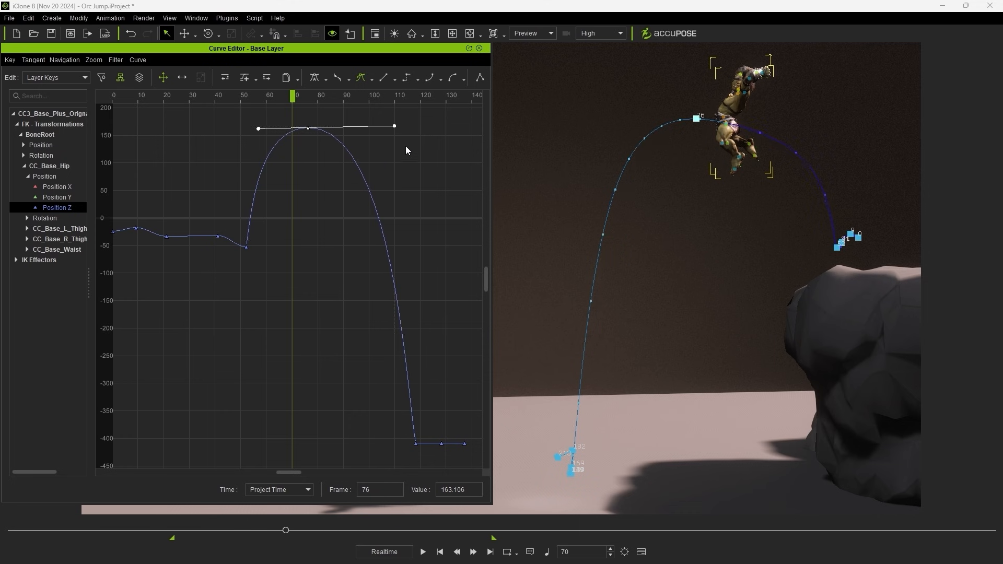
{"action": "left_click", "coordinate": [423, 551]}
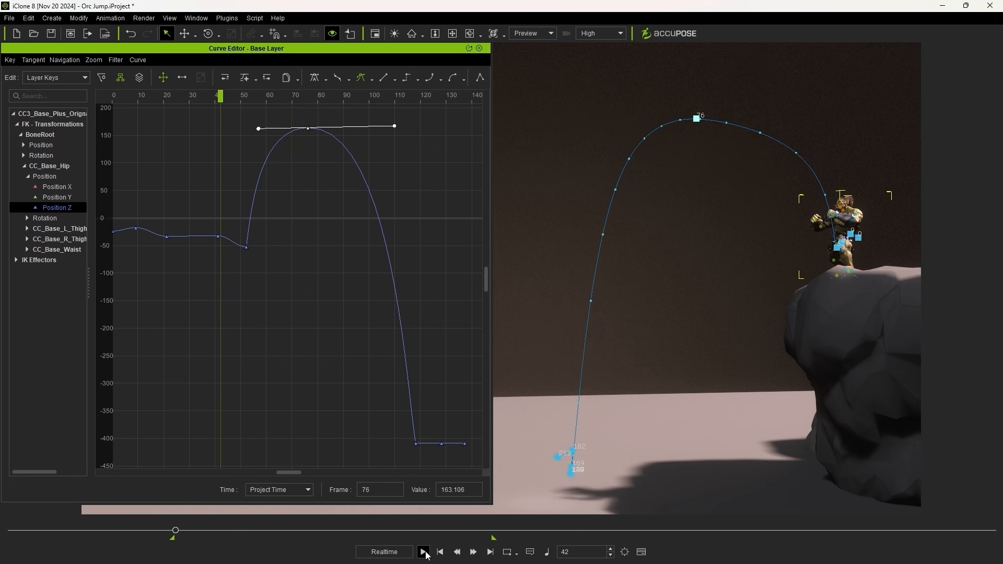
{"action": "left_click", "coordinate": [423, 551]}
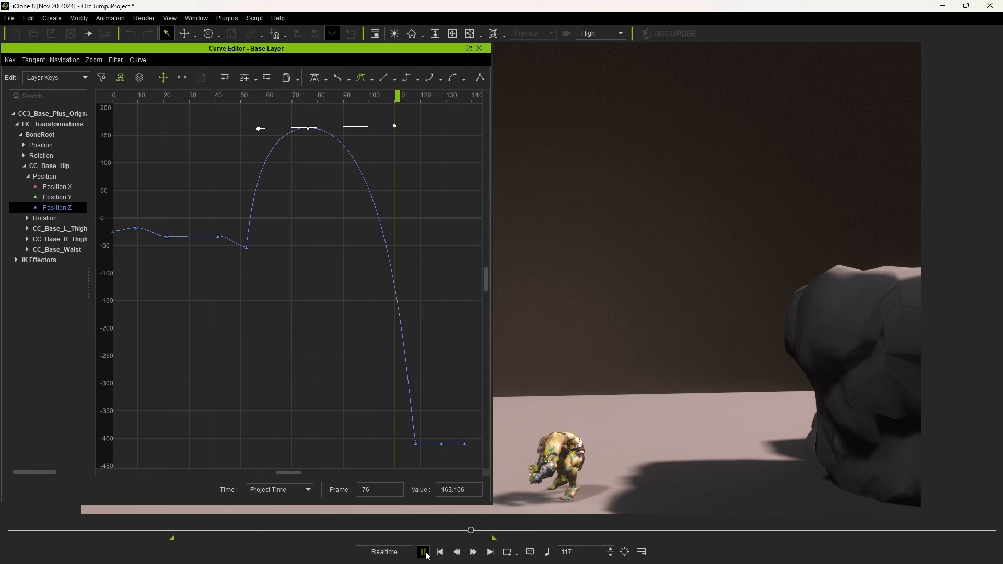
{"action": "left_click", "coordinate": [423, 551]}
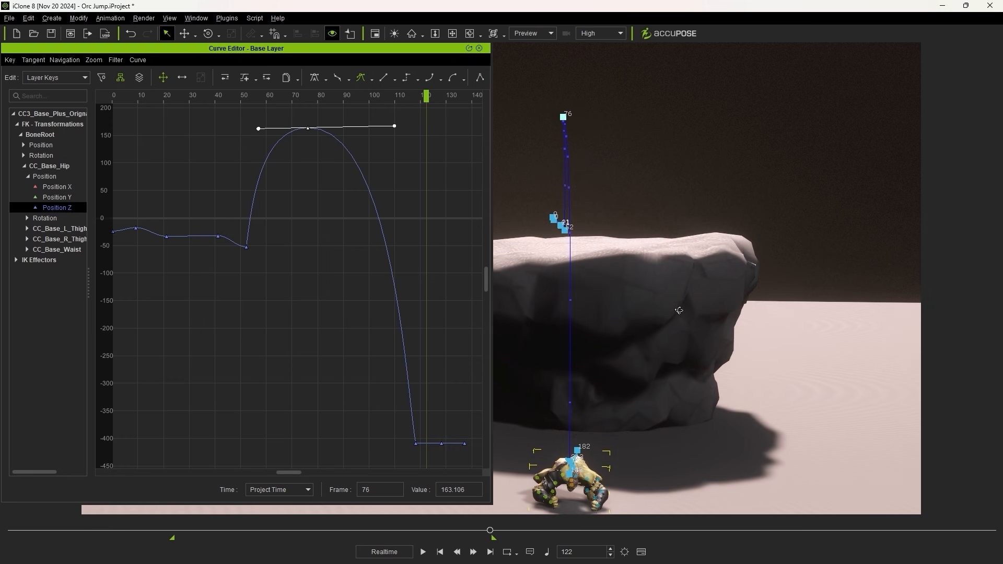
- Orbit the view around the orc and rock near the top of the jump
{"action": "left_click_drag", "start_coordinate": [489, 530], "coordinate": [290, 530]}
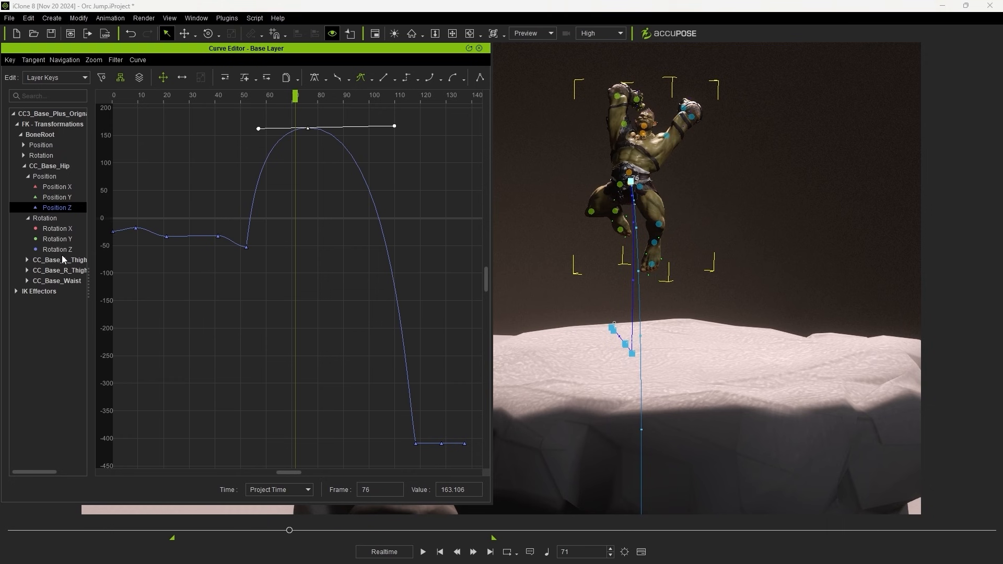
- Drag the hip Rotation Z key at frame 76 up until its value reads about 9.9
{"action": "left_click", "coordinate": [56, 248]}
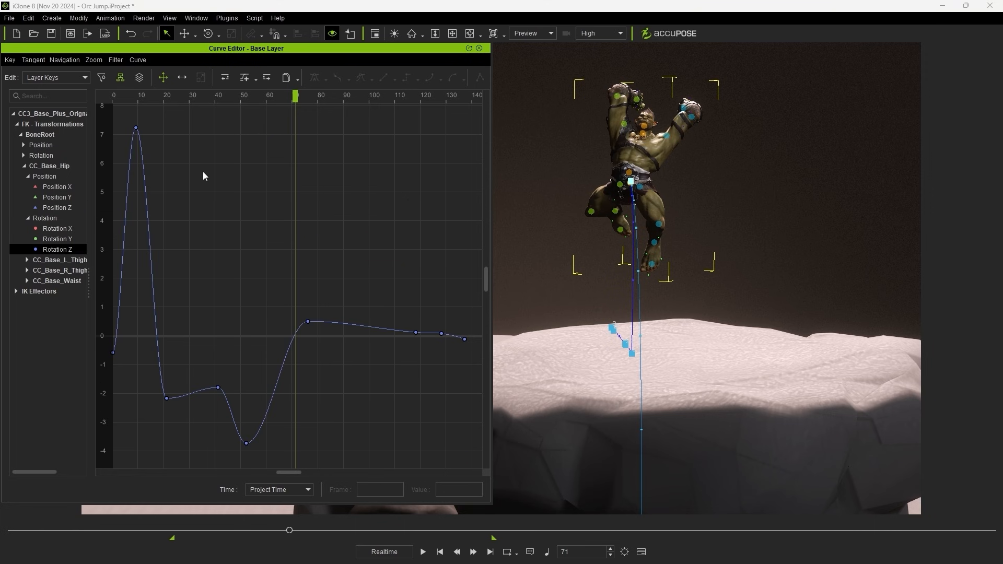
{"action": "left_click", "coordinate": [307, 322]}
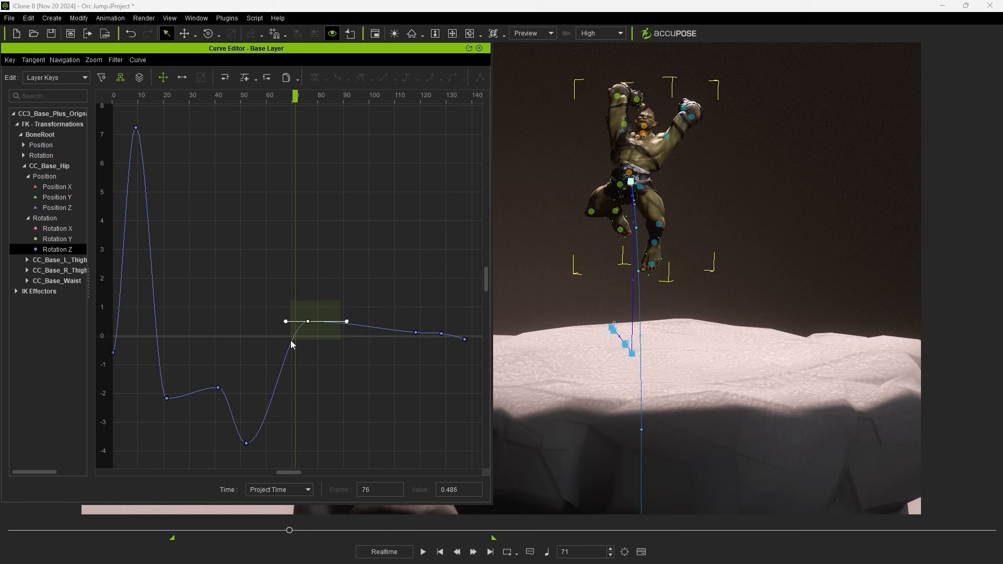
{"action": "left_click_drag", "start_coordinate": [286, 320], "coordinate": [307, 115]}
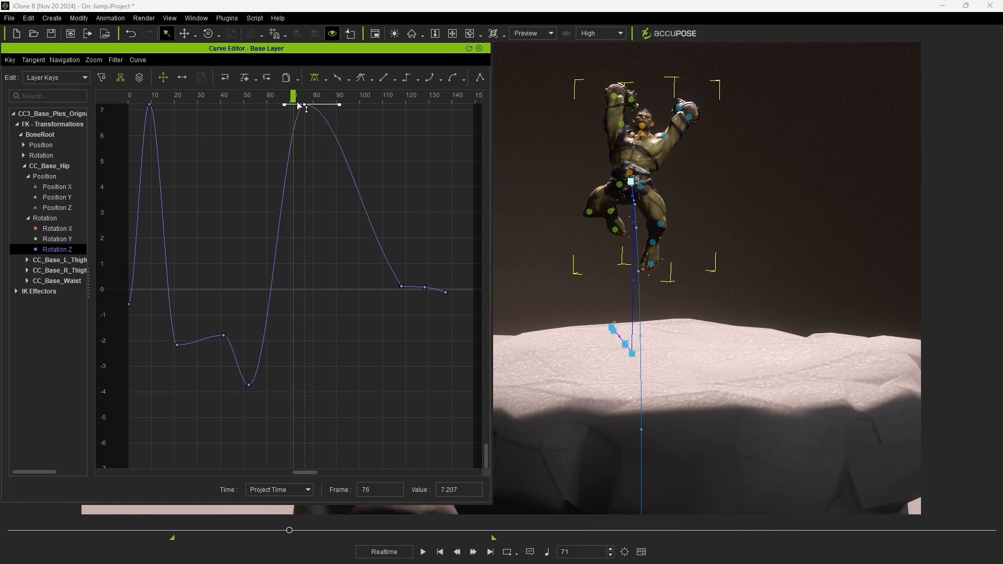
{"action": "left_click_drag", "start_coordinate": [306, 107], "coordinate": [312, 186]}
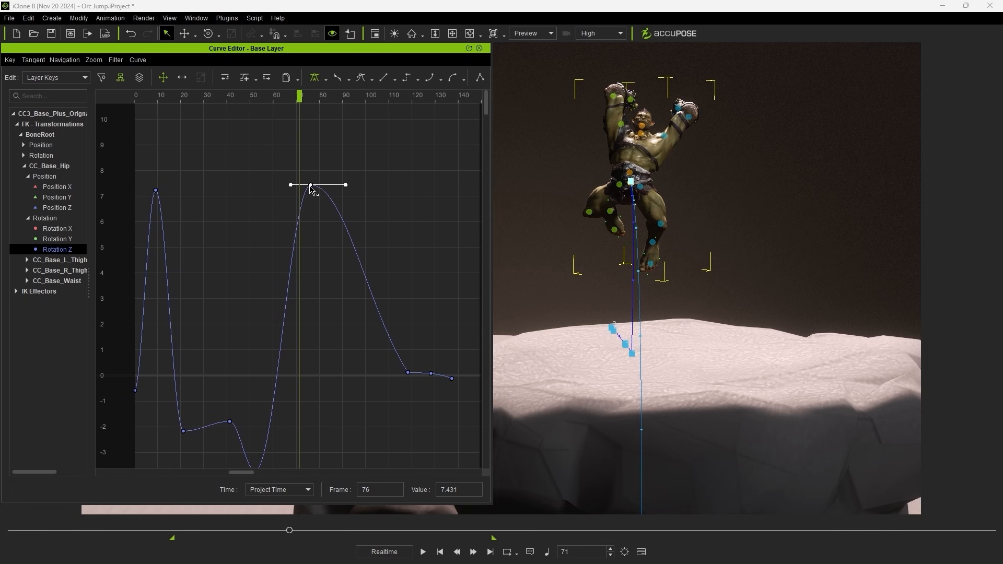
{"action": "left_click_drag", "start_coordinate": [311, 186], "coordinate": [311, 121]}
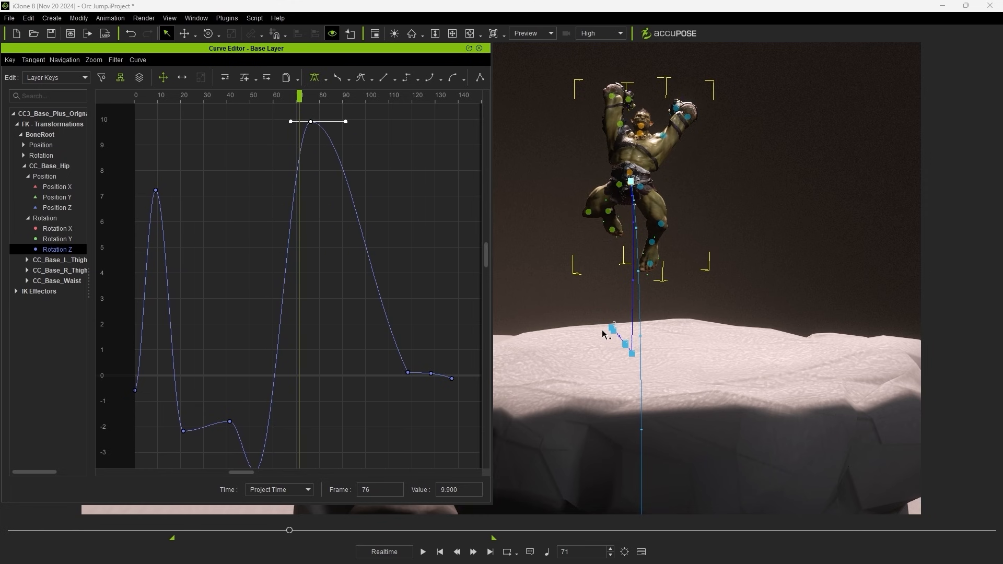
{"action": "mouse_move", "coordinate": [702, 373]}
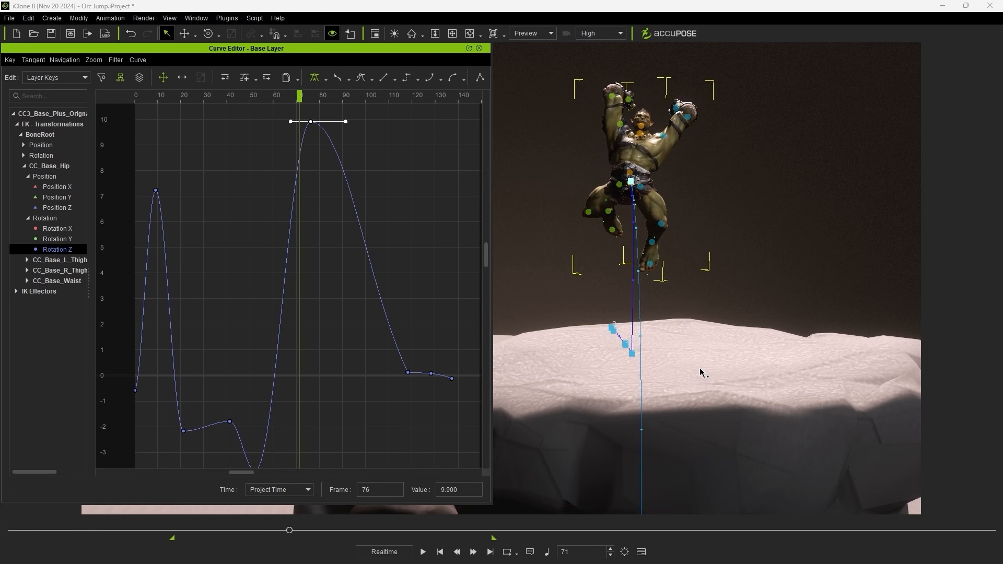